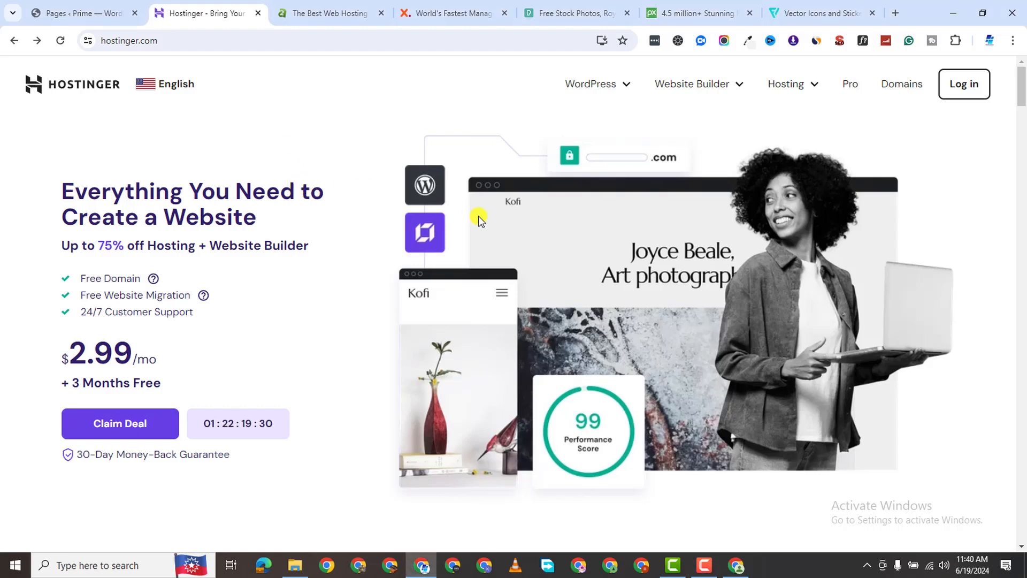
{"action": "mouse_move", "coordinate": [224, 159]}
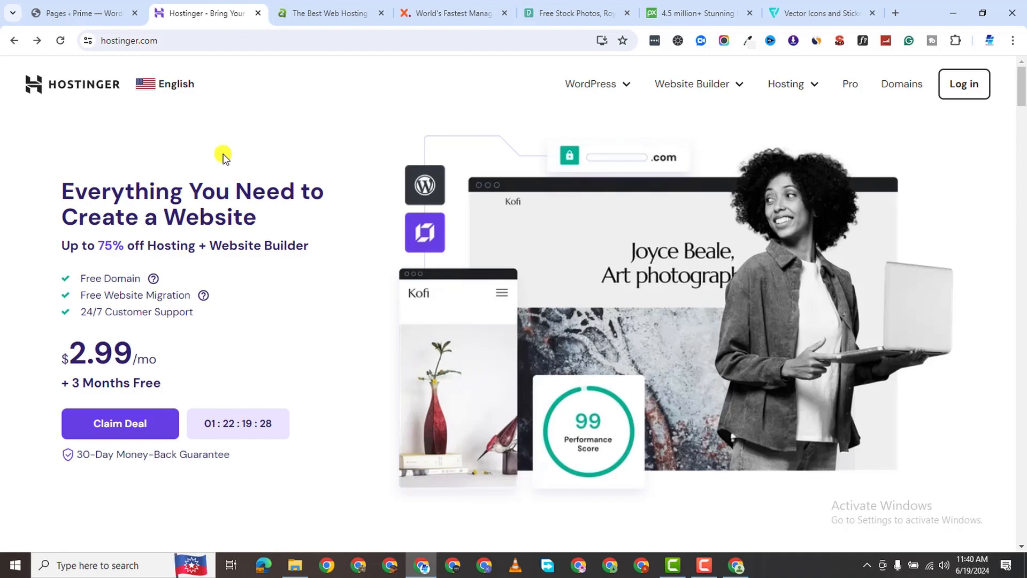
{"action": "mouse_move", "coordinate": [321, 259]}
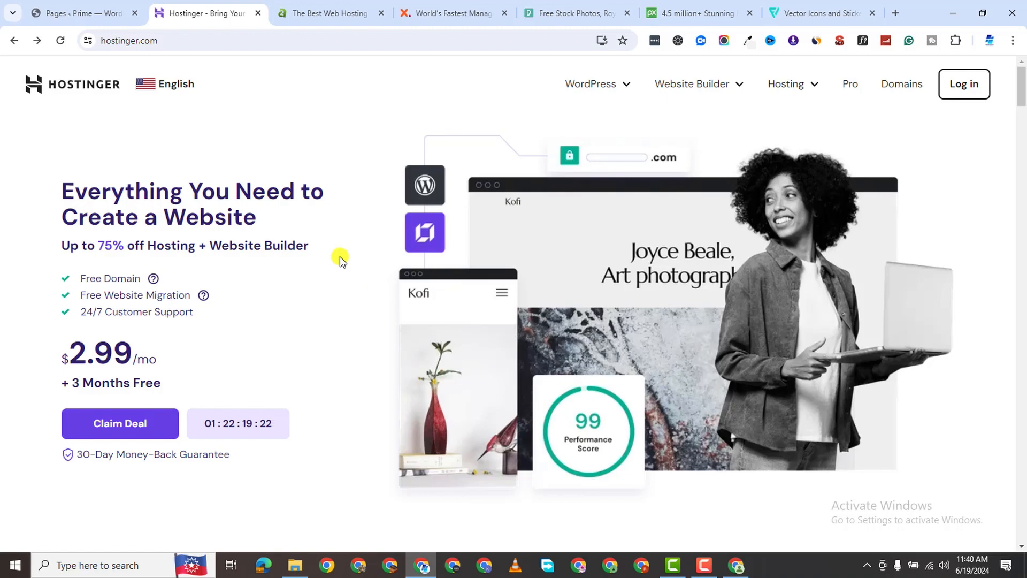
Step: Scroll the Hostinger homepage to the Premium, Business and Cloud Startup pricing cards
{"action": "scroll", "scroll_direction": "down", "scroll_amount": 3}
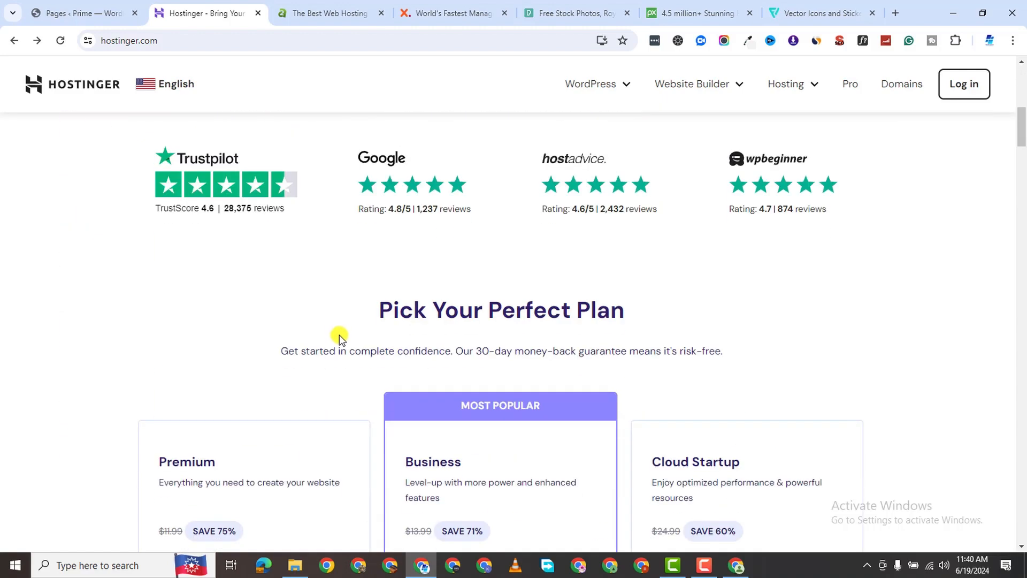
{"action": "scroll", "scroll_direction": "down", "scroll_amount": 3}
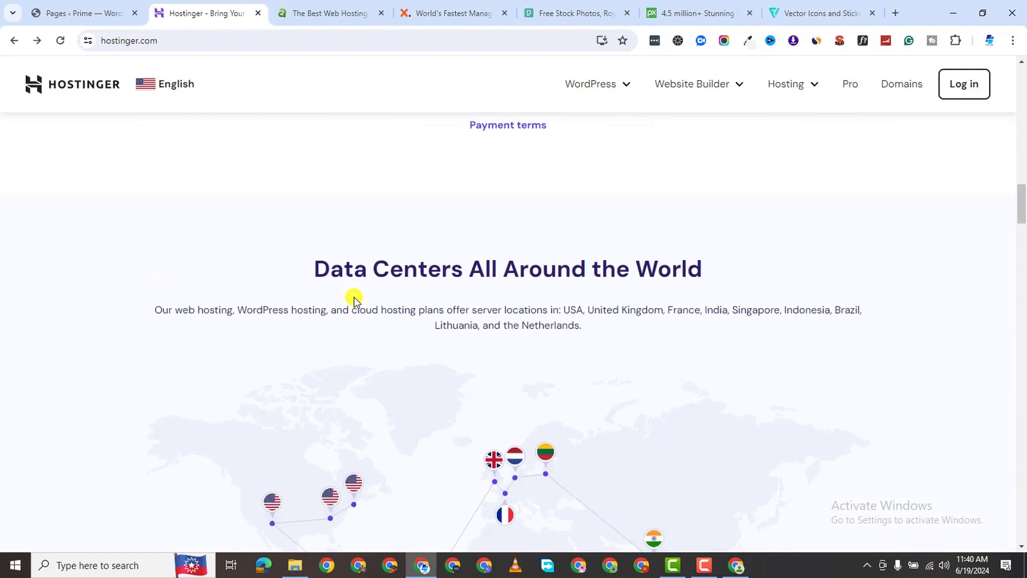
{"action": "scroll", "scroll_direction": "up", "scroll_amount": 3}
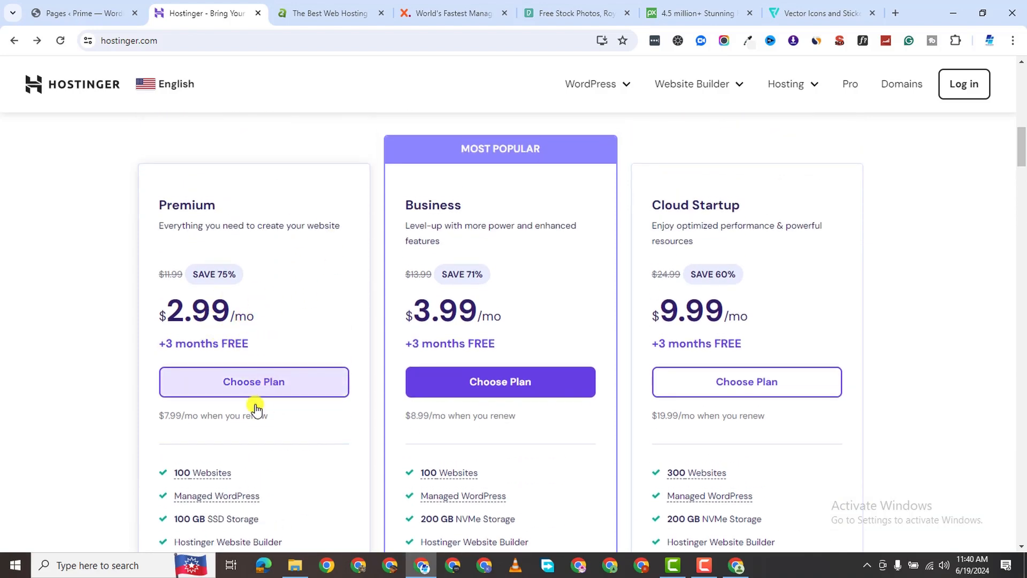
{"action": "scroll", "scroll_direction": "down", "scroll_amount": 3}
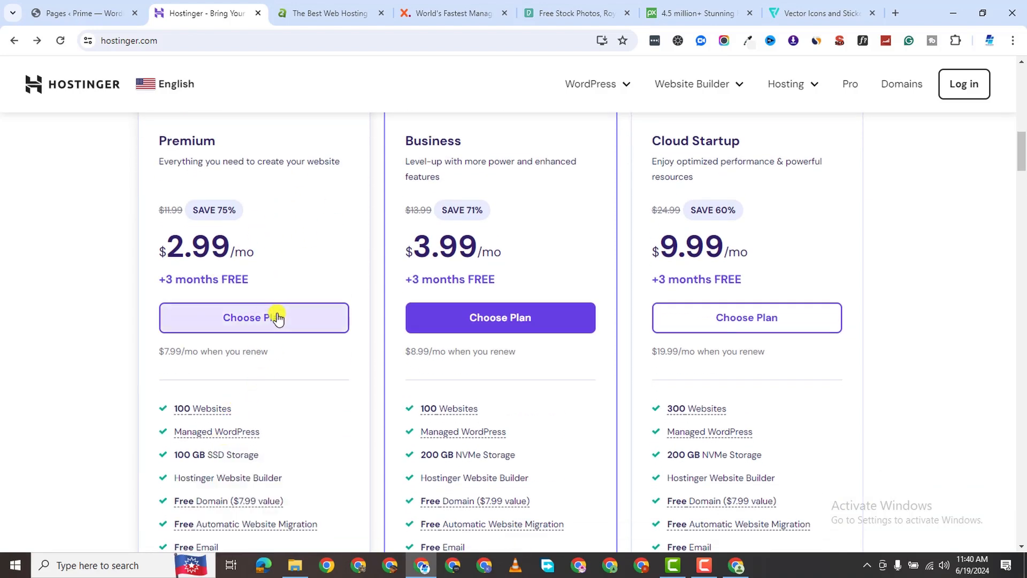
Step: Choose the Premium plan and review the 48-month cart's order, account and payment sections
{"action": "left_click", "coordinate": [253, 317]}
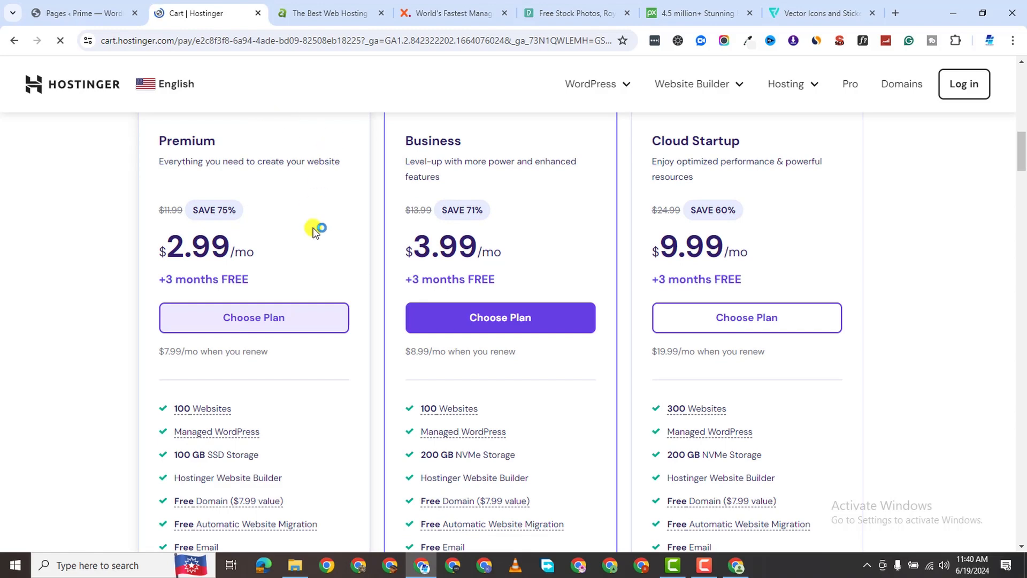
{"action": "left_click", "coordinate": [500, 317]}
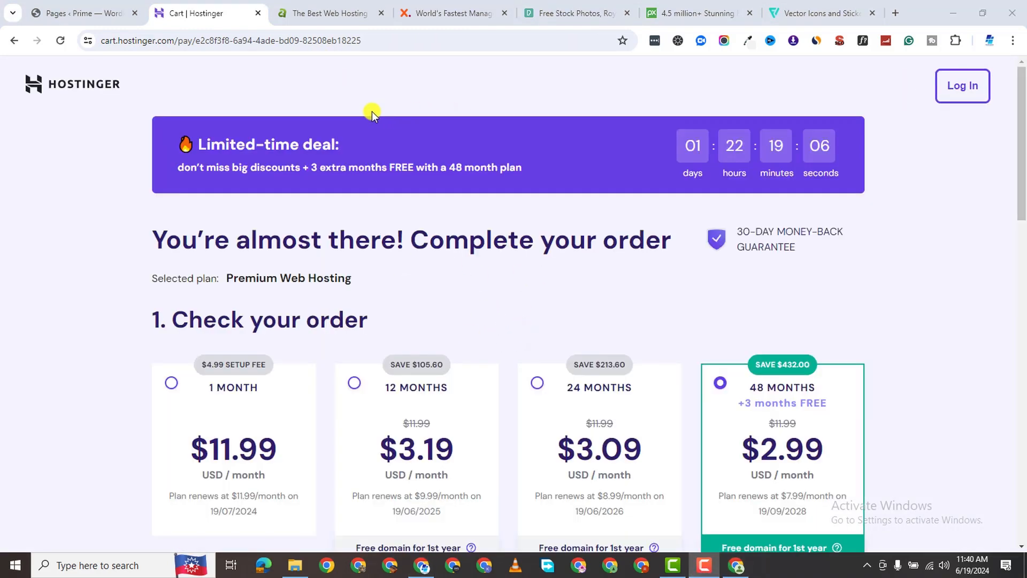
{"action": "scroll", "scroll_direction": "down", "scroll_amount": 3}
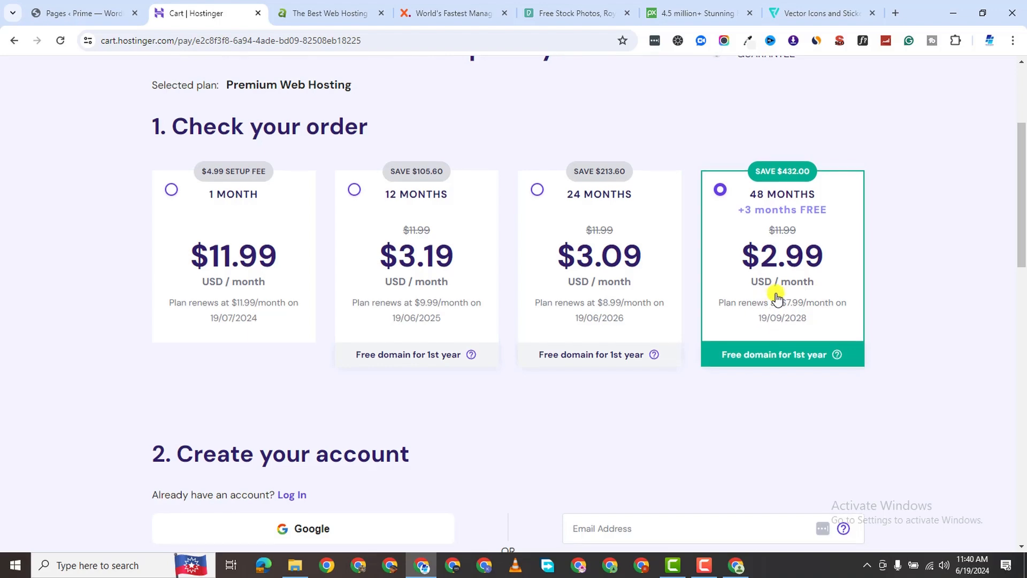
{"action": "scroll", "scroll_direction": "down", "scroll_amount": 3}
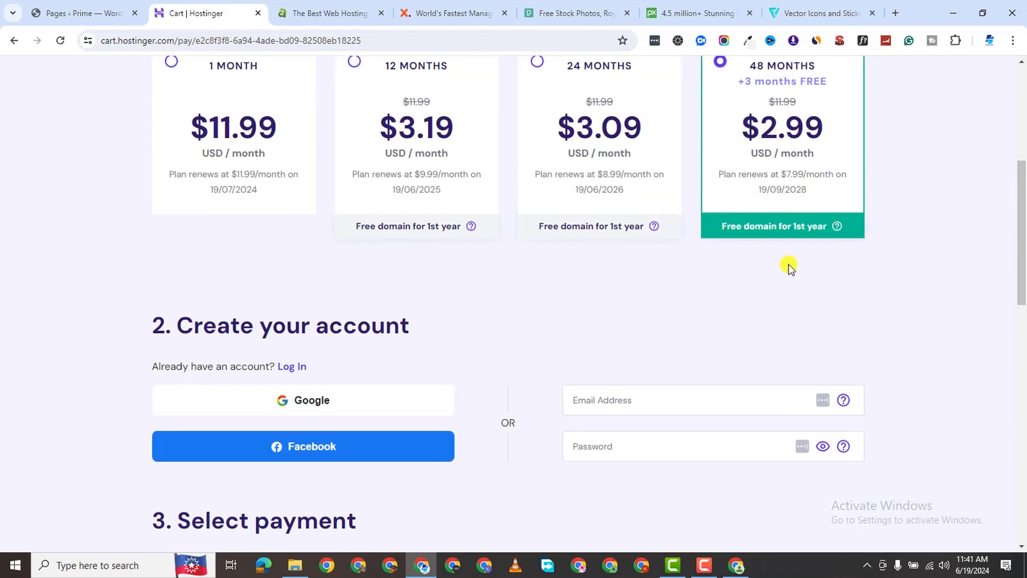
{"action": "scroll", "scroll_direction": "down", "scroll_amount": 3}
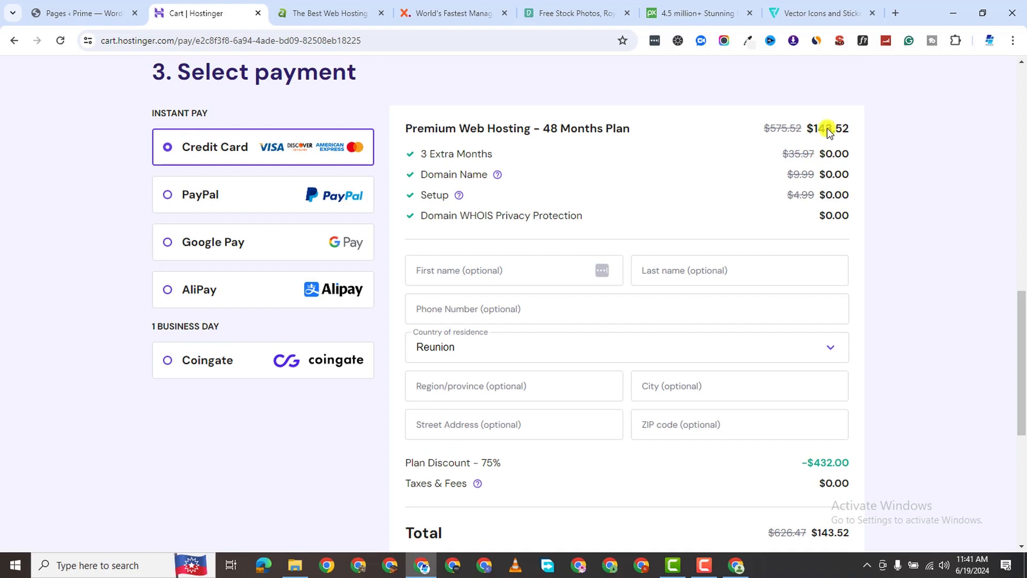
{"action": "scroll", "scroll_direction": "down", "scroll_amount": 3}
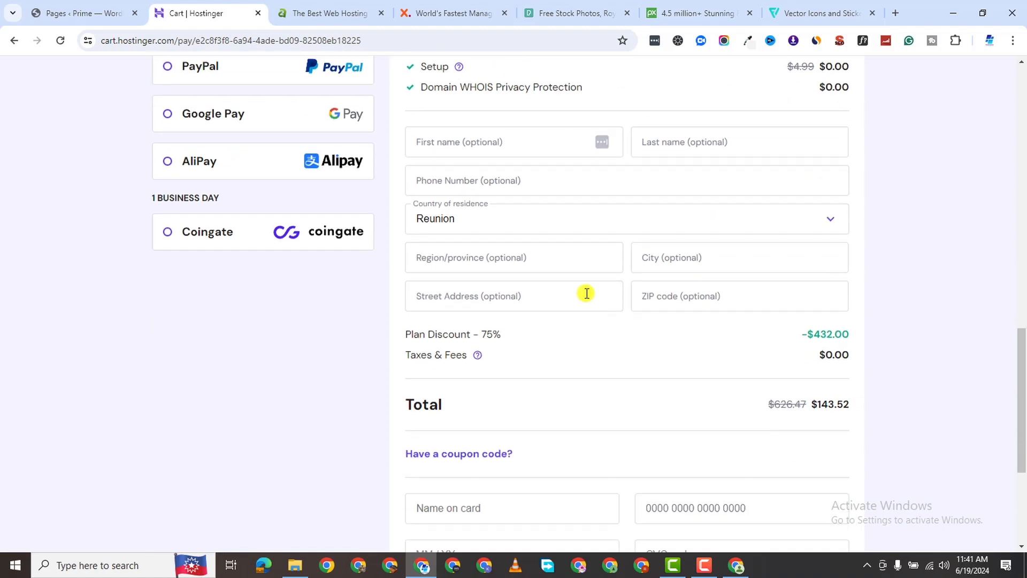
{"action": "scroll", "scroll_direction": "down", "scroll_amount": 3}
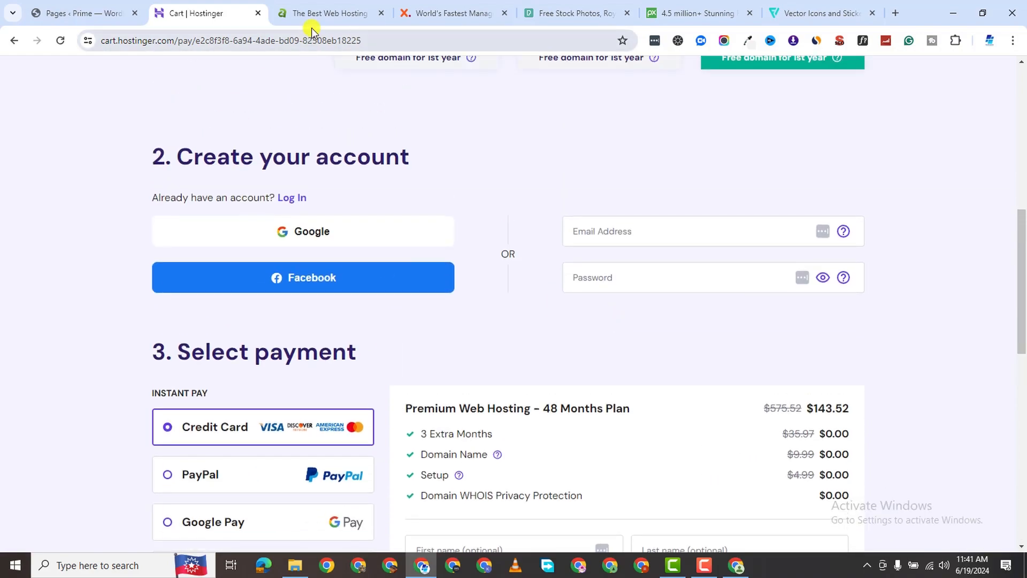
Step: Switch to the A2 Hosting tab and review its hosting types and starting prices
{"action": "left_click", "coordinate": [328, 13]}
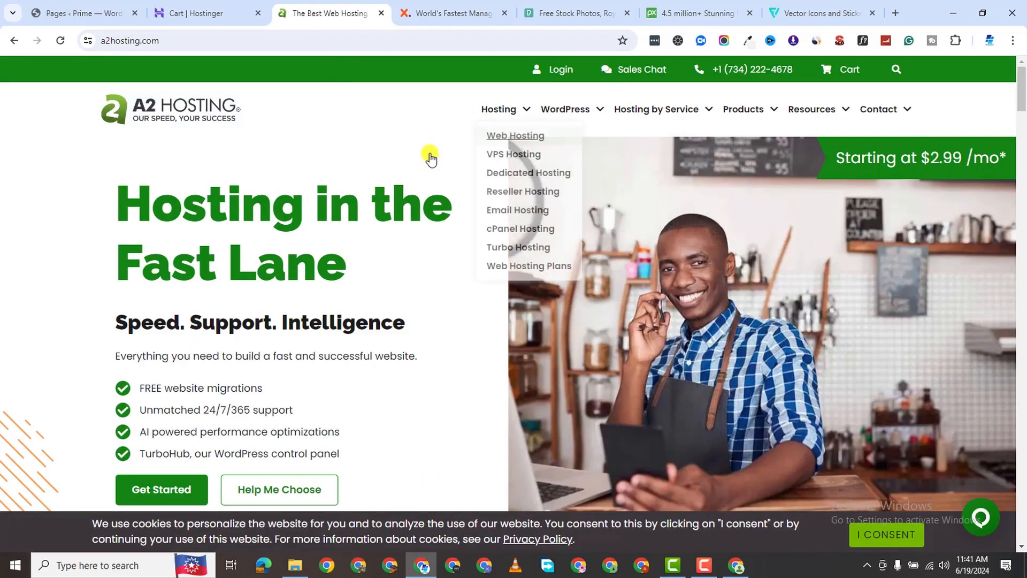
{"action": "scroll", "scroll_direction": "down", "scroll_amount": 3}
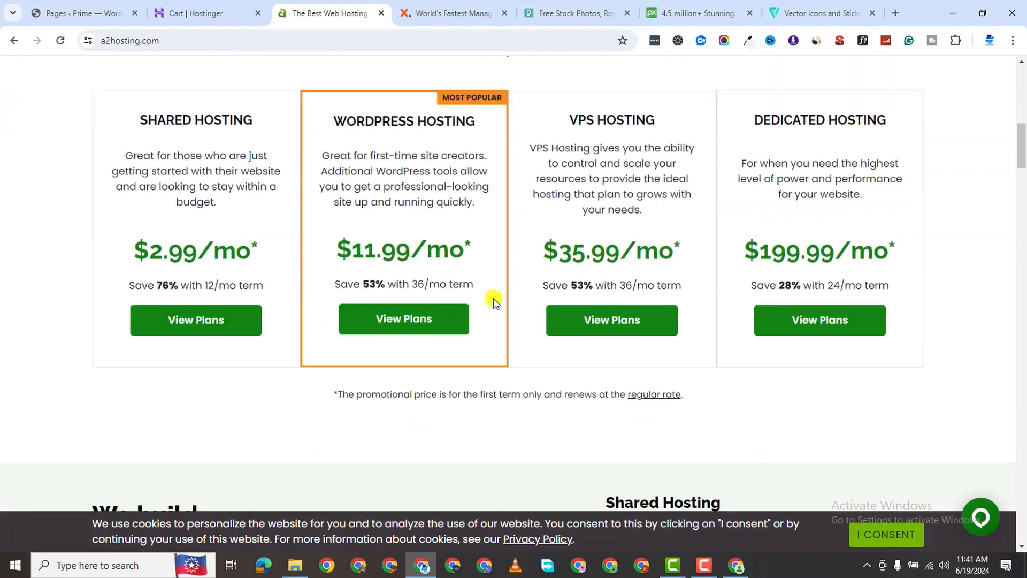
{"action": "scroll", "scroll_direction": "down", "scroll_amount": 3}
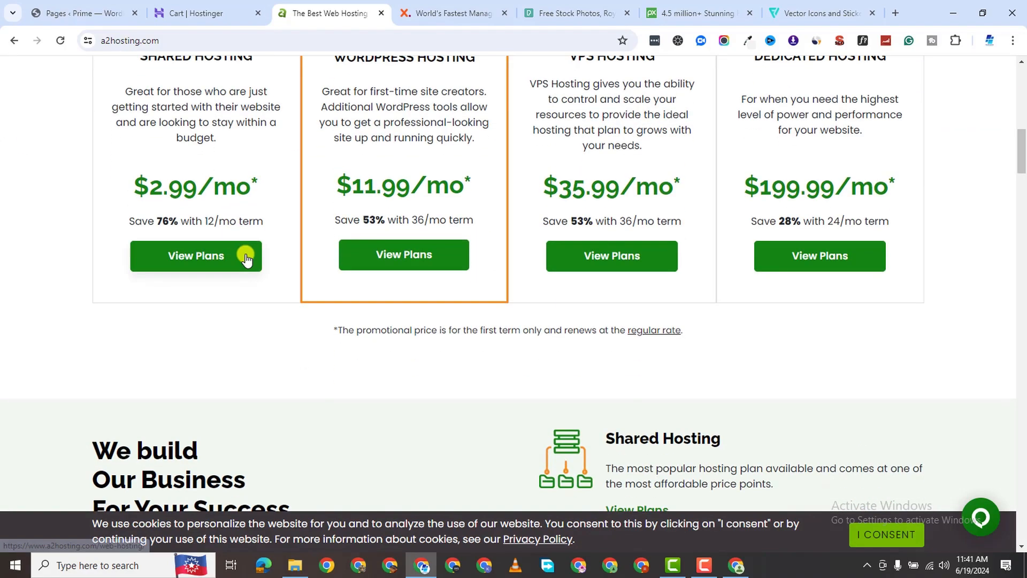
{"action": "scroll", "scroll_direction": "down", "scroll_amount": 3}
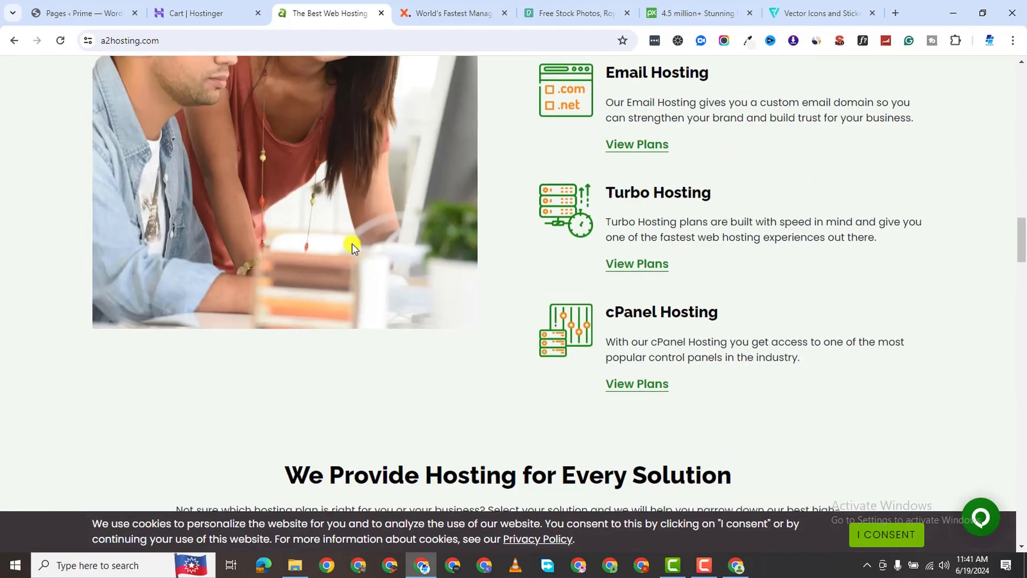
{"action": "scroll", "scroll_direction": "down", "scroll_amount": 3}
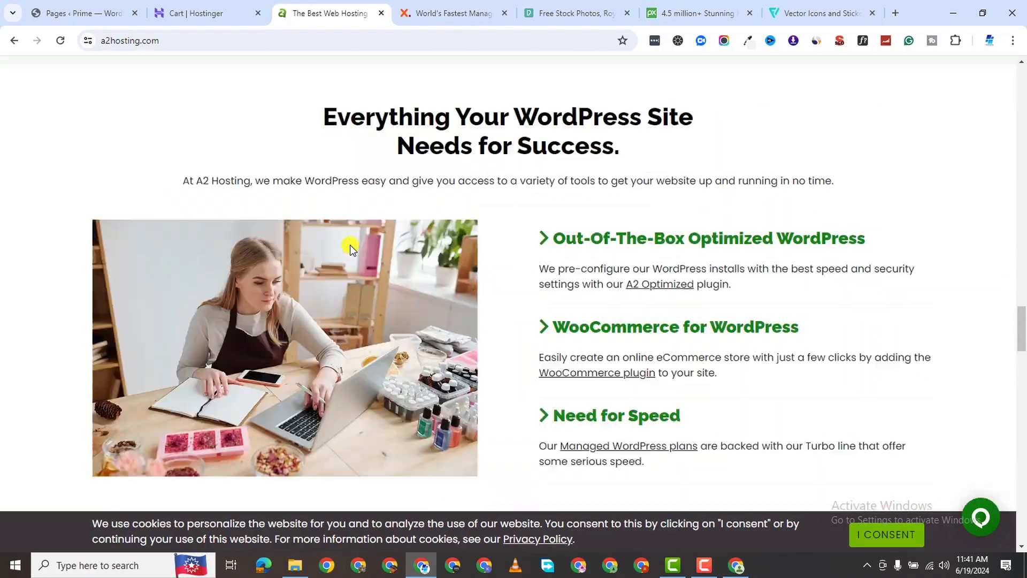
{"action": "scroll", "scroll_direction": "down", "scroll_amount": 3}
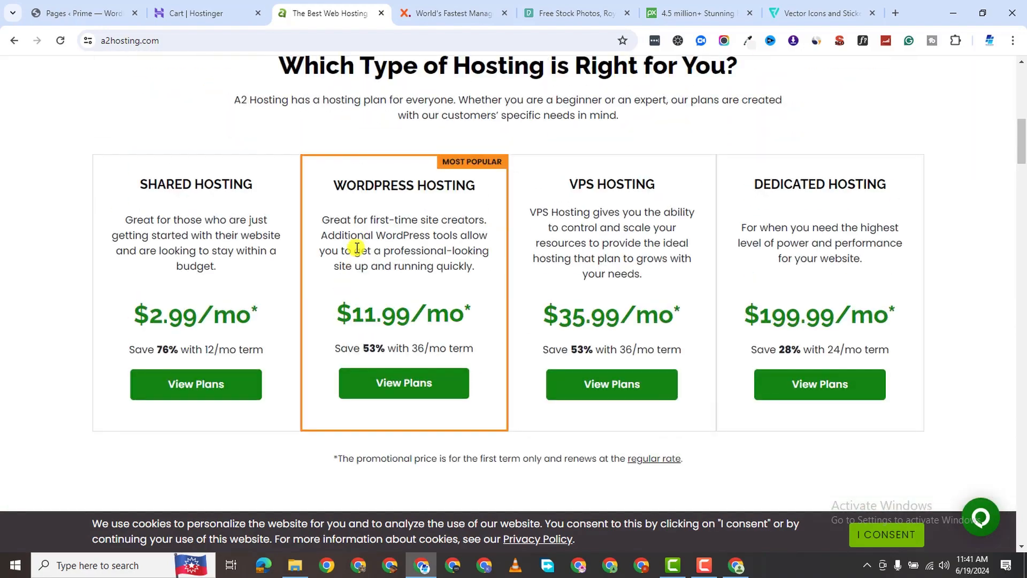
{"action": "scroll", "scroll_direction": "up", "scroll_amount": 3}
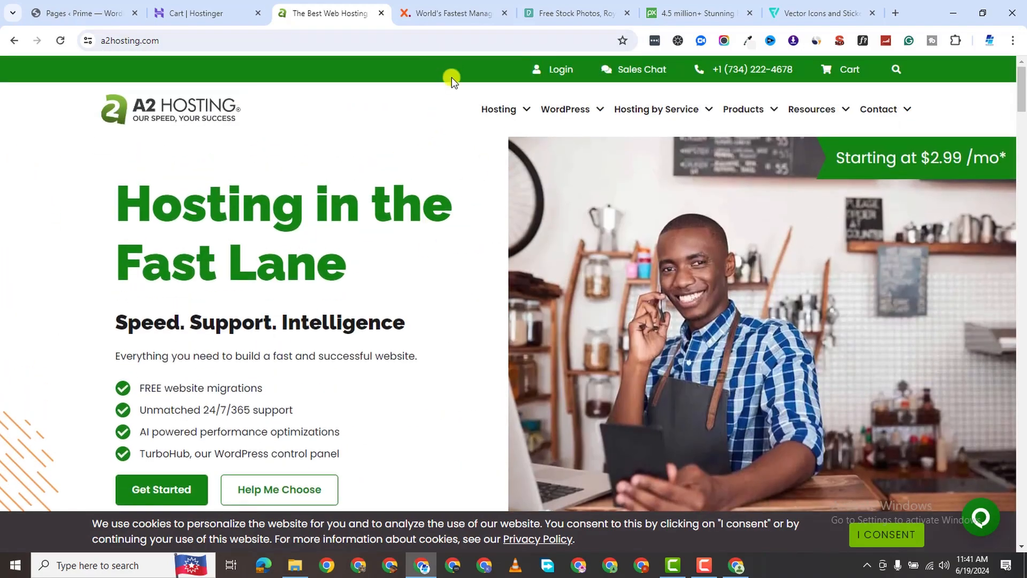
Step: Switch to the WPX tab and review its Business, Professional and Elite monthly plans
{"action": "left_click", "coordinate": [451, 13]}
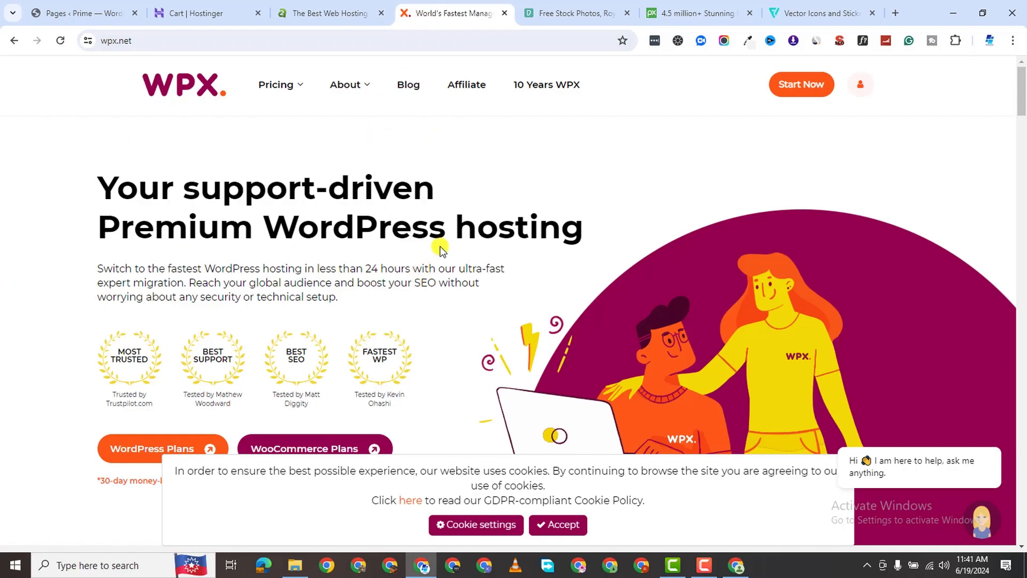
{"action": "scroll", "scroll_direction": "down", "scroll_amount": 3}
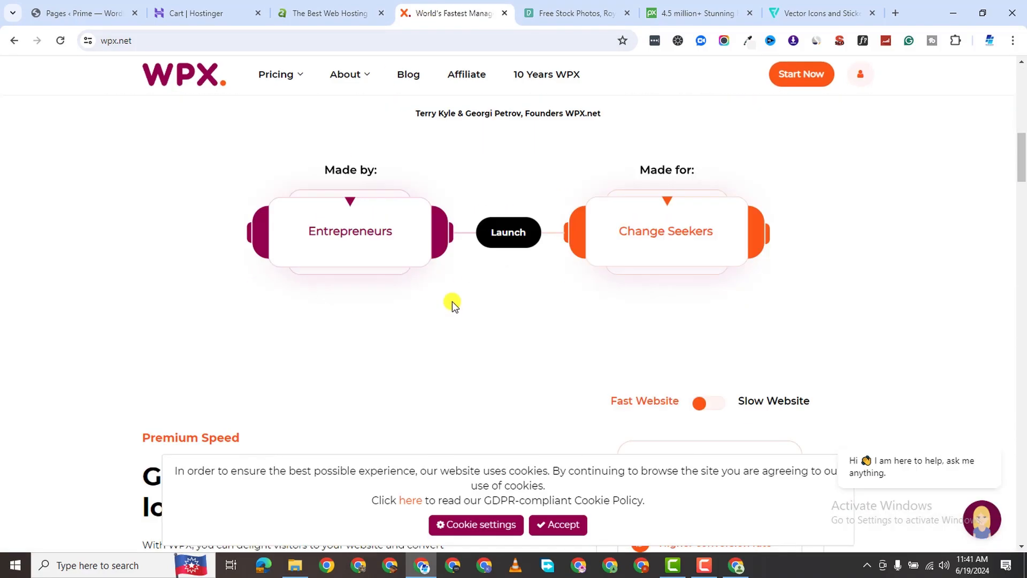
{"action": "scroll", "scroll_direction": "down", "scroll_amount": 3}
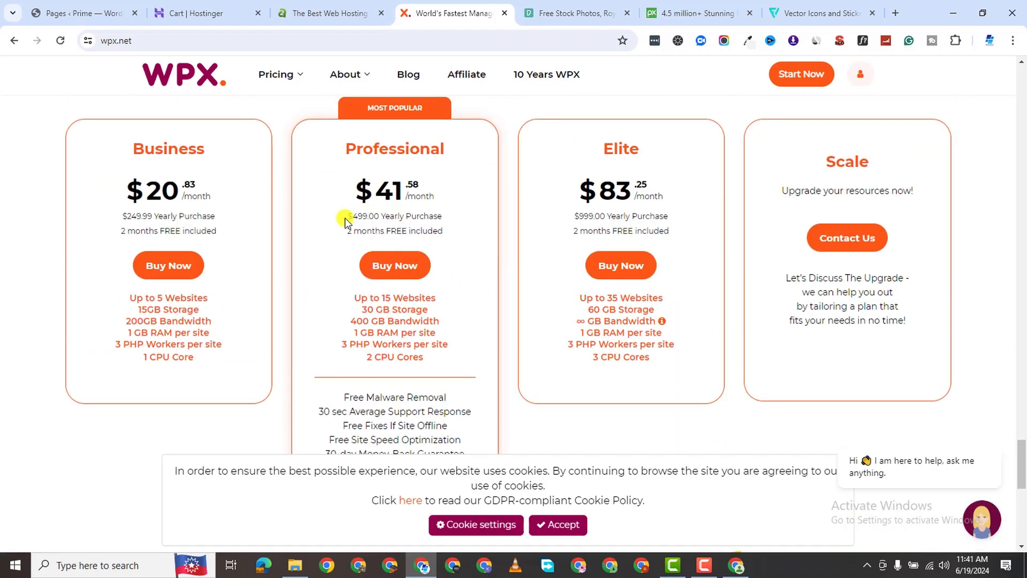
{"action": "scroll", "scroll_direction": "down", "scroll_amount": 3}
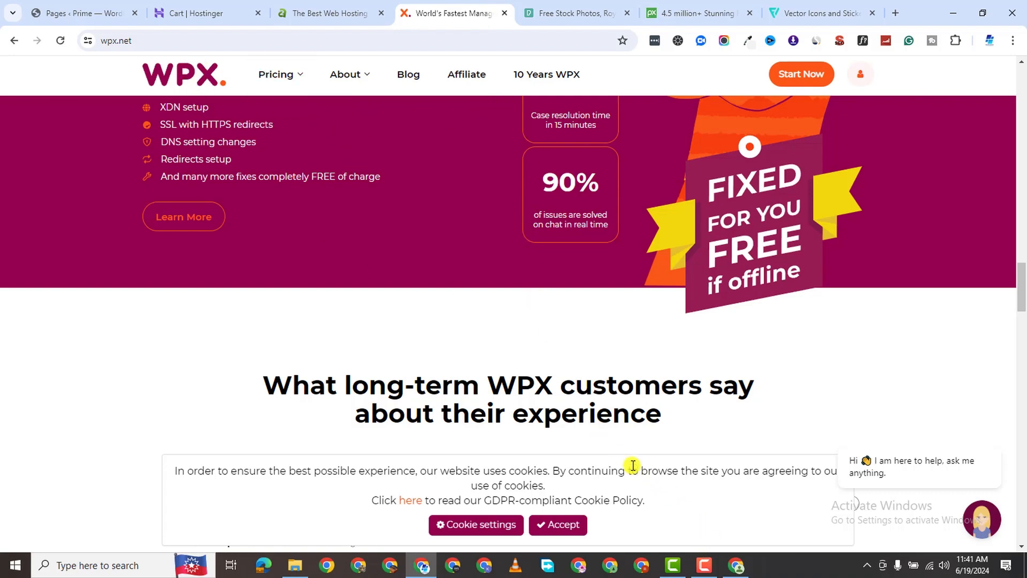
{"action": "mouse_move", "coordinate": [679, 497]}
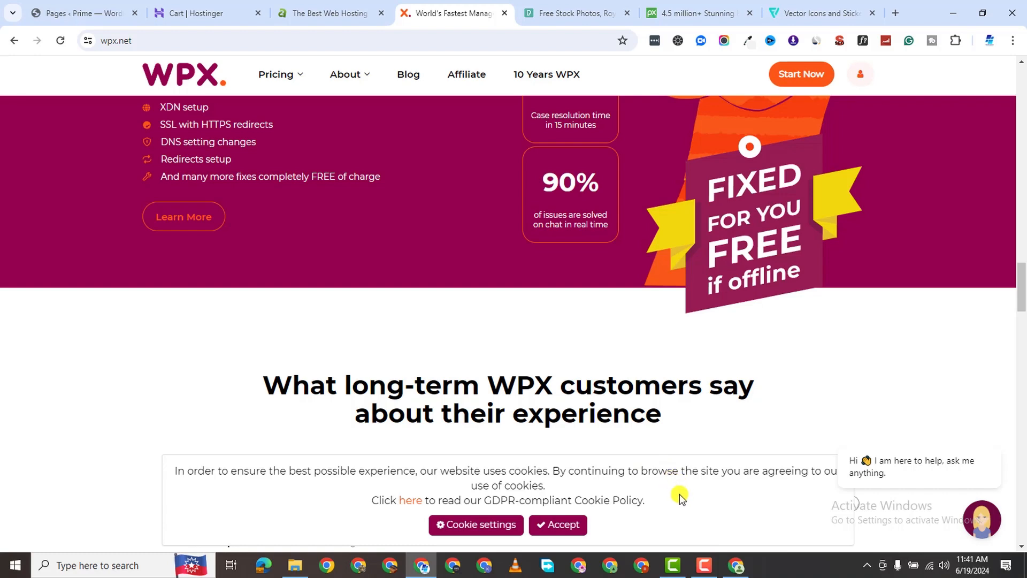
{"action": "left_click", "coordinate": [663, 13]}
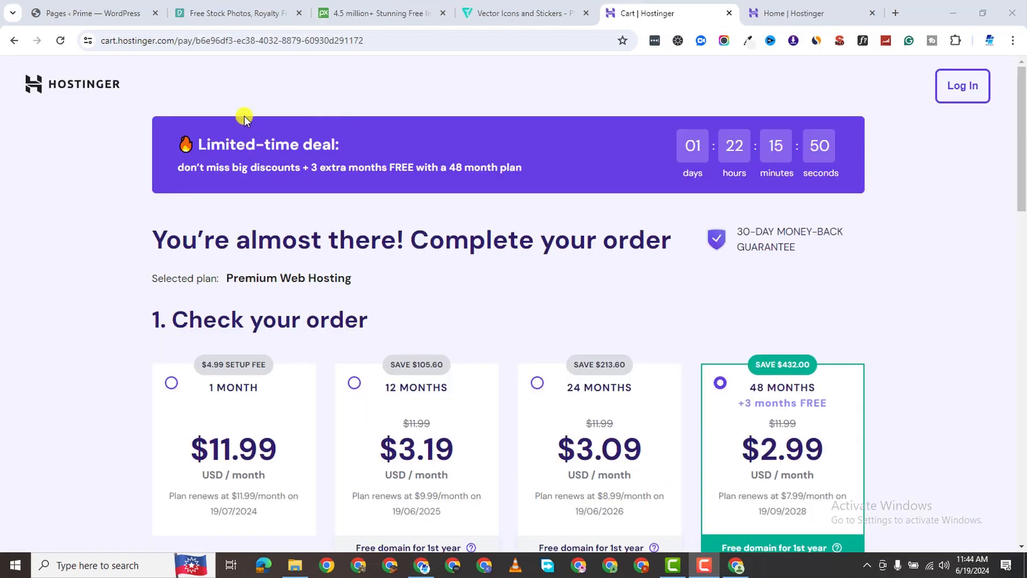
{"action": "left_click", "coordinate": [262, 40]}
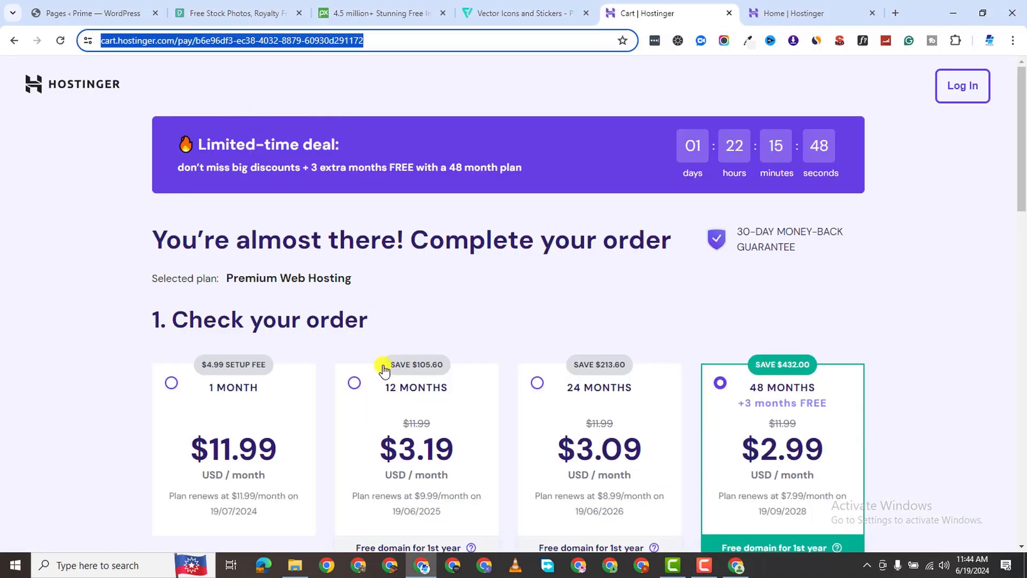
{"action": "scroll", "scroll_direction": "down", "scroll_amount": 3}
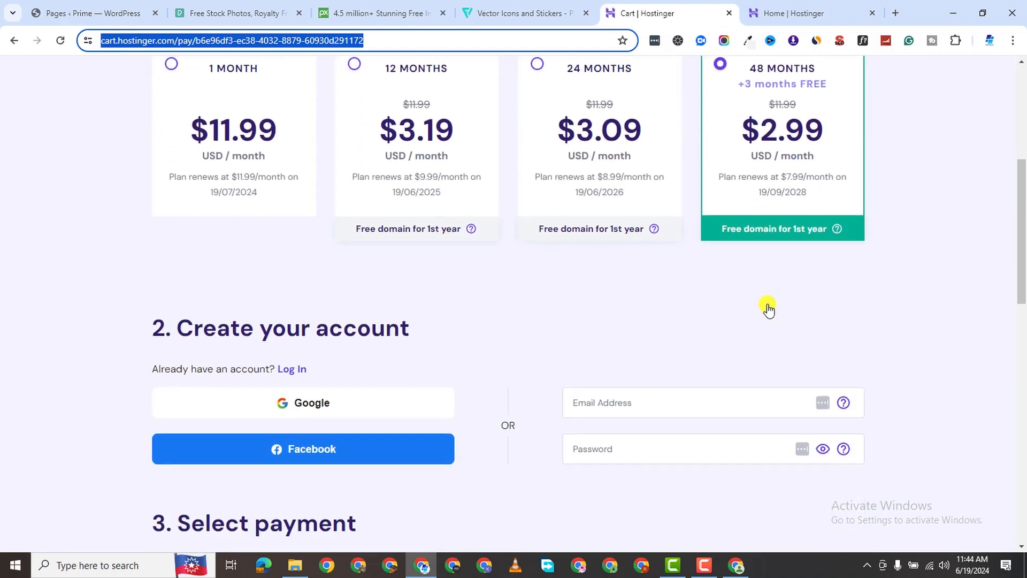
{"action": "scroll", "scroll_direction": "down", "scroll_amount": 3}
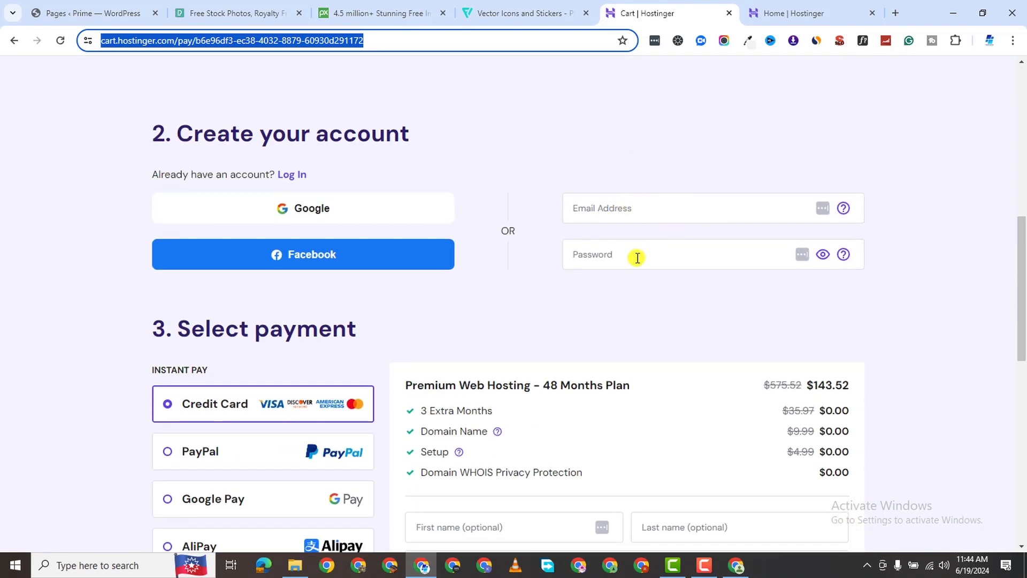
{"action": "scroll", "scroll_direction": "down", "scroll_amount": 3}
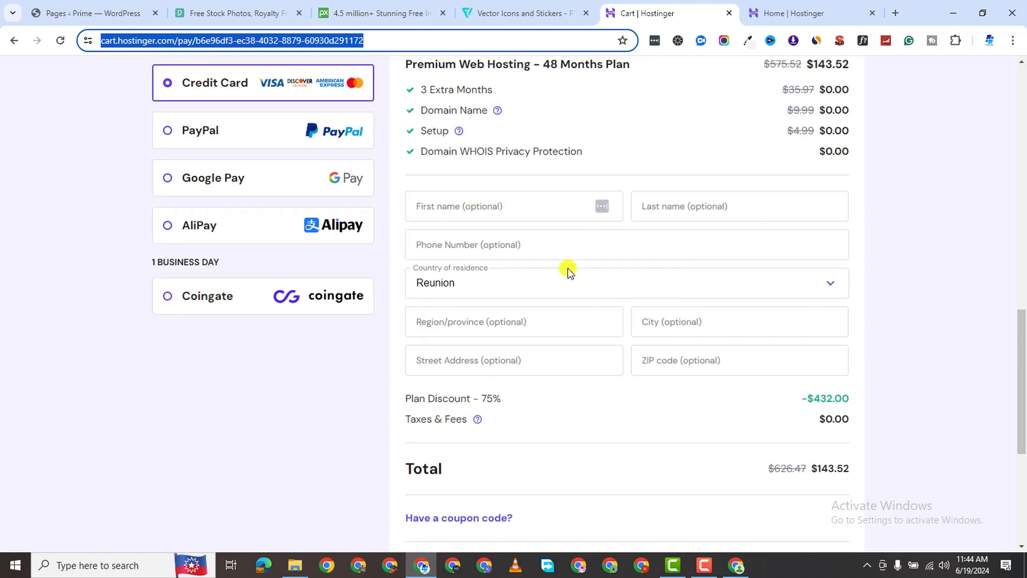
{"action": "scroll", "scroll_direction": "down", "scroll_amount": 3}
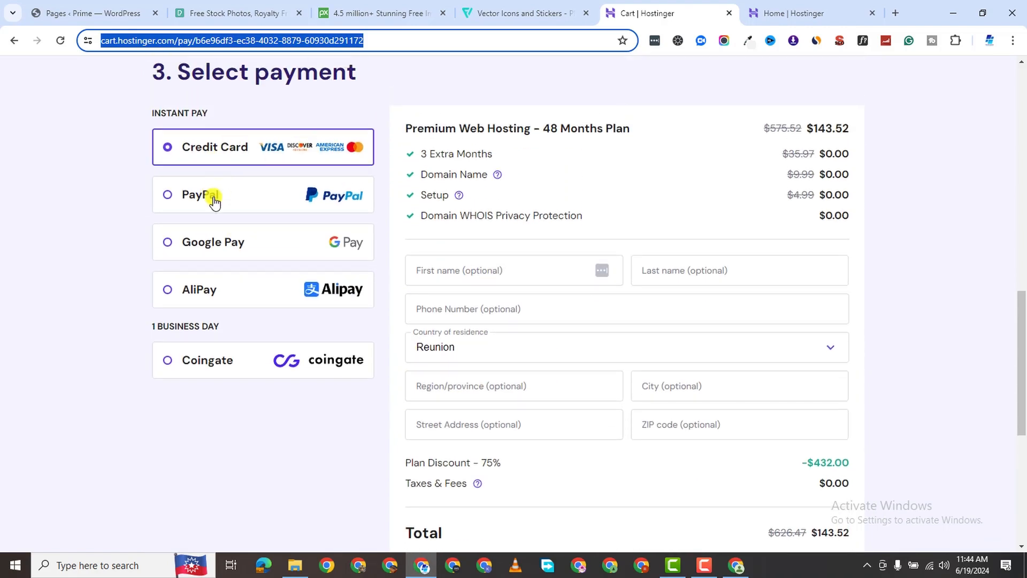
{"action": "scroll", "scroll_direction": "down", "scroll_amount": 3}
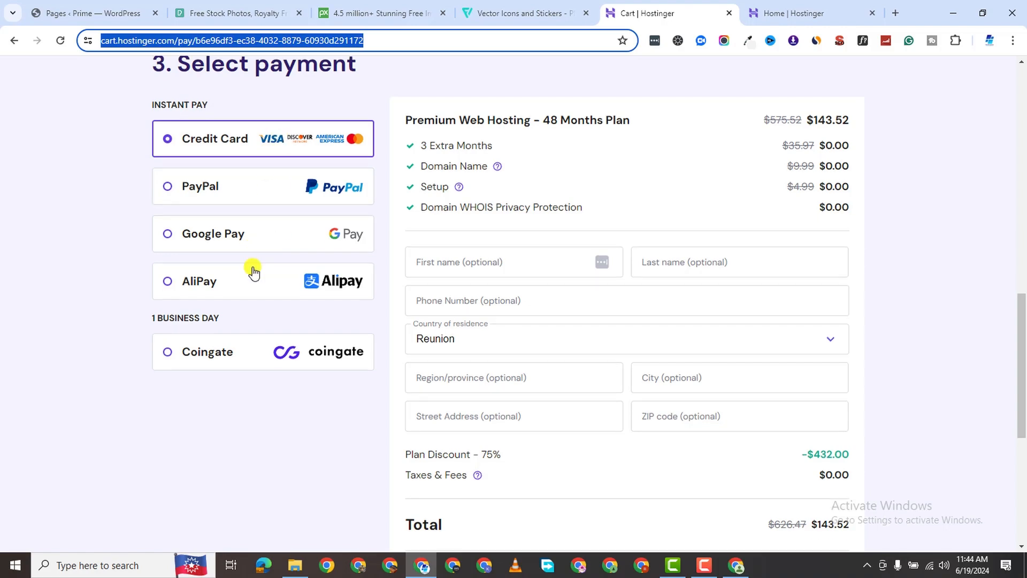
{"action": "scroll", "scroll_direction": "down", "scroll_amount": 3}
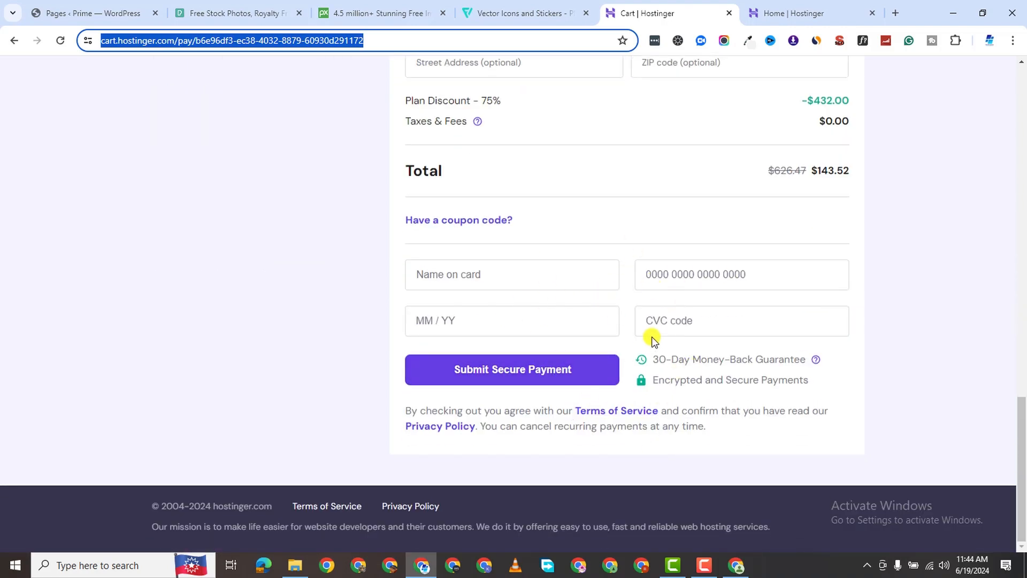
Step: Browse hPanel's Domains and Websites sections, then list the Premium plan's 8 websites from Home
{"action": "left_click", "coordinate": [809, 13]}
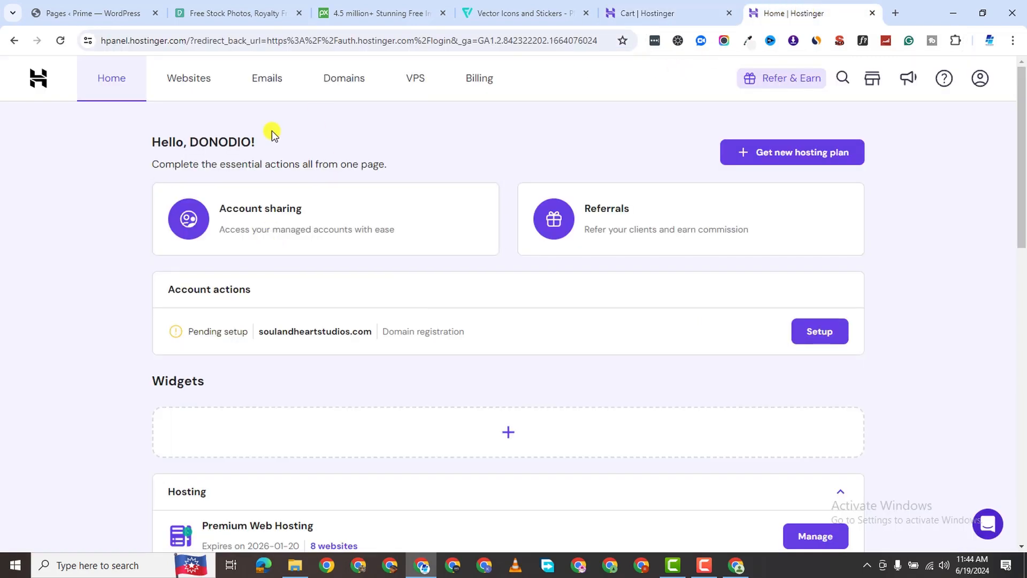
{"action": "mouse_move", "coordinate": [255, 107]}
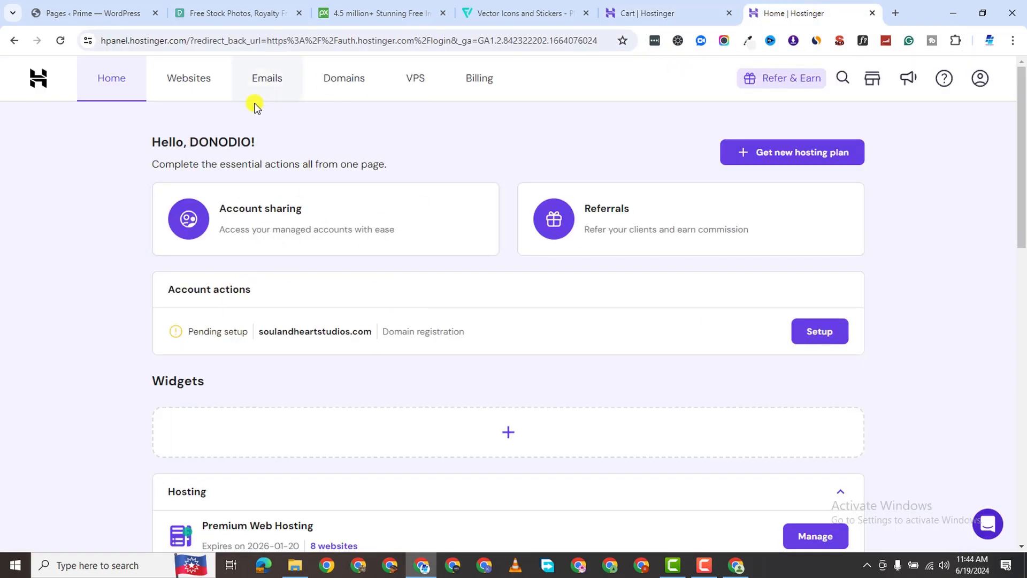
{"action": "left_click", "coordinate": [343, 78]}
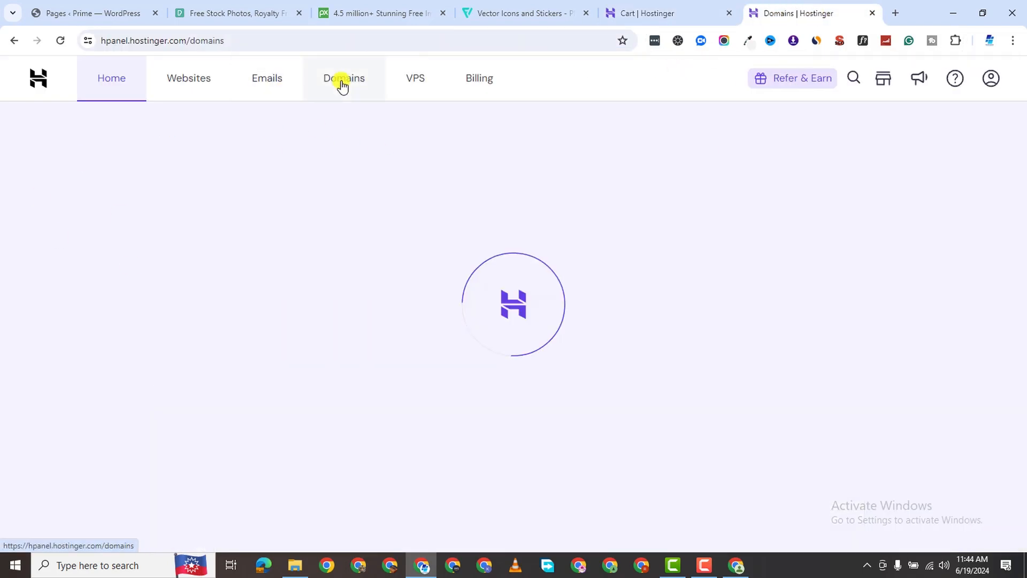
{"action": "left_click", "coordinate": [344, 78]}
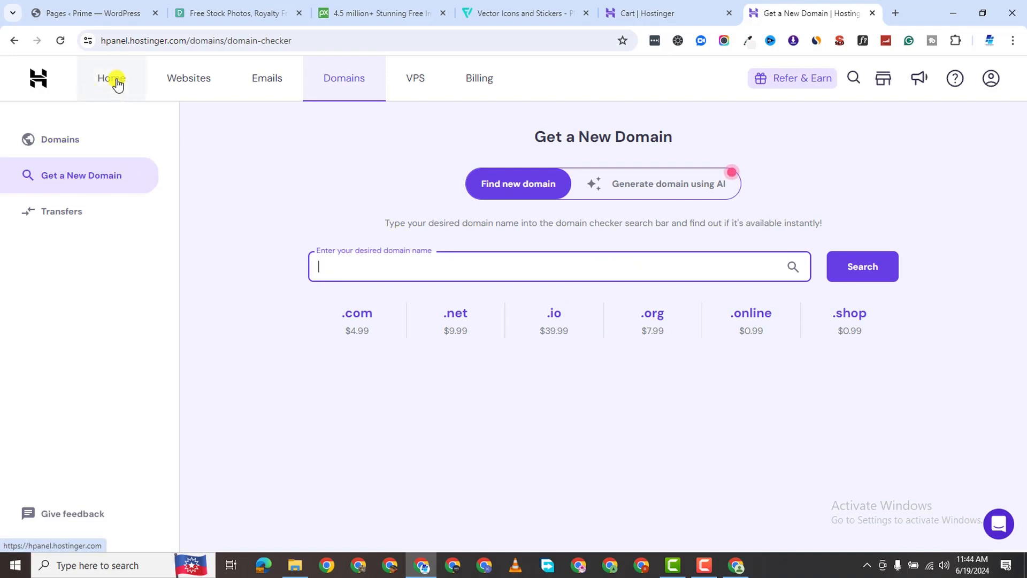
{"action": "left_click", "coordinate": [188, 78]}
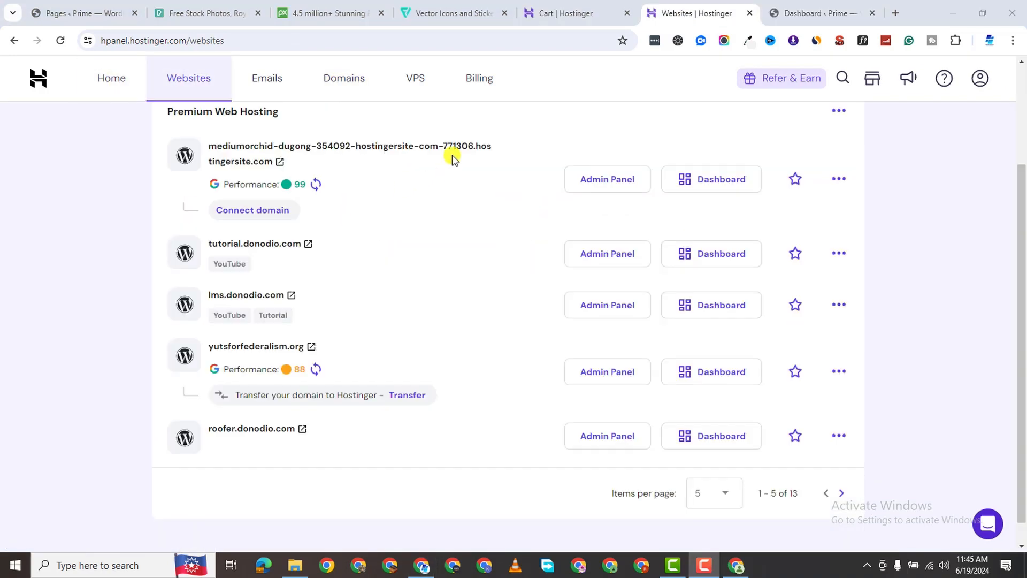
{"action": "left_click", "coordinate": [112, 78]}
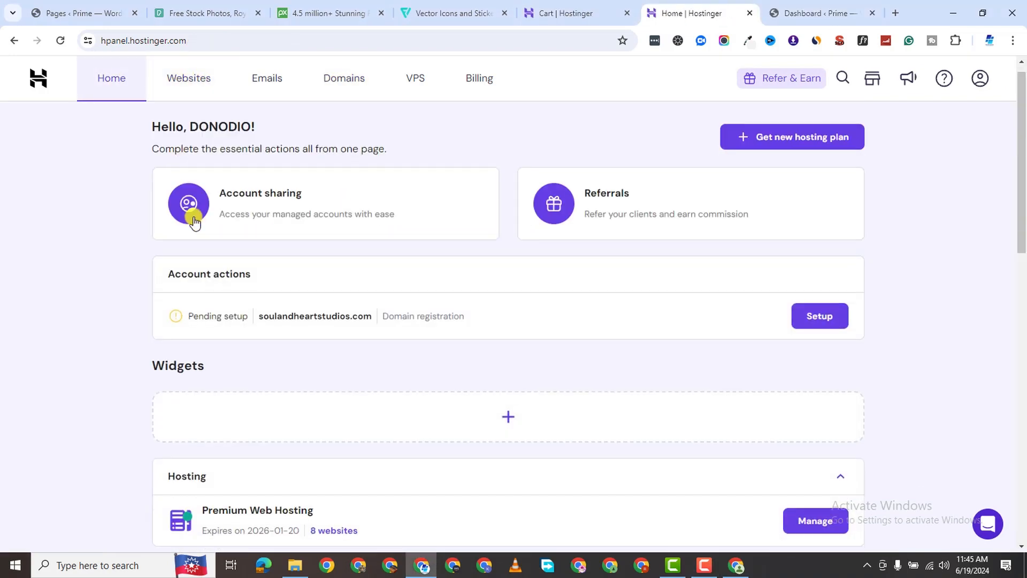
{"action": "left_click", "coordinate": [334, 225]}
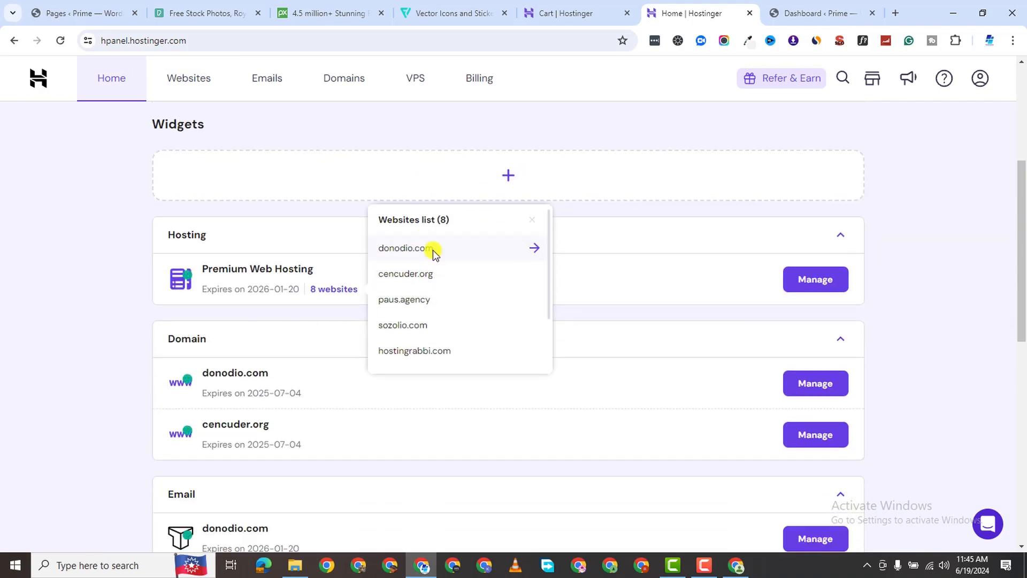
Step: Open donodio.com's dashboard, check its subdomains, and start a WordPress install from Auto Installer
{"action": "left_click", "coordinate": [404, 247]}
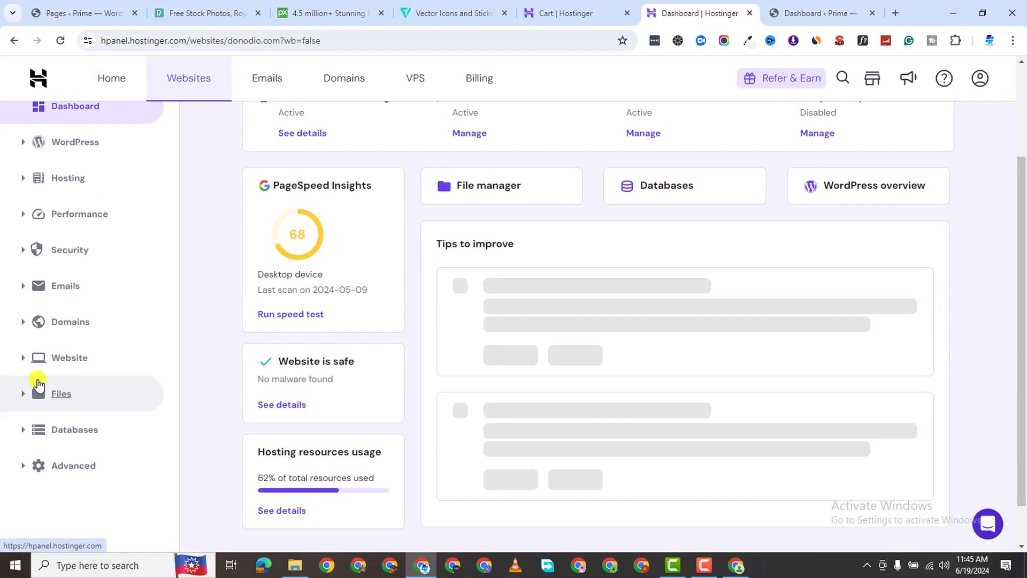
{"action": "left_click", "coordinate": [69, 323]}
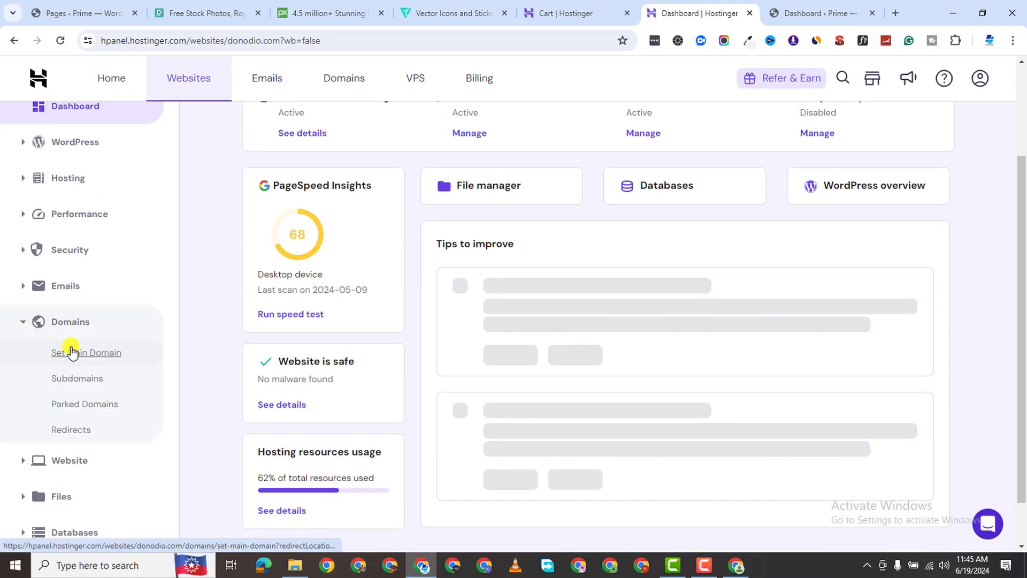
{"action": "left_click", "coordinate": [77, 377]}
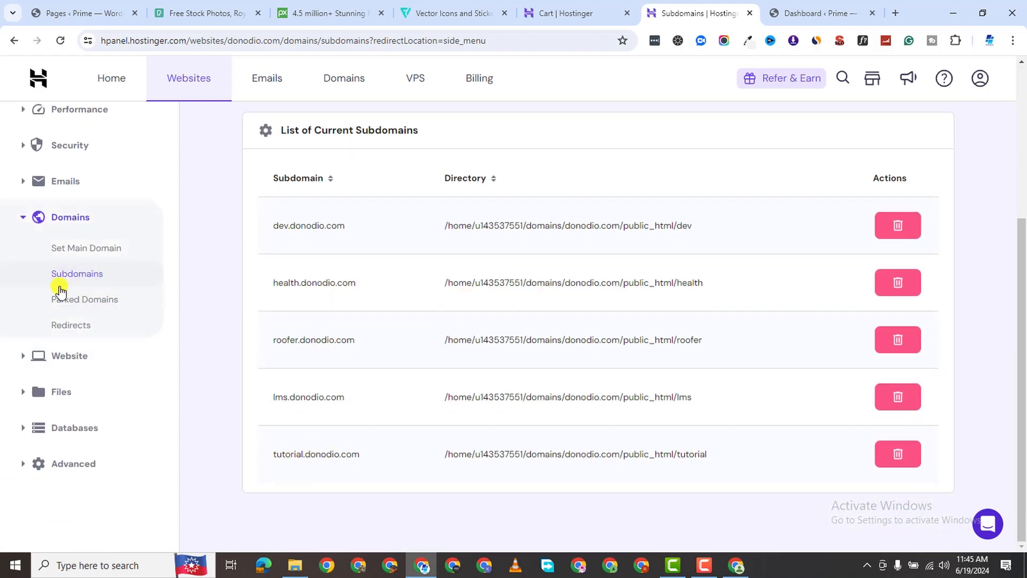
{"action": "left_click", "coordinate": [69, 355]}
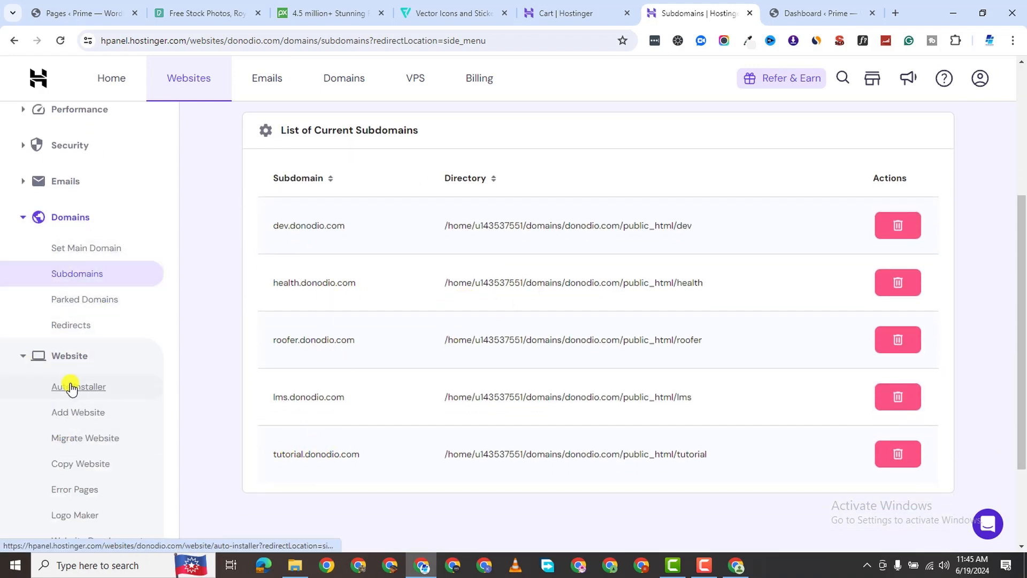
{"action": "left_click", "coordinate": [78, 386]}
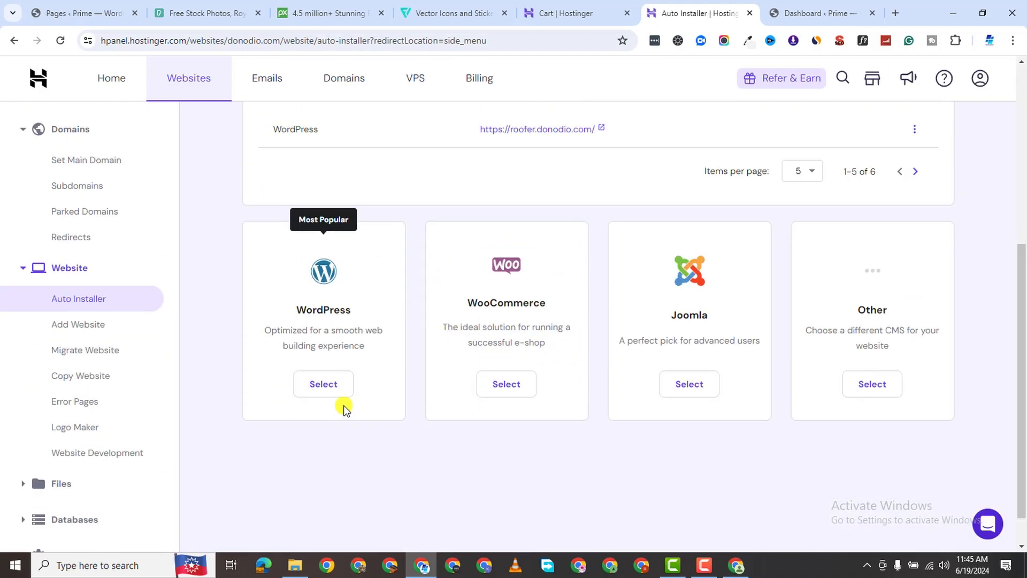
{"action": "left_click", "coordinate": [324, 384]}
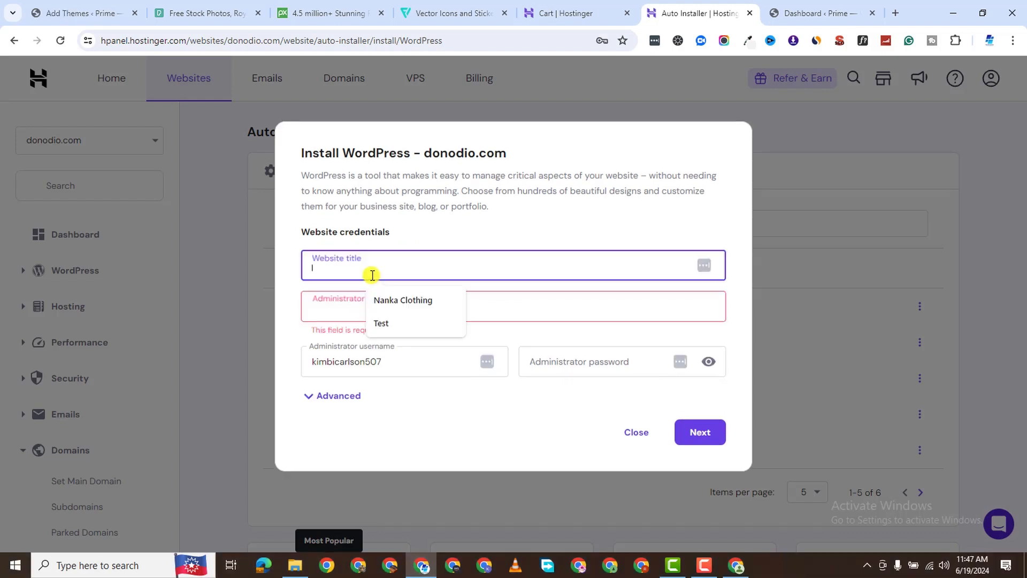
Step: Title the site Tut, target tutorial.donodio.com, and launch the WordPress installation
{"action": "type", "text": "tU"}
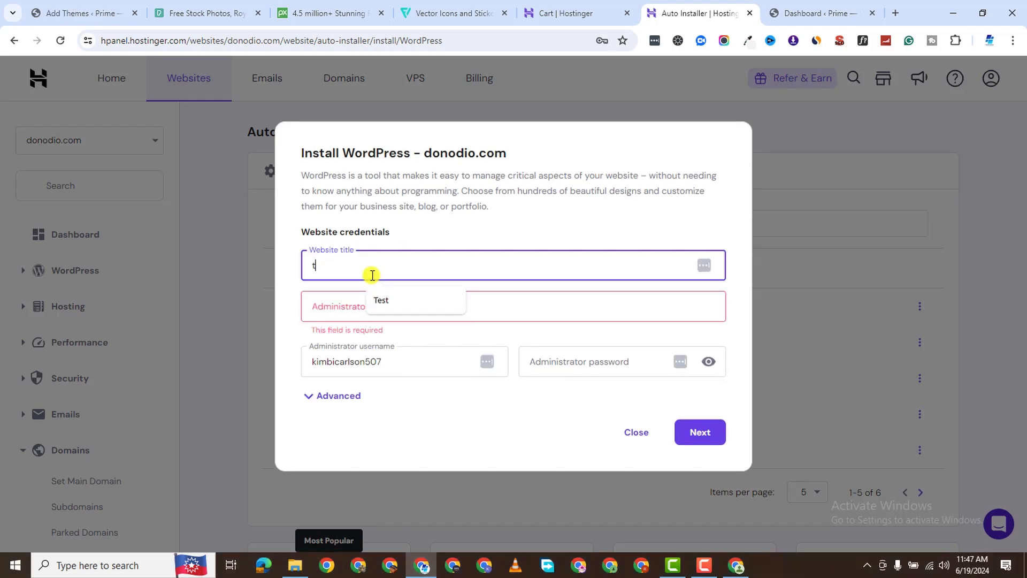
{"action": "type", "text": "Tu"}
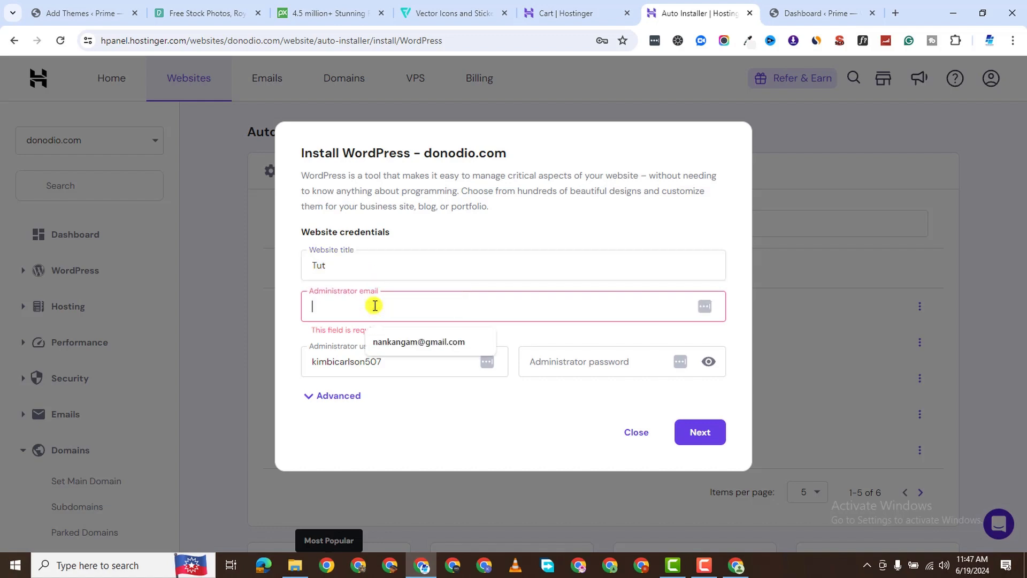
{"action": "mouse_move", "coordinate": [379, 313]}
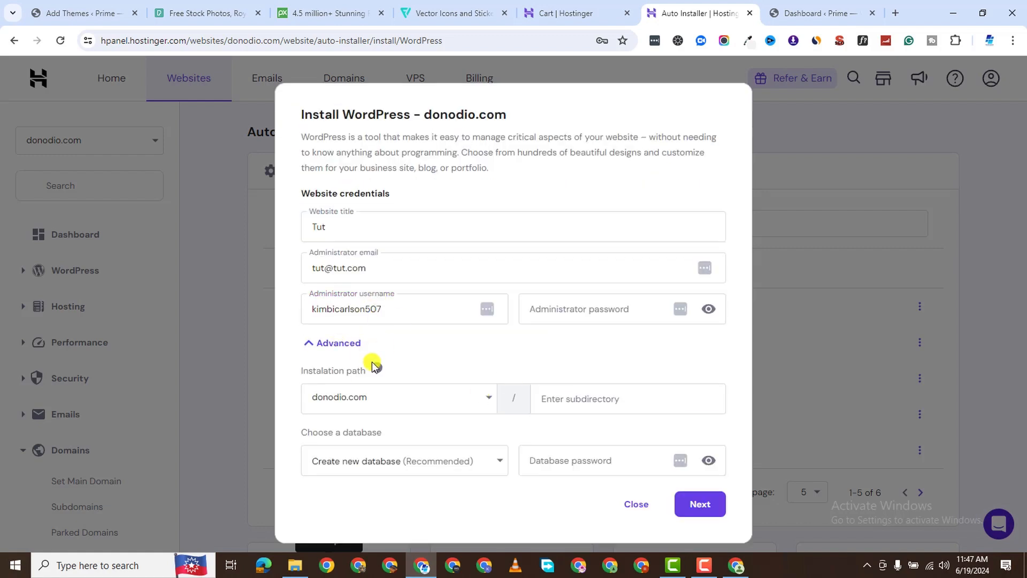
{"action": "left_click", "coordinate": [405, 308]}
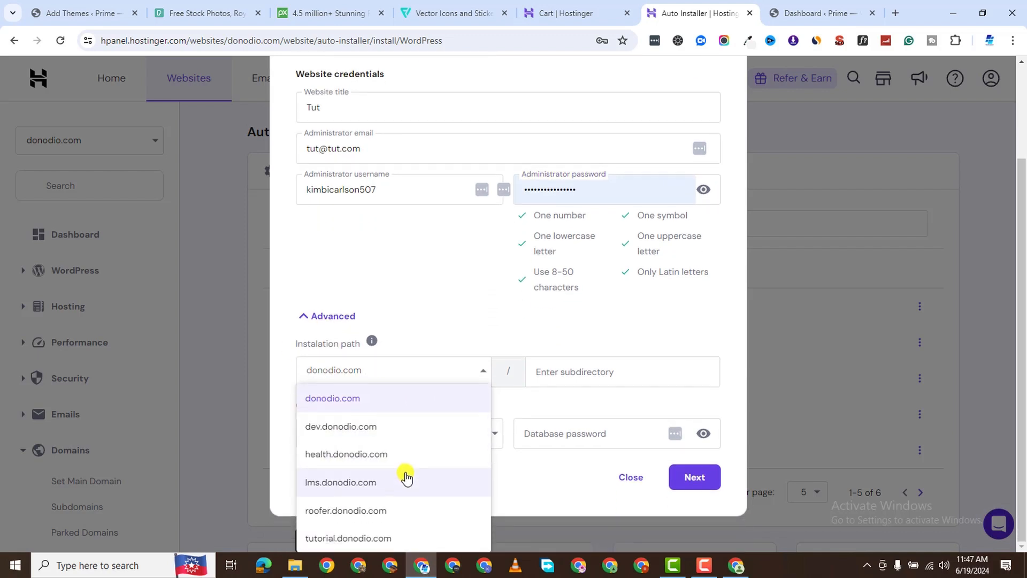
{"action": "left_click", "coordinate": [348, 538]}
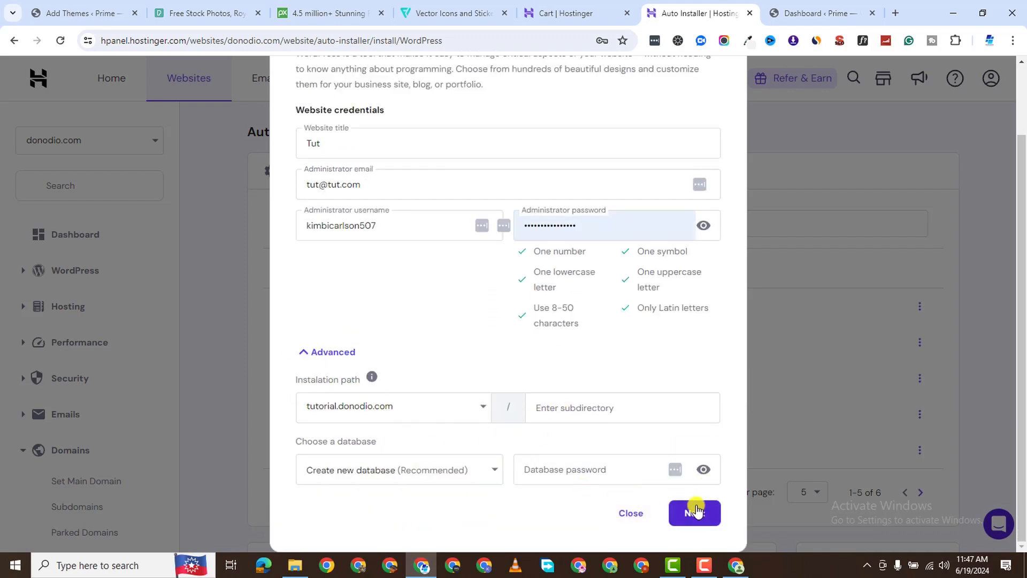
{"action": "left_click", "coordinate": [694, 513]}
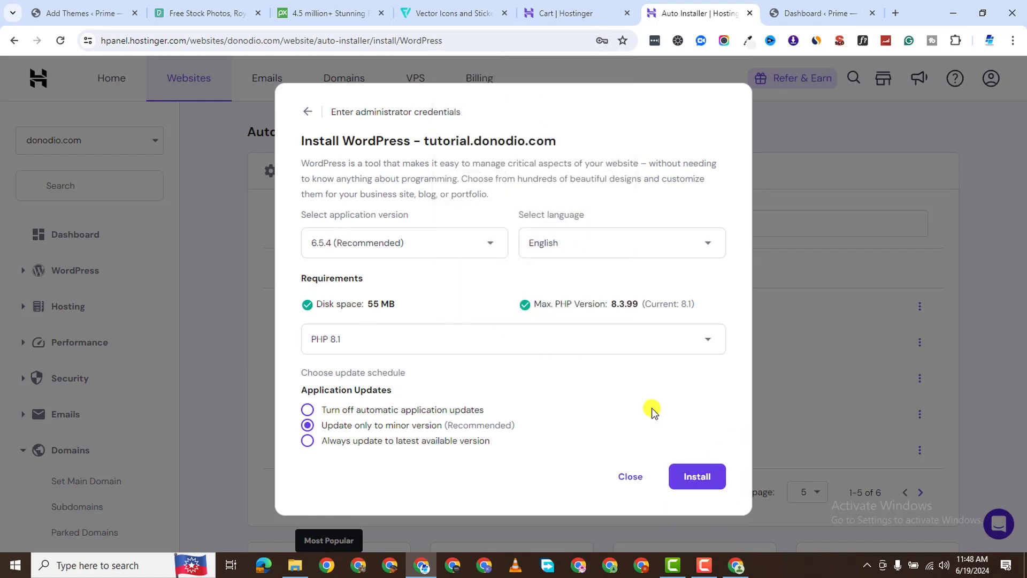
{"action": "left_click", "coordinate": [696, 476]}
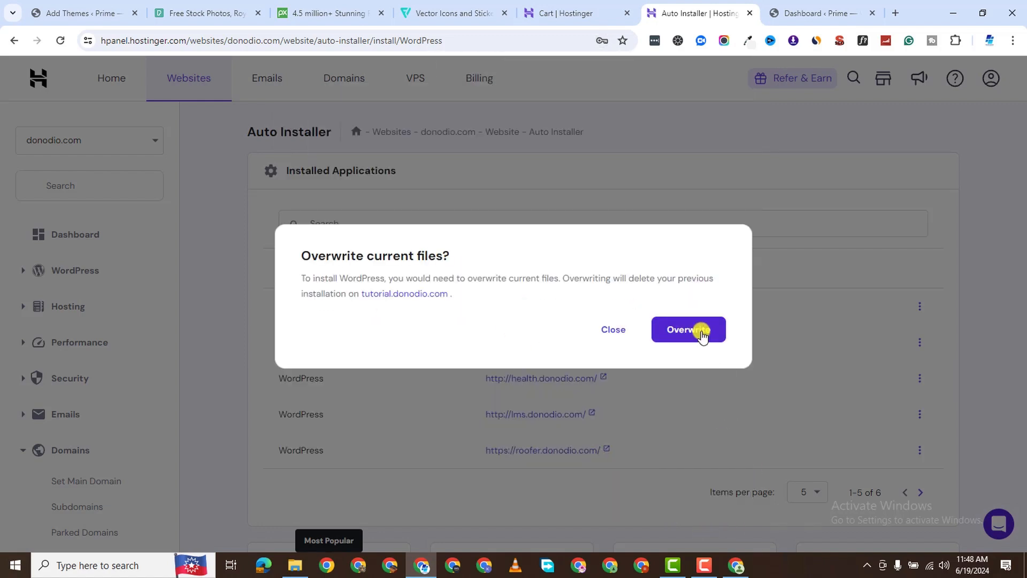
Step: Confirm overwriting tutorial.donodio.com's files and open the Tut site's WordPress admin panel
{"action": "left_click", "coordinate": [687, 330]}
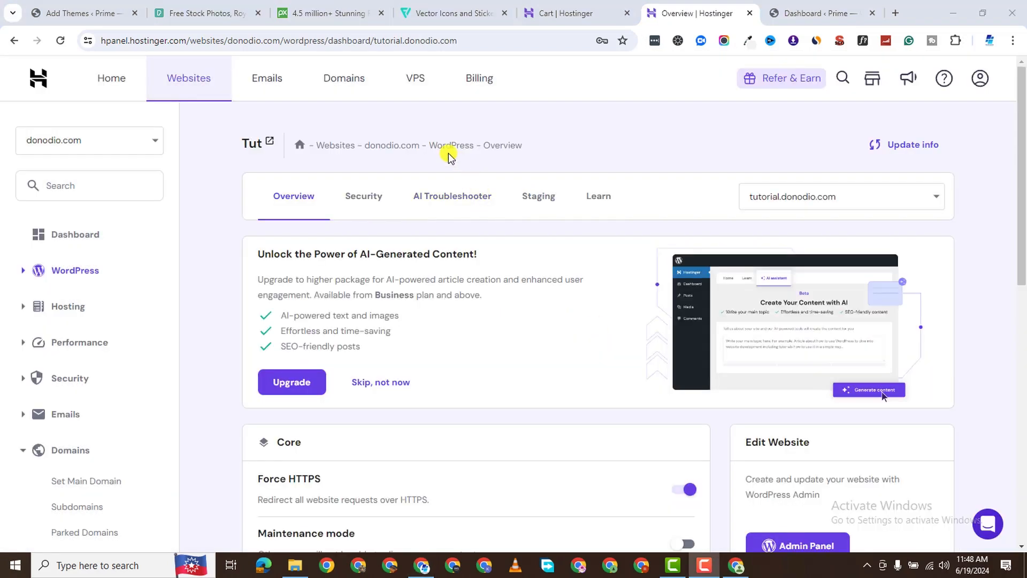
{"action": "scroll", "scroll_direction": "down", "scroll_amount": 3}
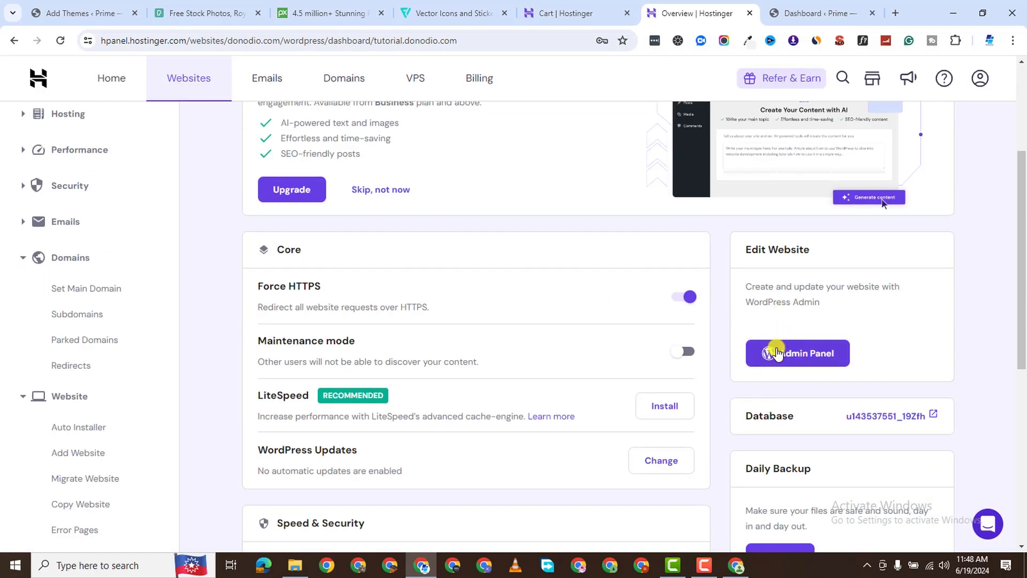
{"action": "scroll", "scroll_direction": "down", "scroll_amount": 3}
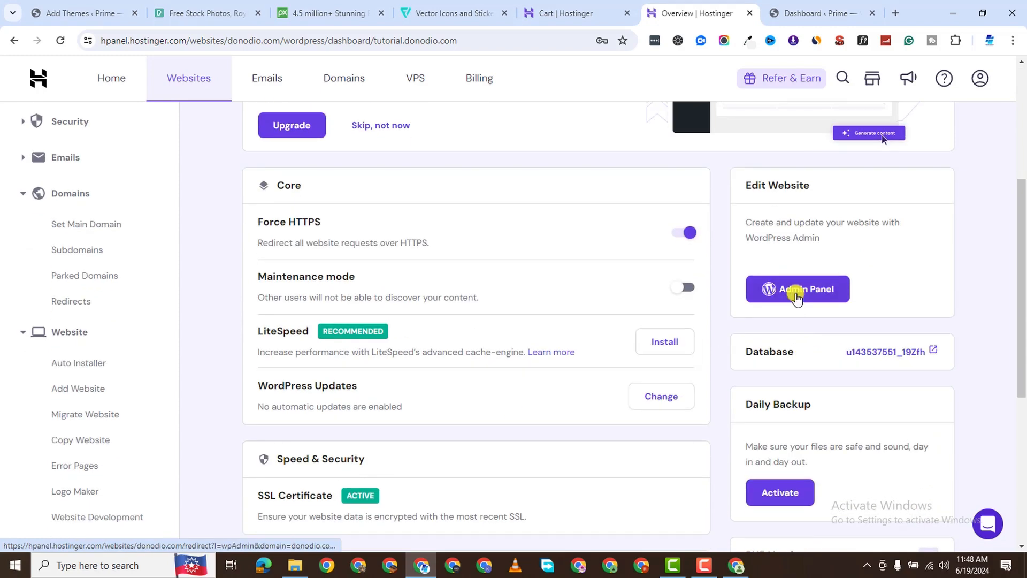
{"action": "left_click", "coordinate": [796, 289]}
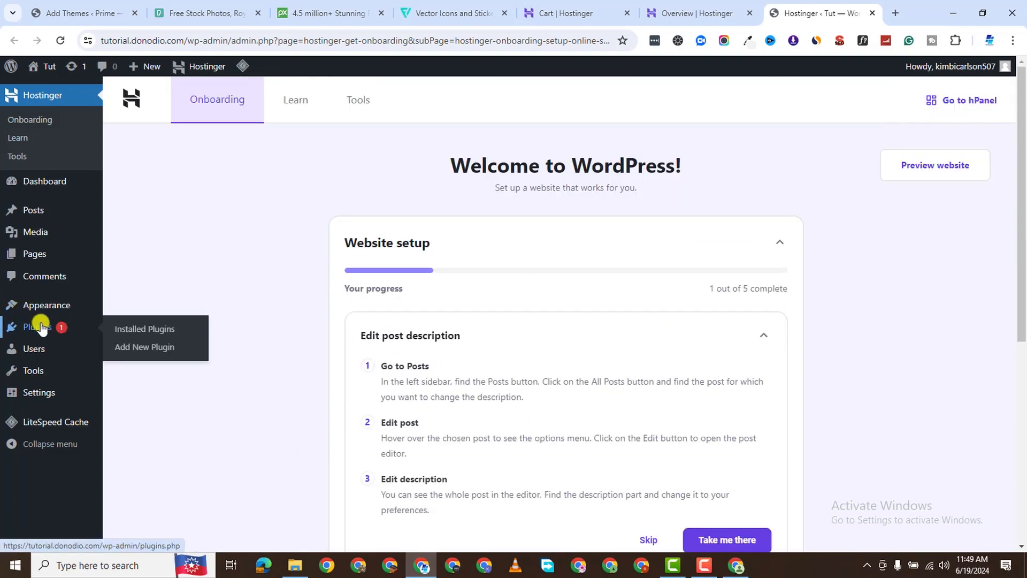
{"action": "mouse_move", "coordinate": [45, 305]}
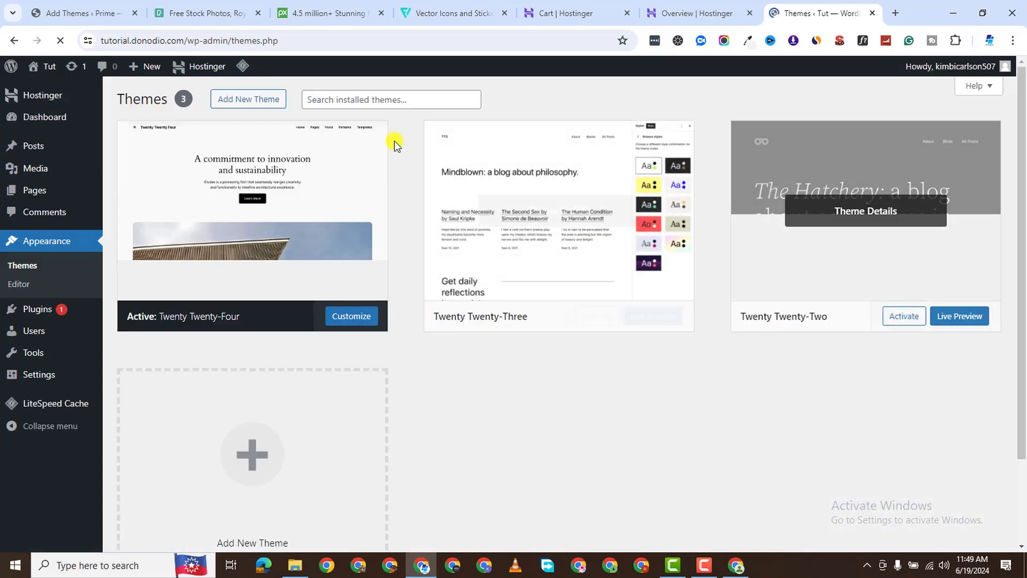
Step: Delete the unused default themes, leaving Twenty Twenty-Four, and go to Add New Theme
{"action": "left_click", "coordinate": [865, 211]}
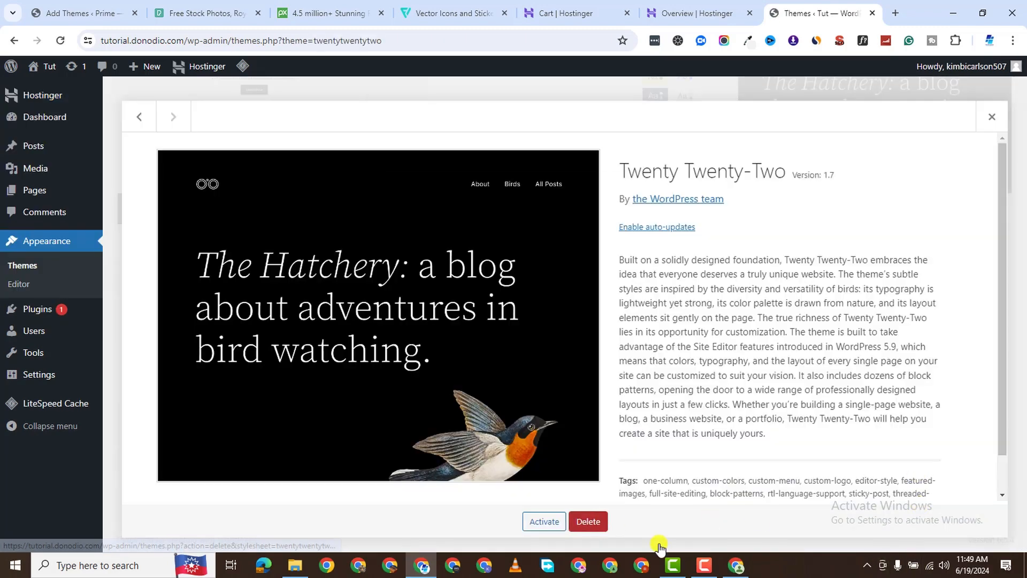
{"action": "left_click", "coordinate": [992, 116]}
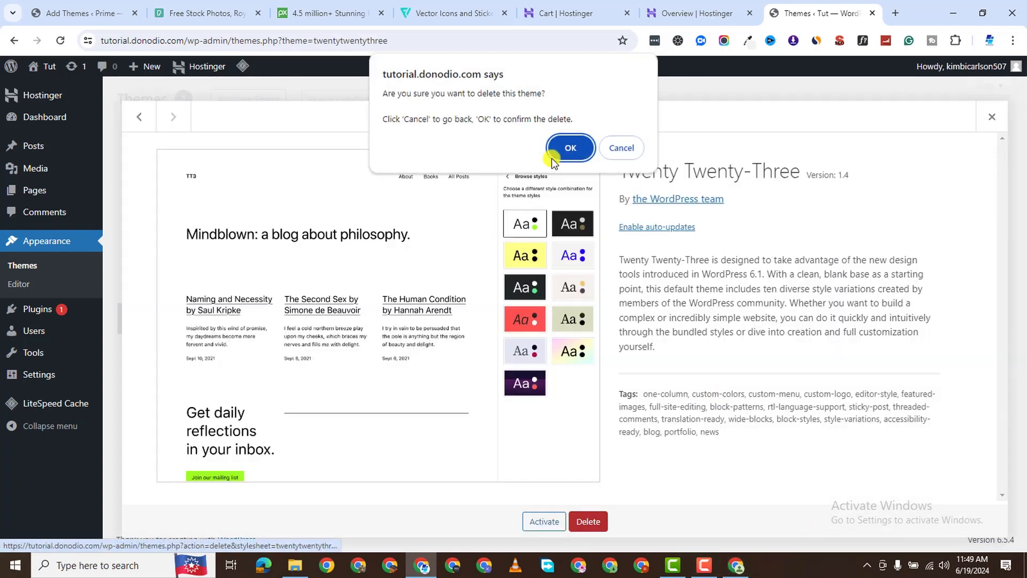
{"action": "left_click", "coordinate": [568, 148]}
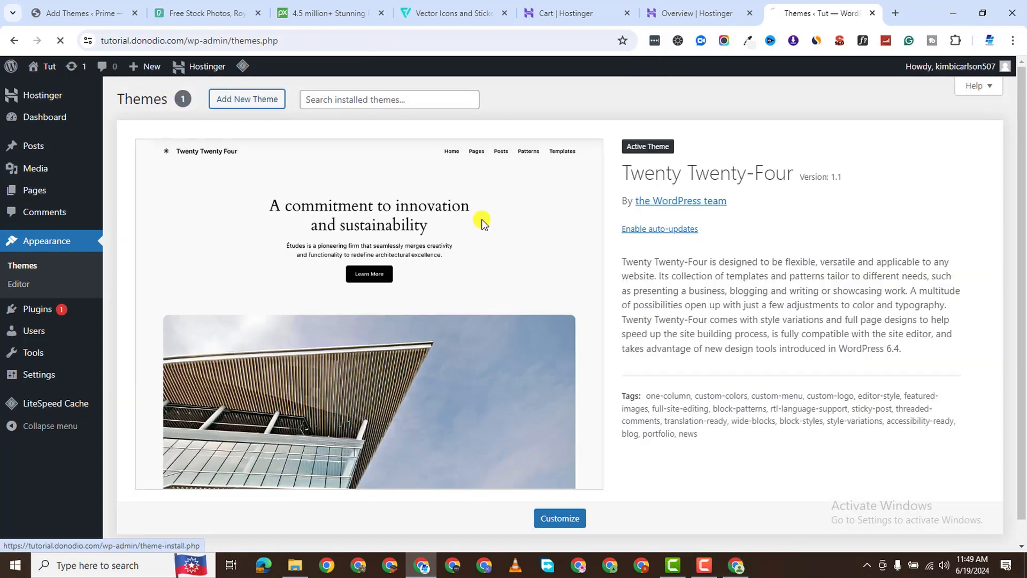
{"action": "left_click", "coordinate": [247, 99]}
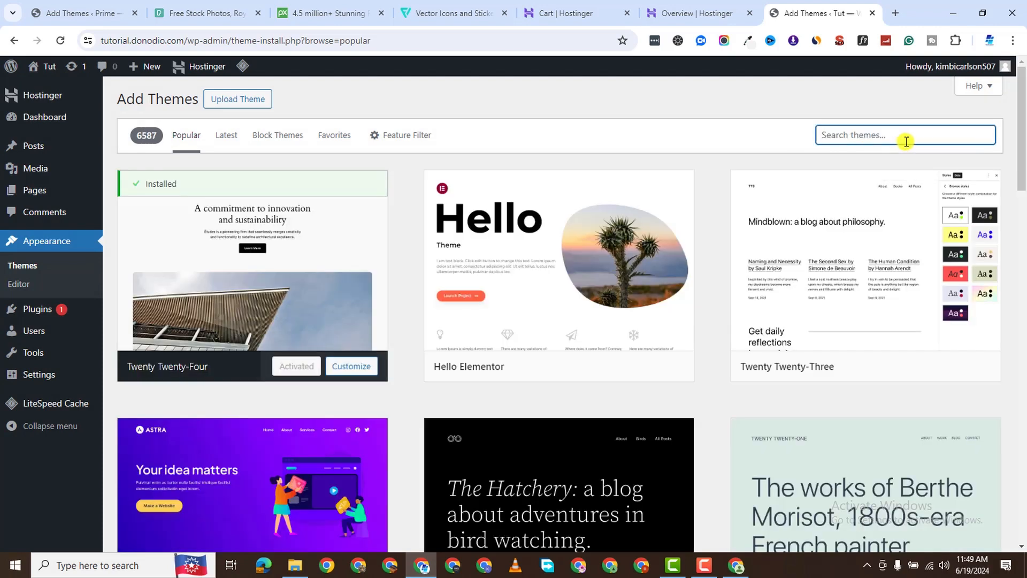
Step: Search for 'astra', install and activate the Astra theme, and start Starter Templates
{"action": "type", "text": "astra"}
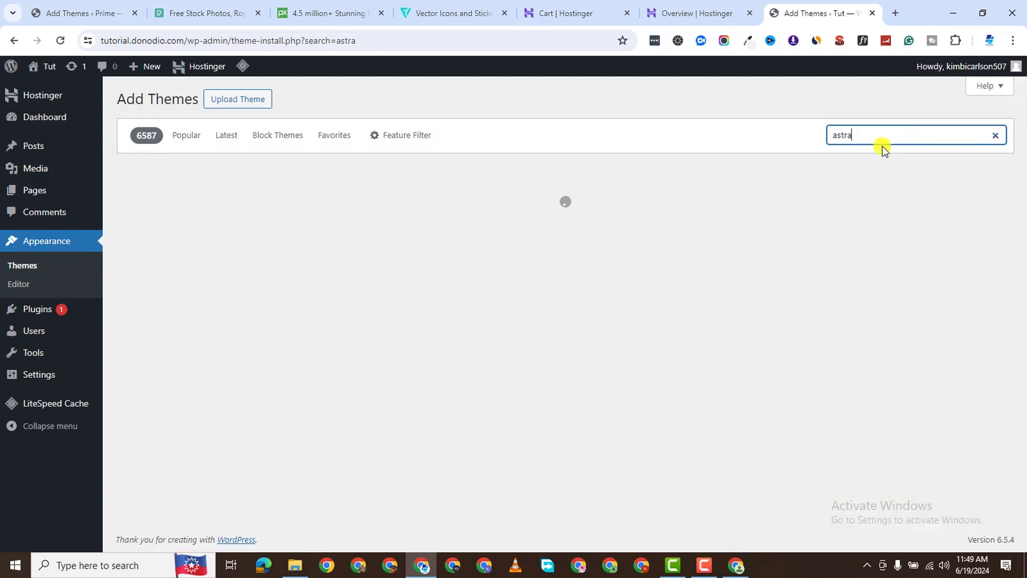
{"action": "left_click", "coordinate": [299, 366]}
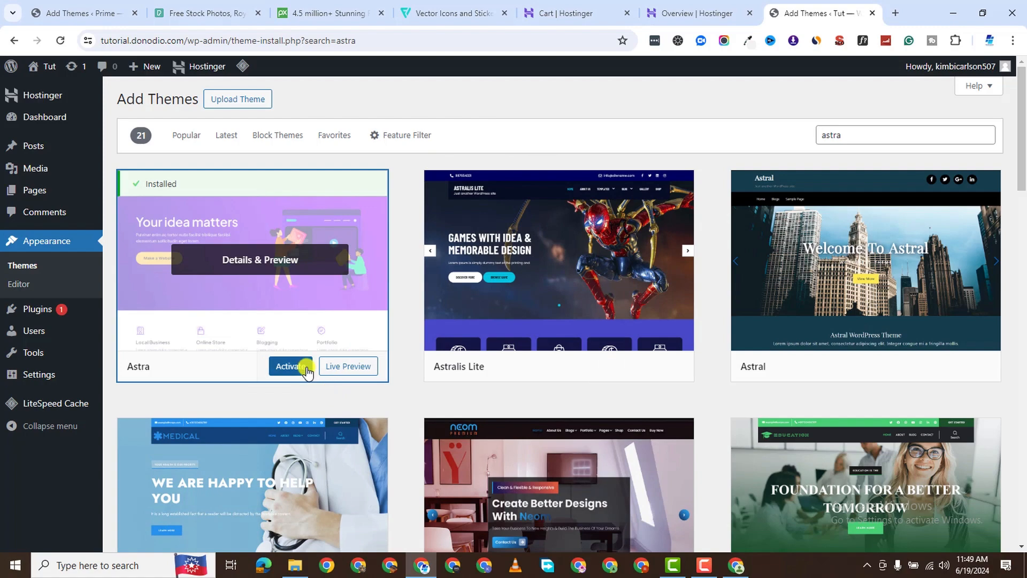
{"action": "left_click", "coordinate": [290, 366]}
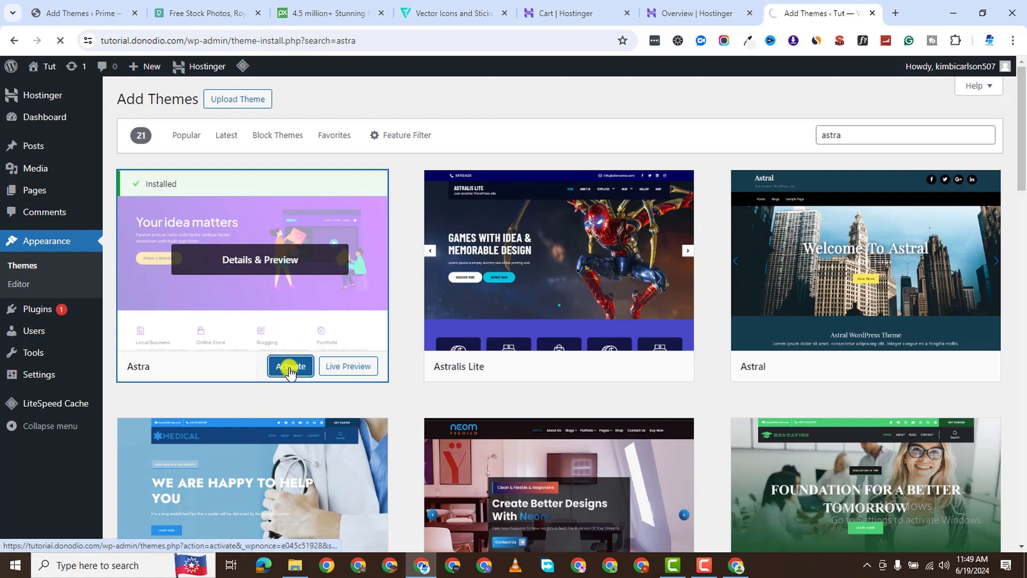
{"action": "left_click", "coordinate": [290, 366]}
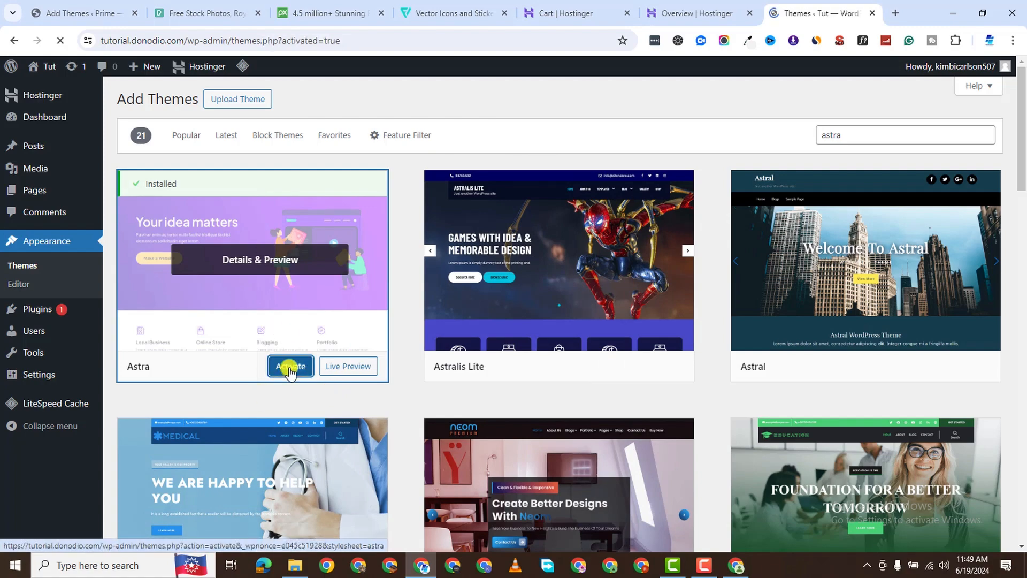
{"action": "left_click", "coordinate": [290, 366]}
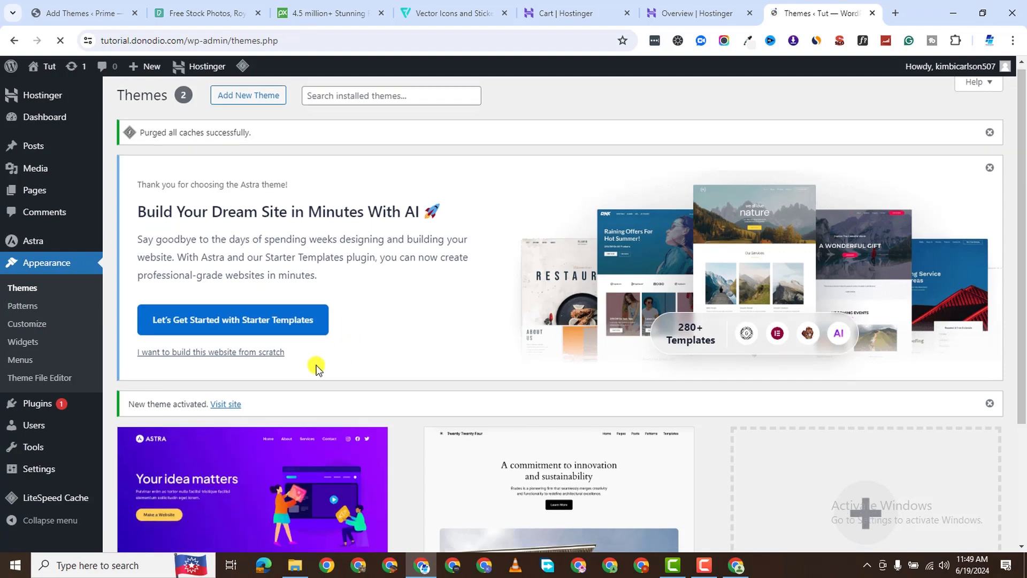
{"action": "scroll", "scroll_direction": "down", "scroll_amount": 3}
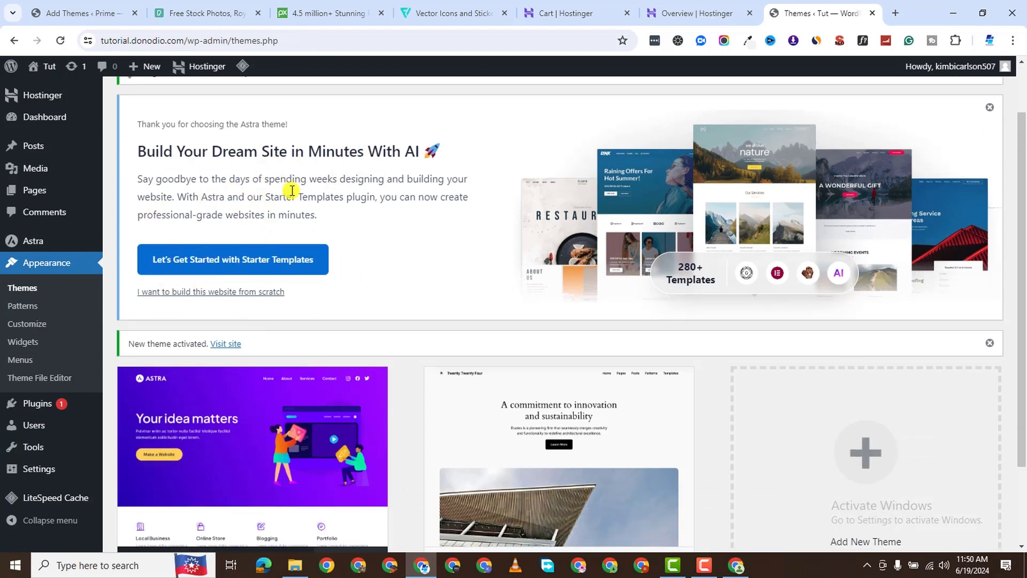
{"action": "left_click", "coordinate": [233, 259]}
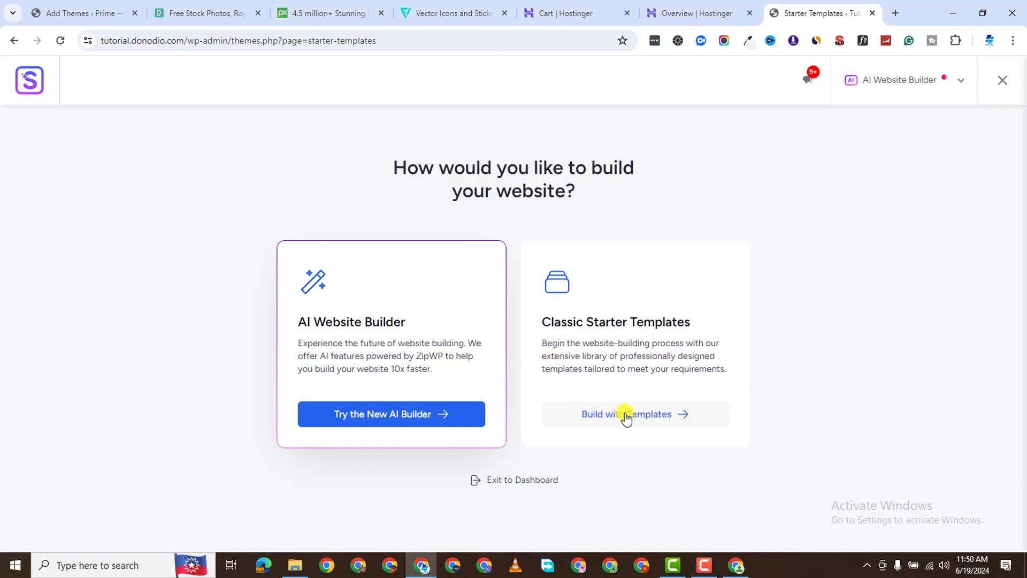
Step: Choose Build with Templates and load wp-admin in a new tab from the copied address
{"action": "left_click", "coordinate": [625, 414]}
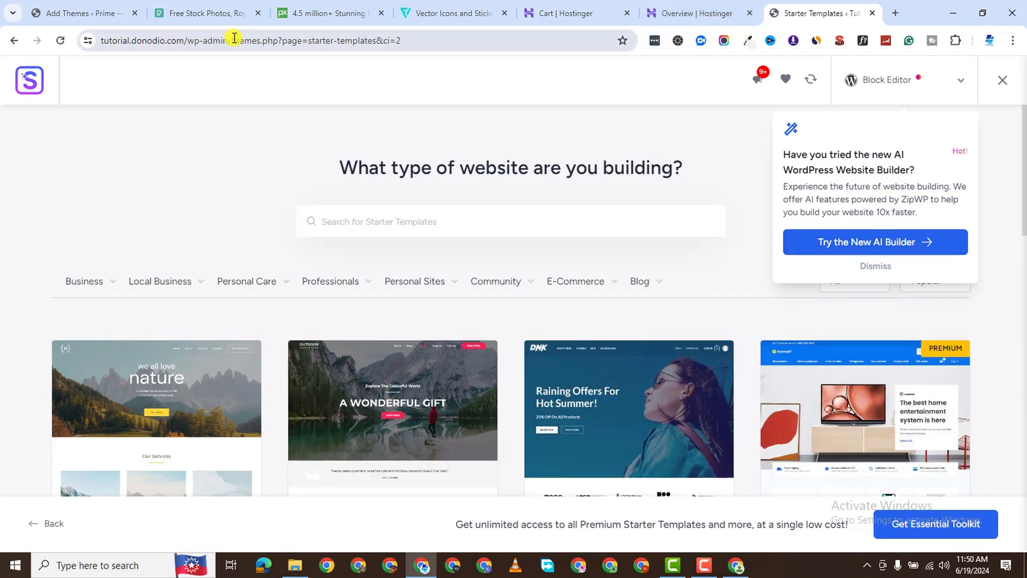
{"action": "right_click", "coordinate": [233, 39]}
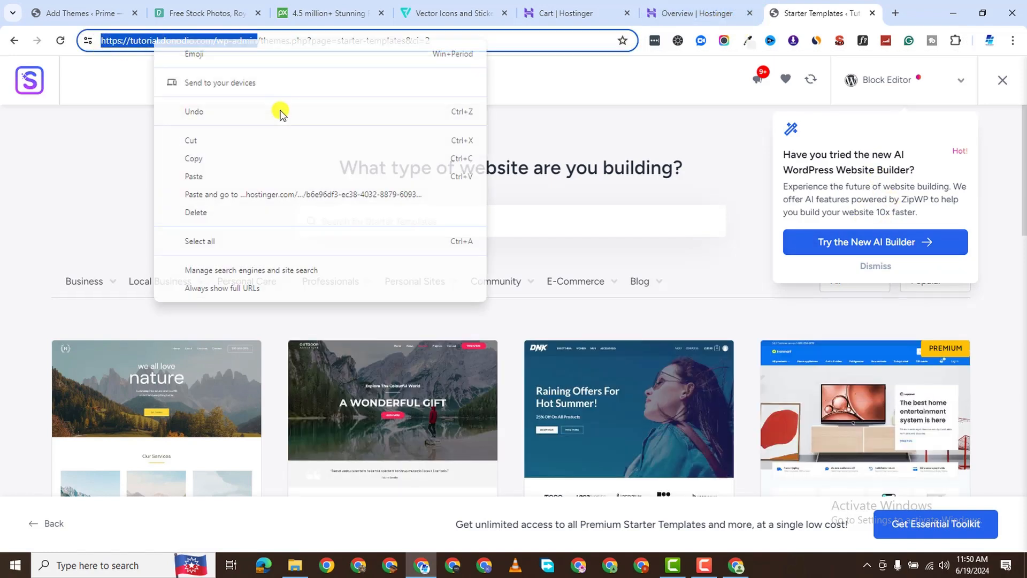
{"action": "left_click", "coordinate": [550, 92]}
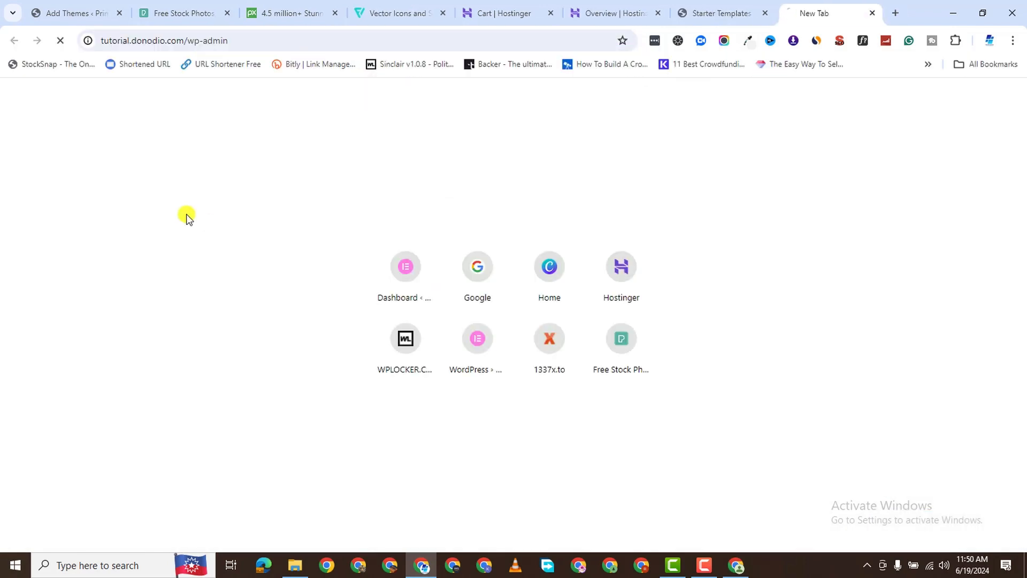
{"action": "left_click", "coordinate": [404, 267]}
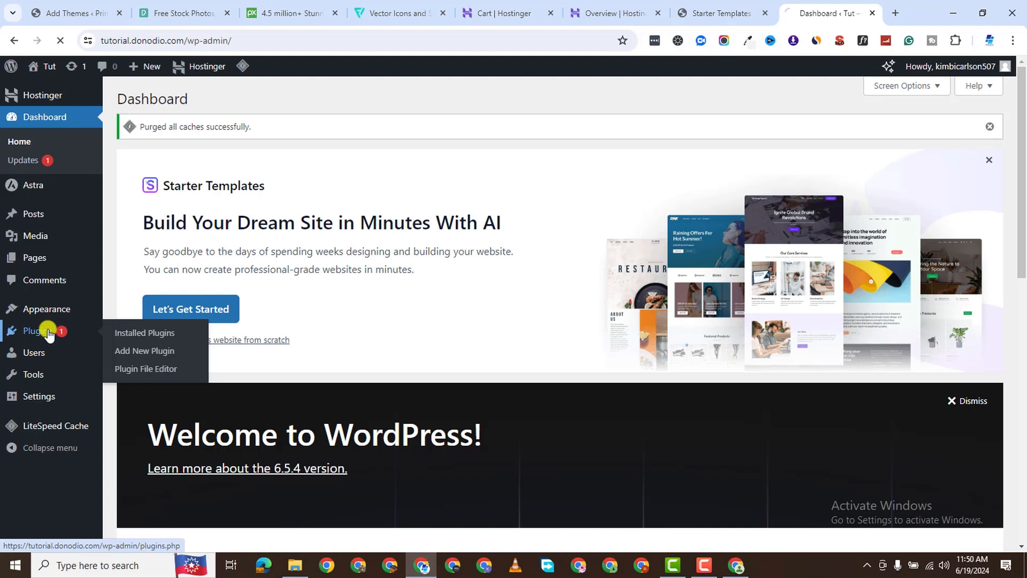
Step: Deactivate all installed plugins except Starter Templates via the bulk Deactivate action
{"action": "left_click", "coordinate": [144, 333]}
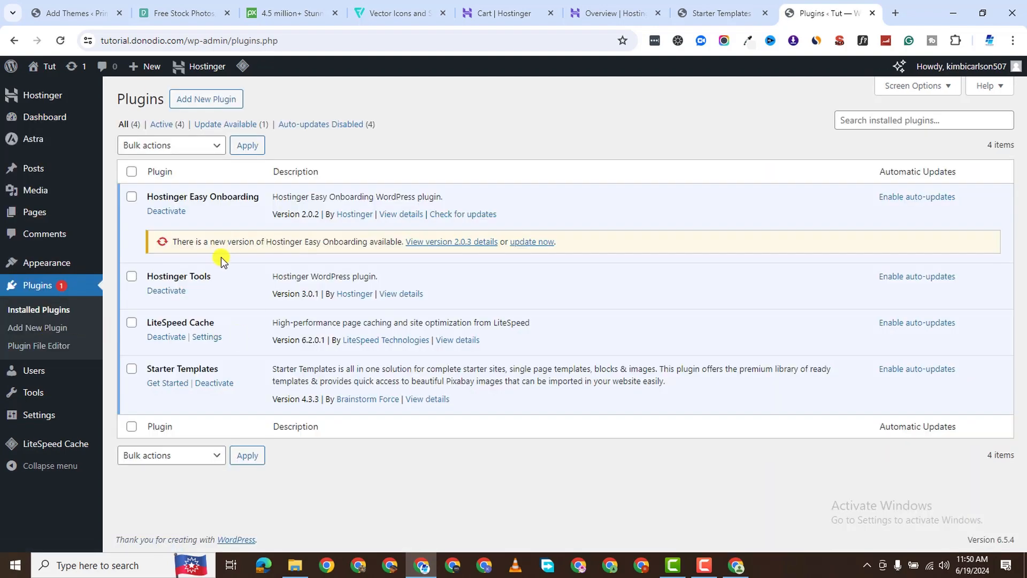
{"action": "left_click", "coordinate": [131, 171]}
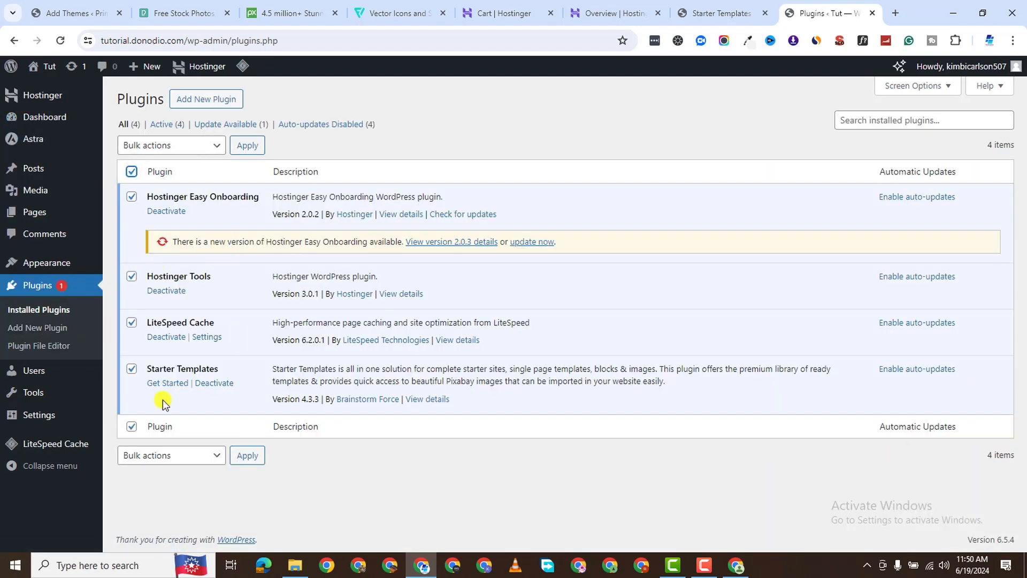
{"action": "left_click", "coordinate": [170, 145]}
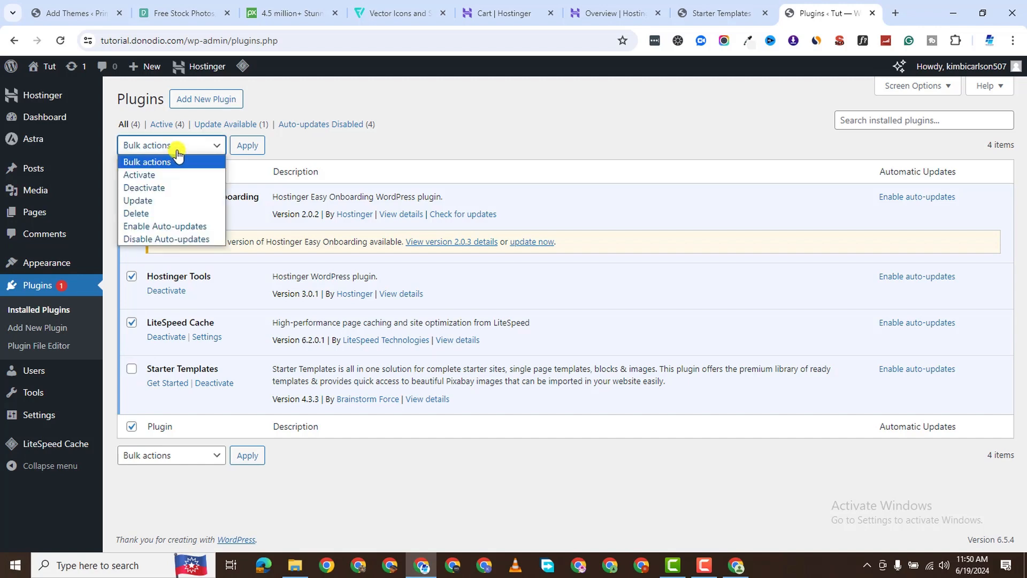
{"action": "left_click", "coordinate": [144, 188]}
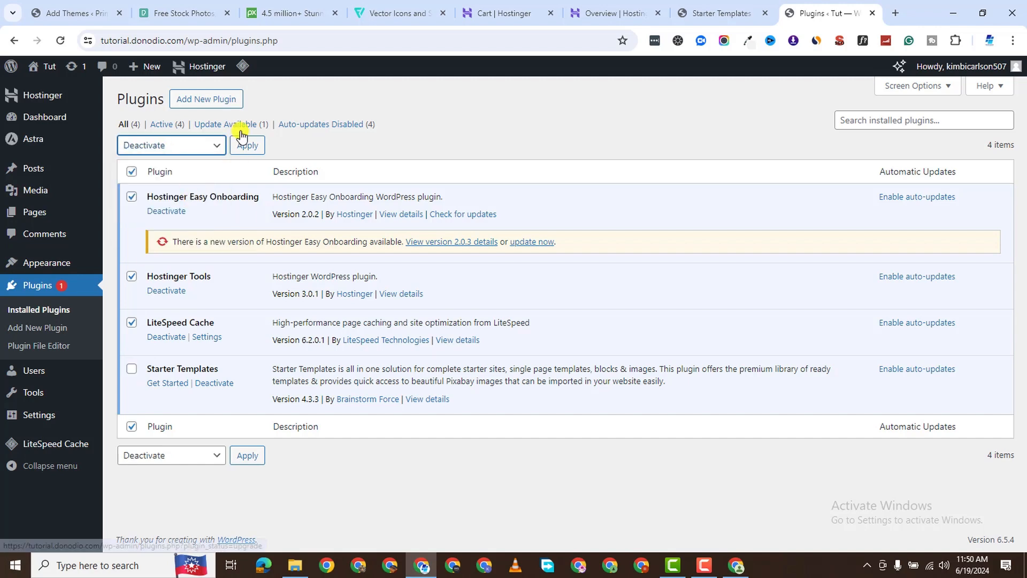
{"action": "left_click", "coordinate": [225, 124]}
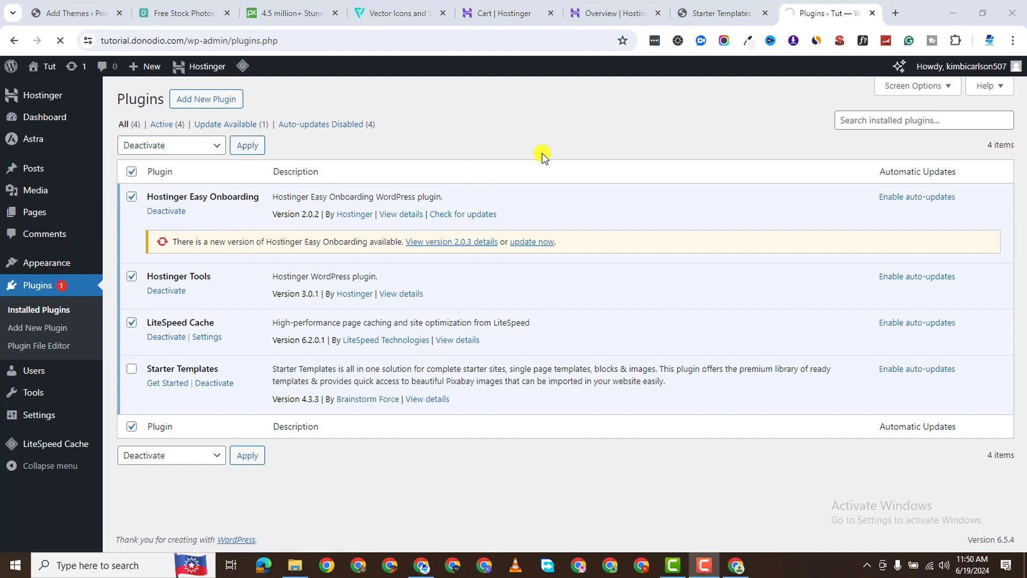
Step: Bulk-delete the deactivated Hostinger and LiteSpeed Cache plugins, keeping Starter Templates, and confirm
{"action": "left_click", "coordinate": [247, 144]}
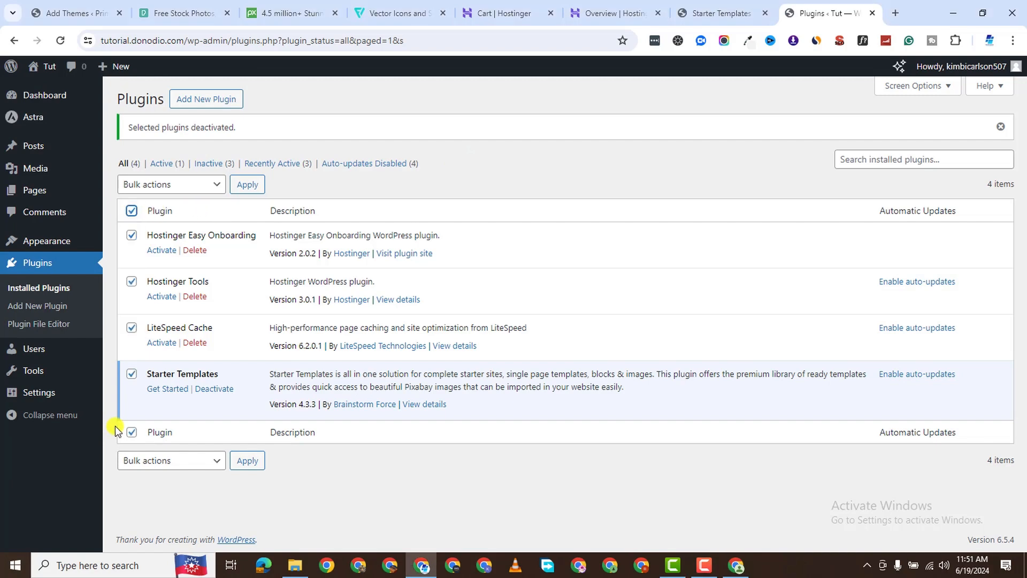
{"action": "left_click", "coordinate": [171, 184]}
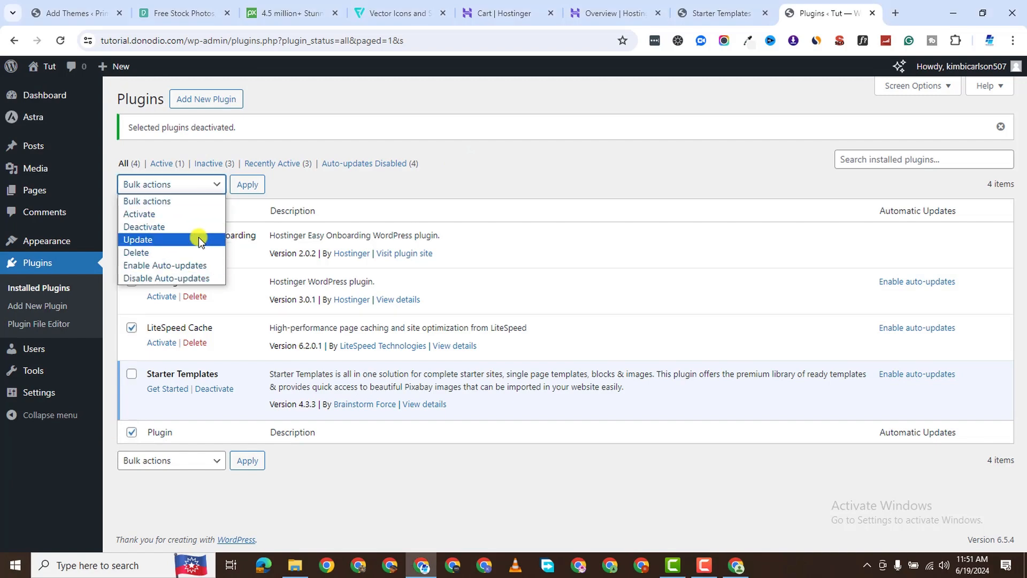
{"action": "left_click", "coordinate": [247, 184]}
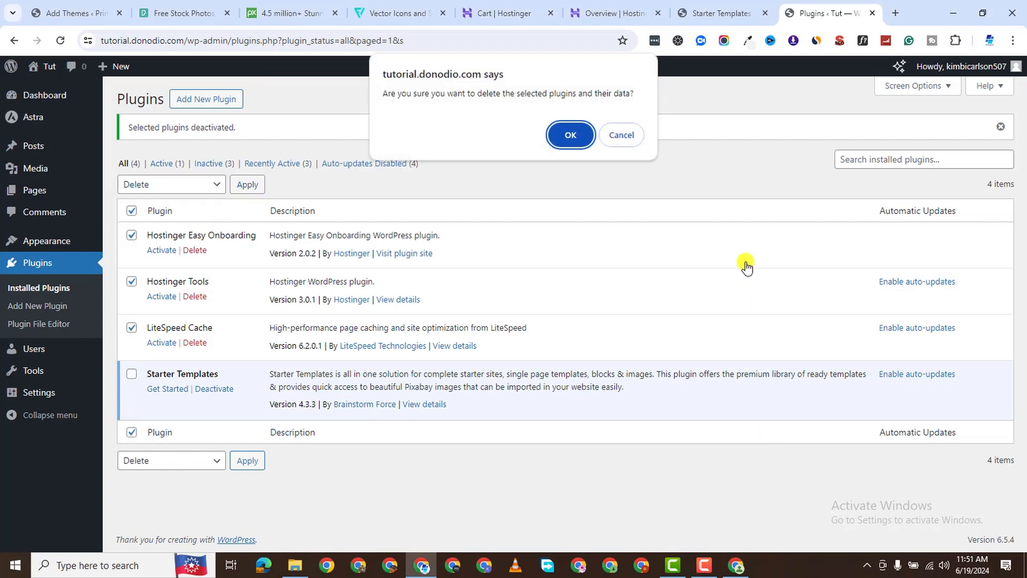
{"action": "left_click", "coordinate": [570, 135]}
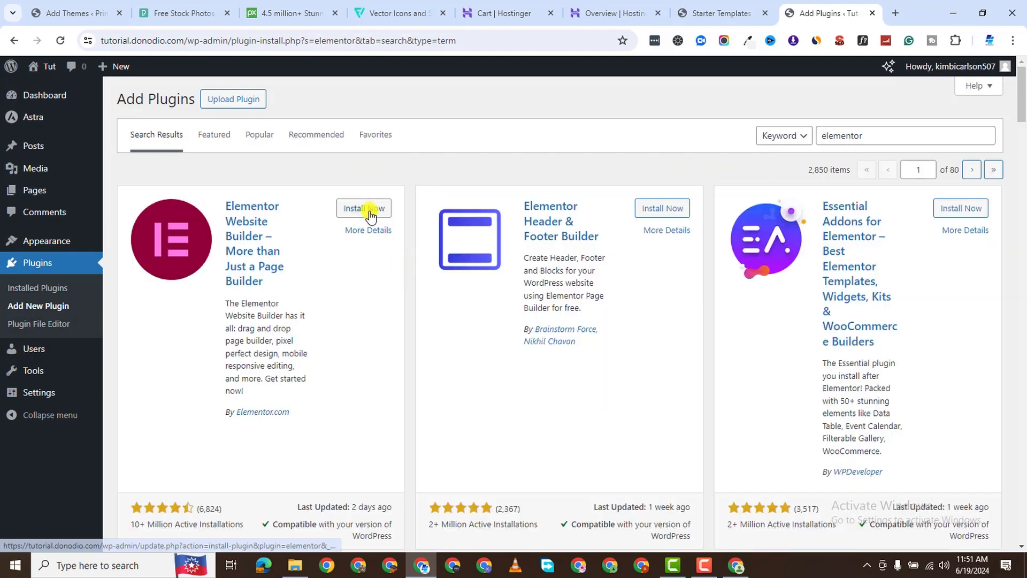
Step: Install and activate Elementor Website Builder, then return to the Starter Templates gallery
{"action": "left_click", "coordinate": [364, 207]}
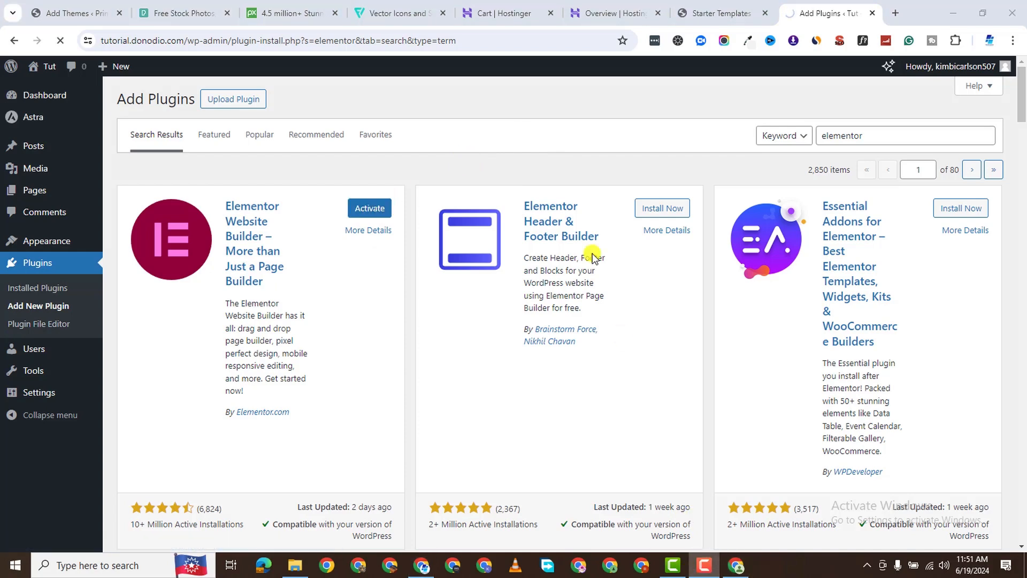
{"action": "left_click", "coordinate": [369, 209]}
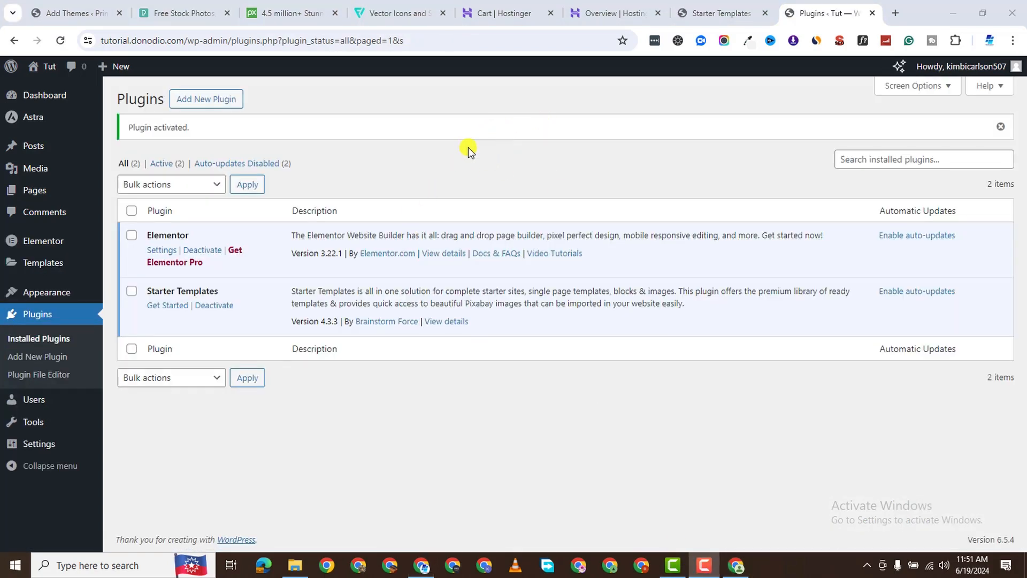
{"action": "left_click", "coordinate": [719, 13]}
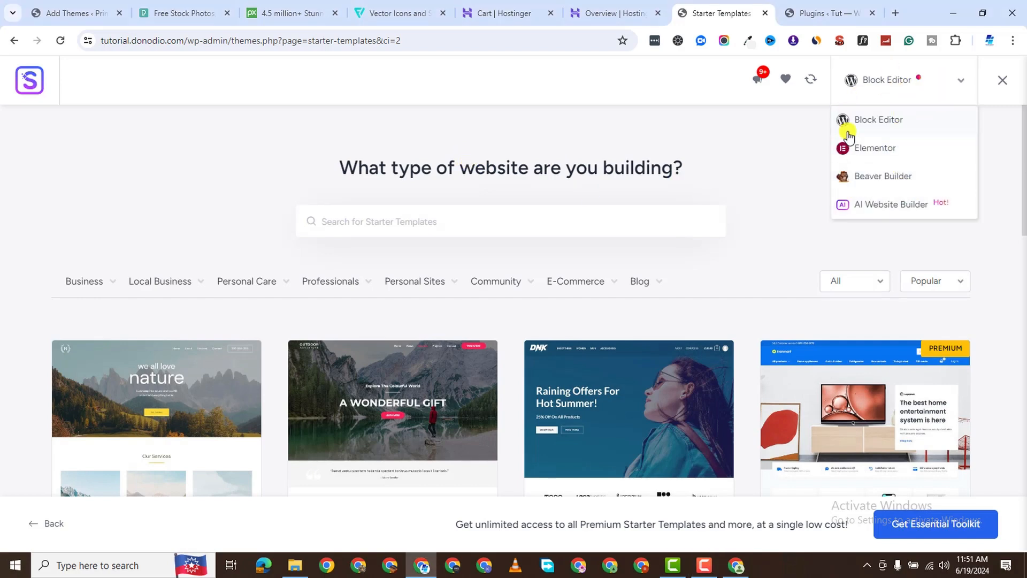
Step: Browse the starter template gallery, scrolling through the available site designs
{"action": "left_click", "coordinate": [874, 147]}
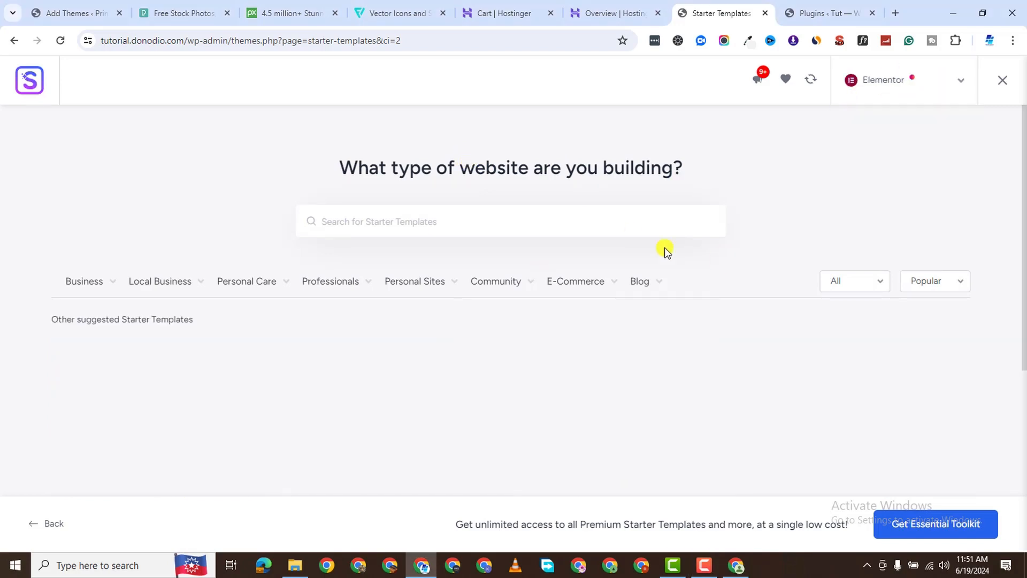
{"action": "mouse_move", "coordinate": [299, 295]}
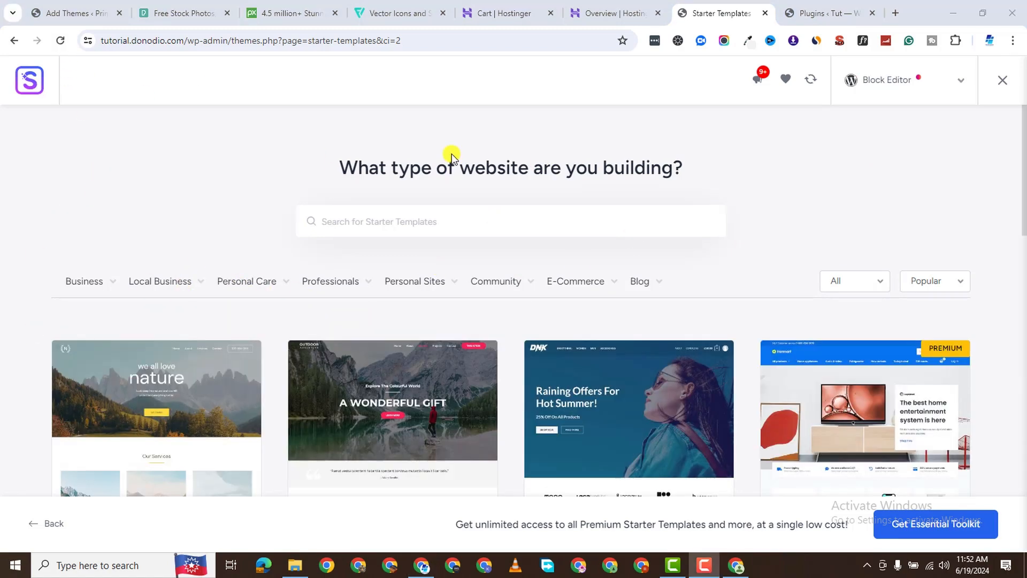
{"action": "scroll", "scroll_direction": "down", "scroll_amount": 3}
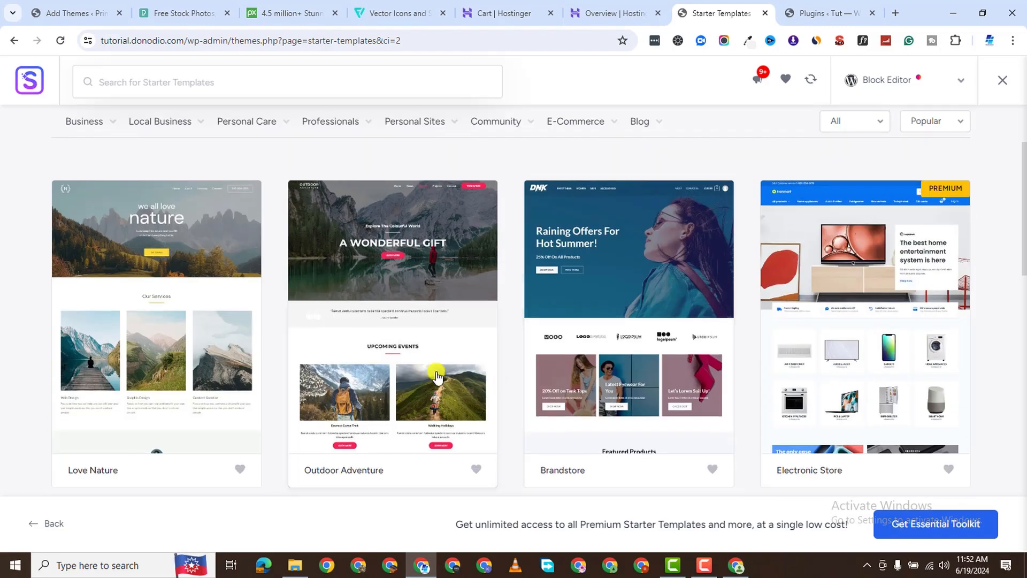
{"action": "scroll", "scroll_direction": "down", "scroll_amount": 3}
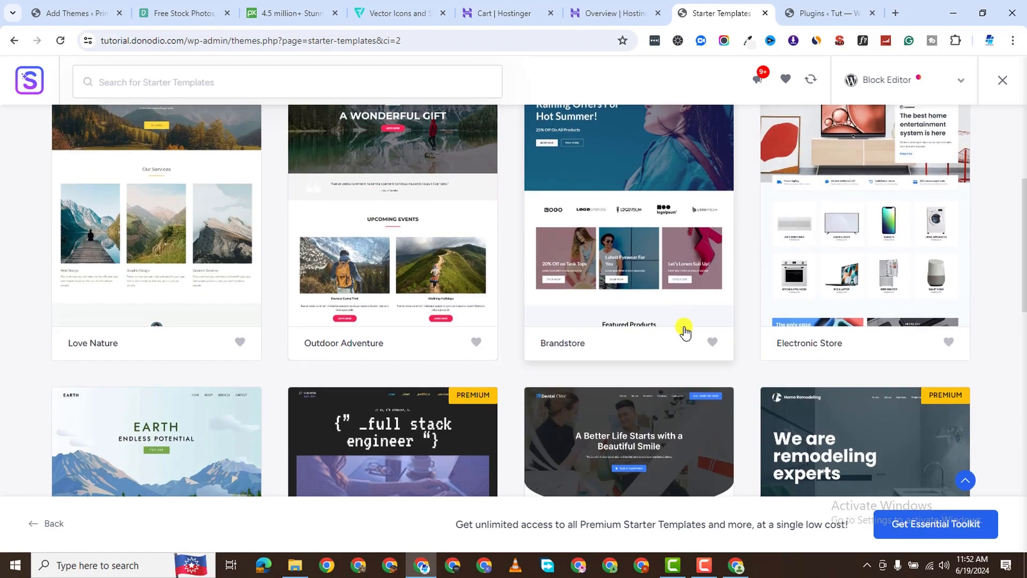
{"action": "scroll", "scroll_direction": "down", "scroll_amount": 3}
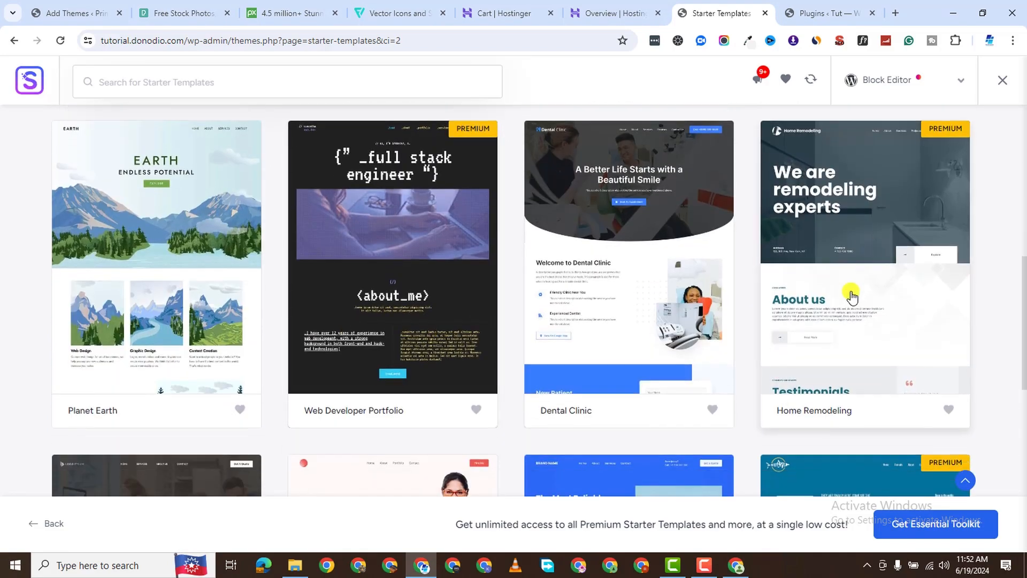
{"action": "scroll", "scroll_direction": "down", "scroll_amount": 3}
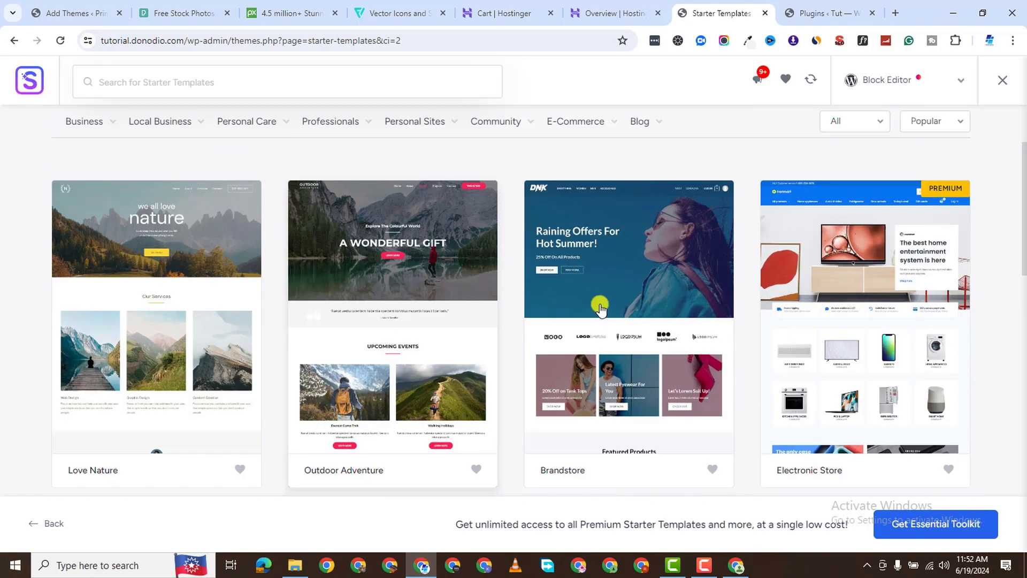
{"action": "scroll", "scroll_direction": "down", "scroll_amount": 3}
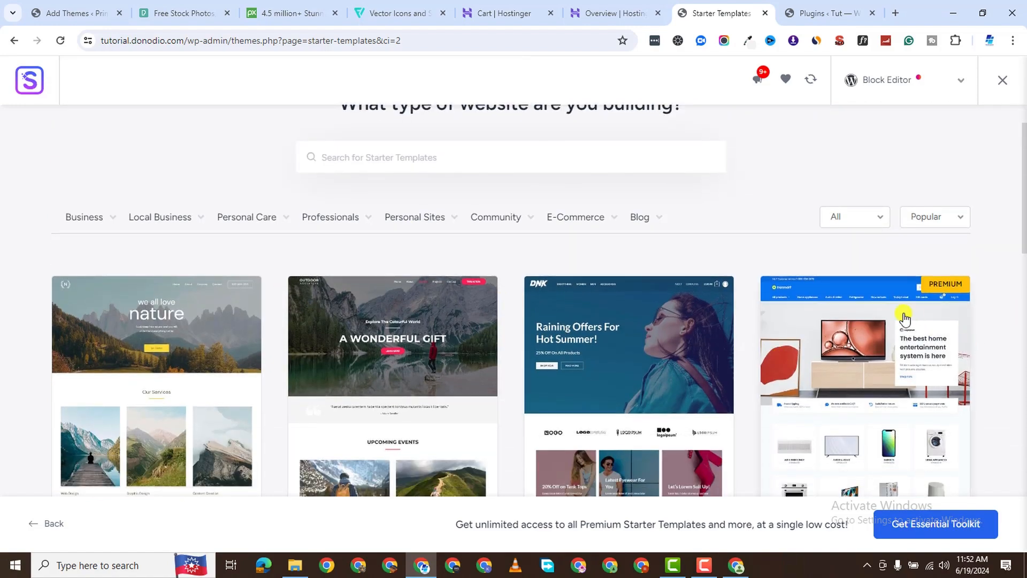
{"action": "mouse_move", "coordinate": [207, 363]}
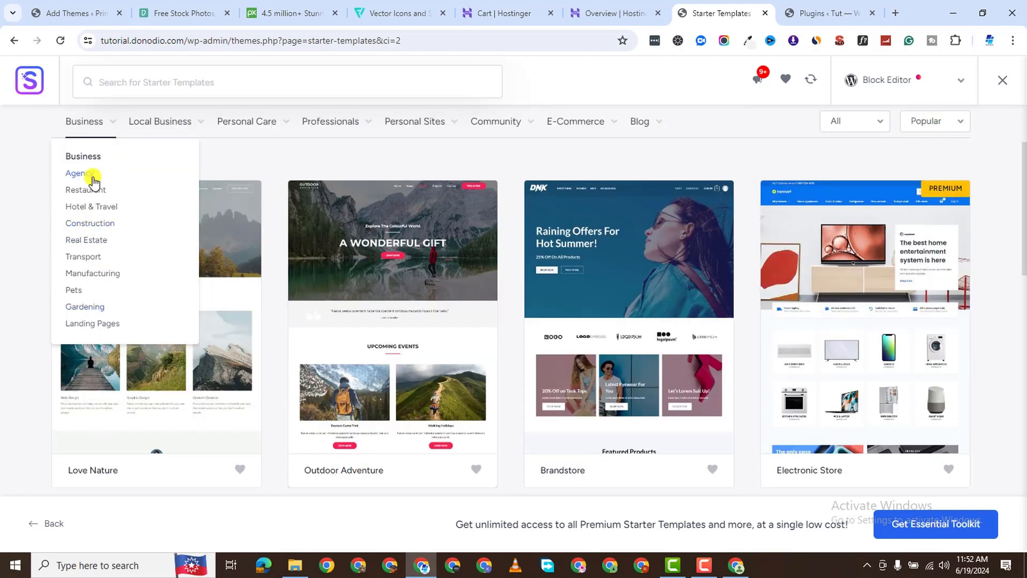
Step: Filter the gallery to the Agency category and scroll through the law-related templates
{"action": "left_click", "coordinate": [77, 173]}
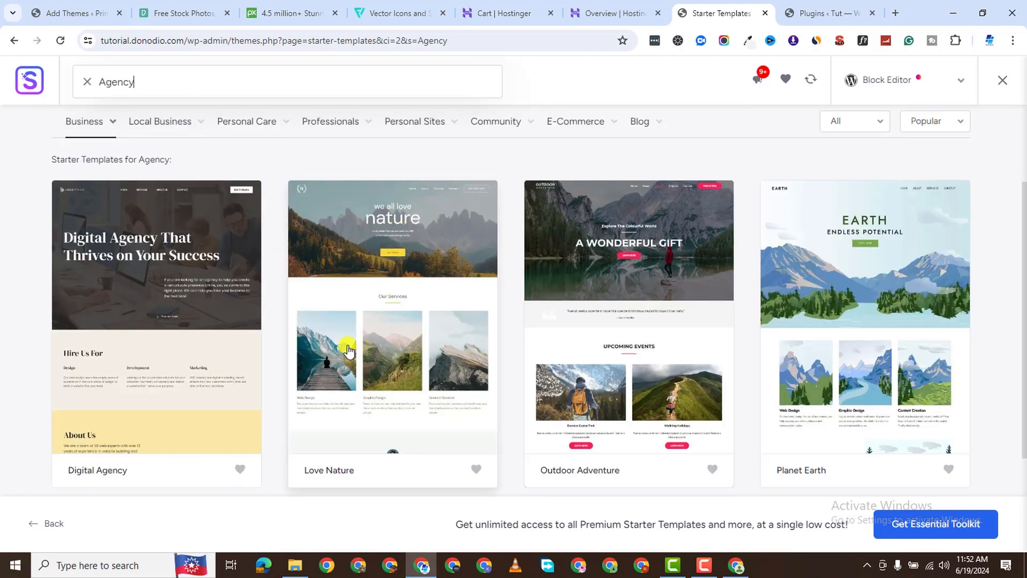
{"action": "scroll", "scroll_direction": "down", "scroll_amount": 3}
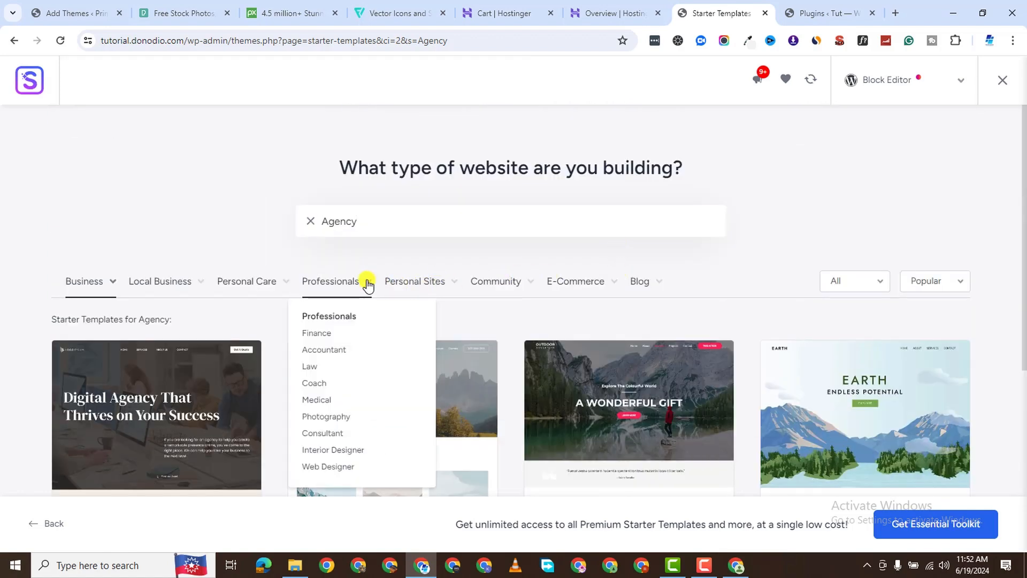
{"action": "mouse_move", "coordinate": [314, 369]}
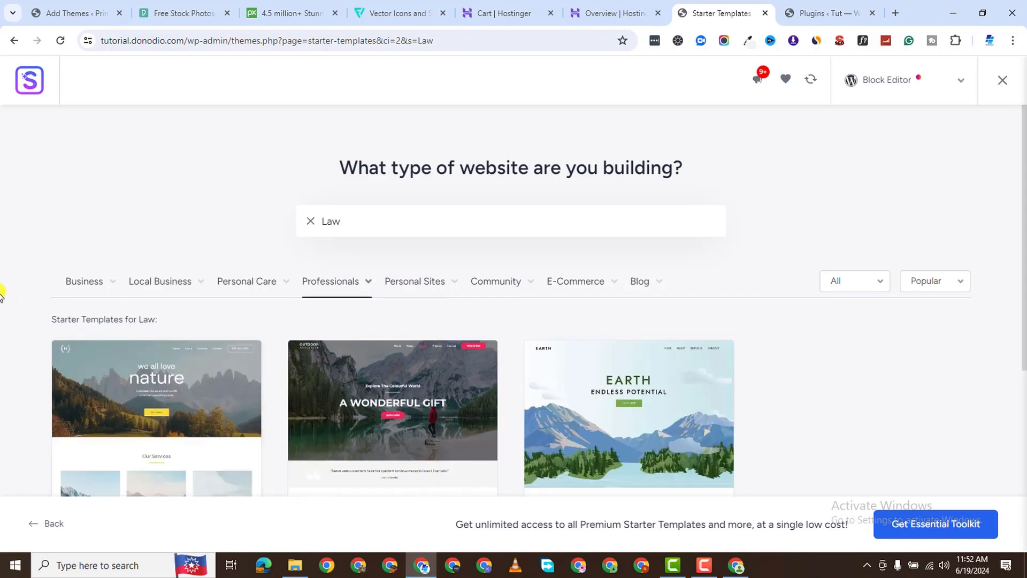
{"action": "mouse_move", "coordinate": [379, 204]}
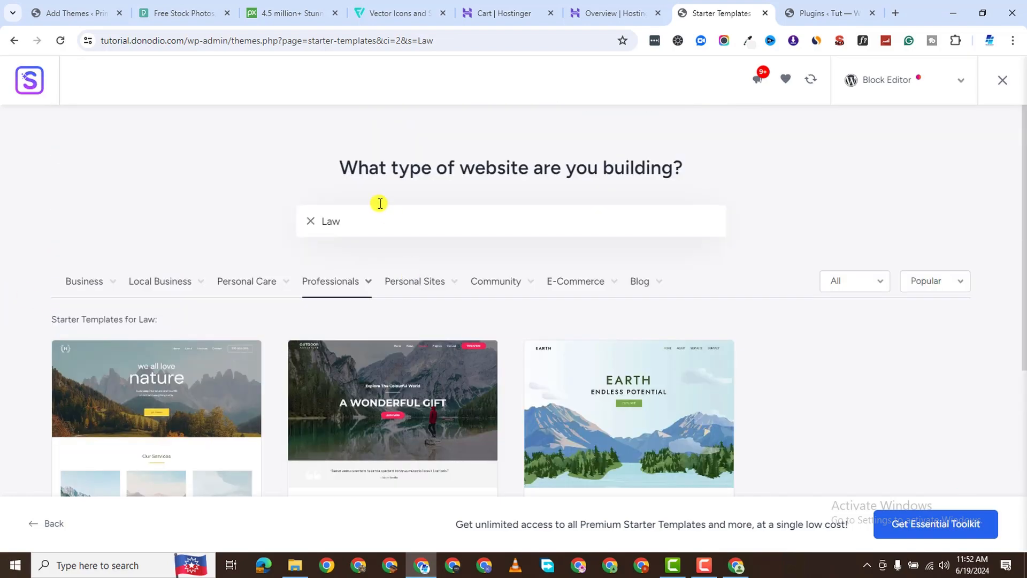
{"action": "scroll", "scroll_direction": "down", "scroll_amount": 3}
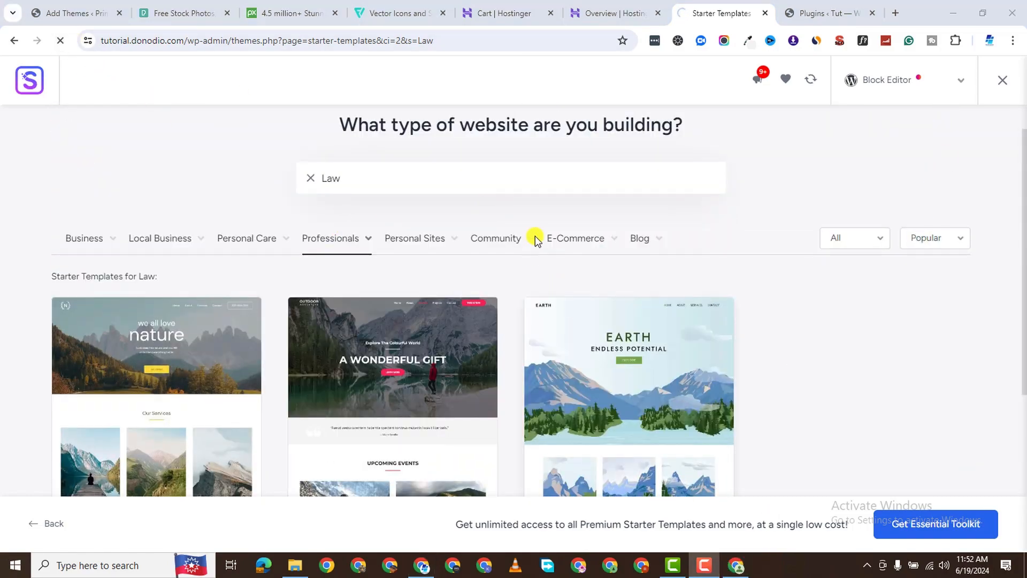
{"action": "scroll", "scroll_direction": "down", "scroll_amount": 3}
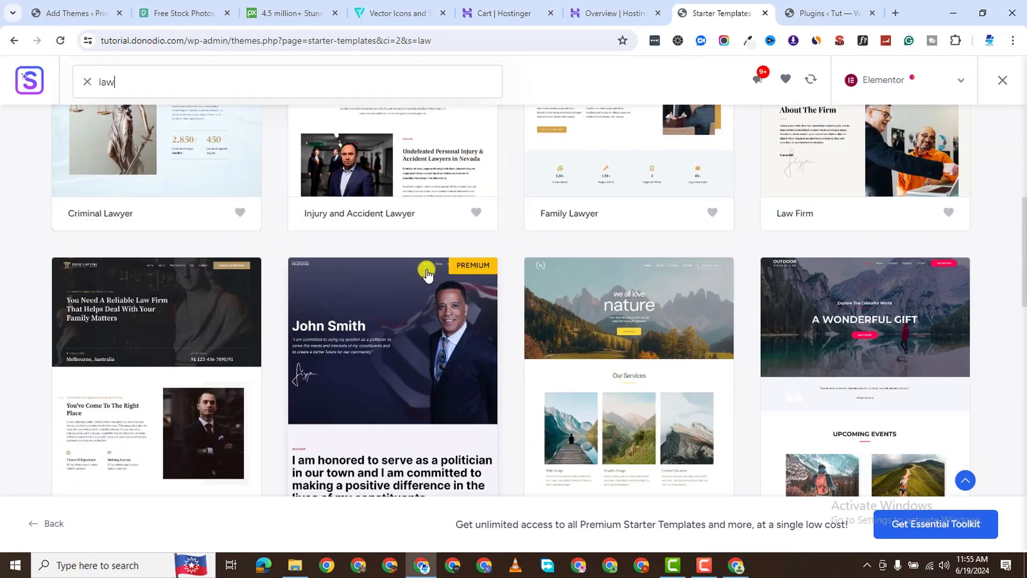
{"action": "scroll", "scroll_direction": "down", "scroll_amount": 3}
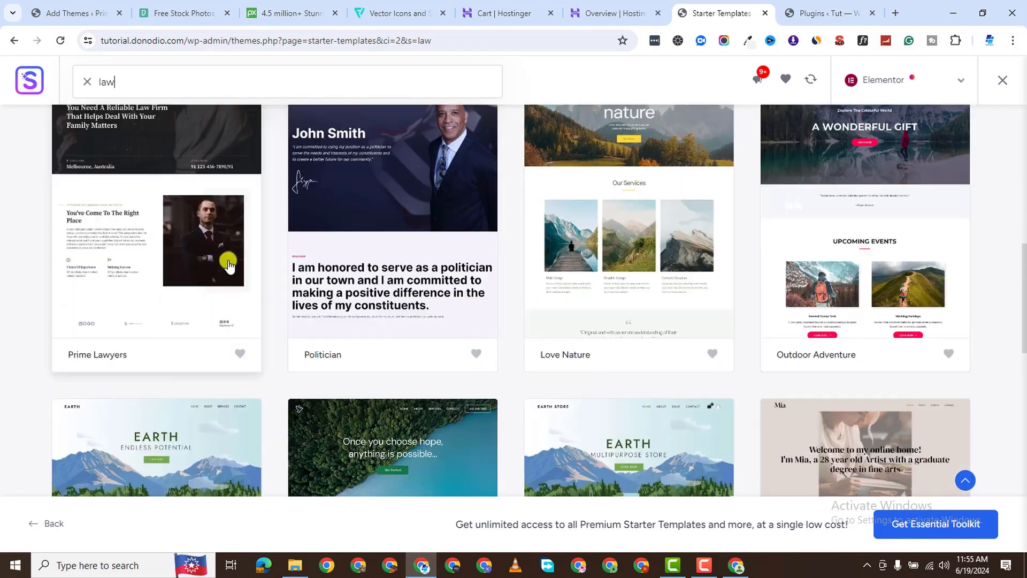
{"action": "scroll", "scroll_direction": "down", "scroll_amount": 3}
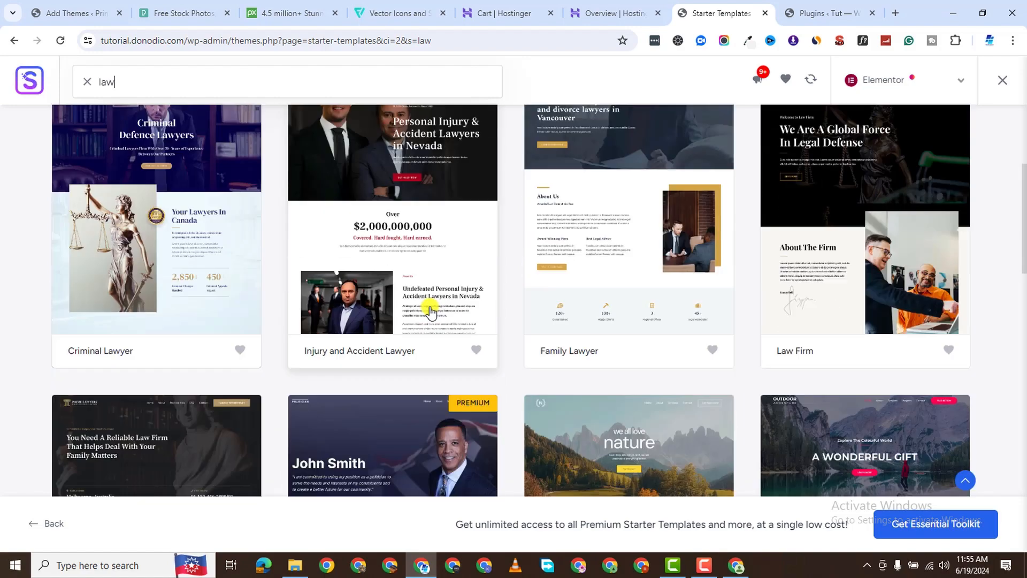
{"action": "scroll", "scroll_direction": "down", "scroll_amount": 3}
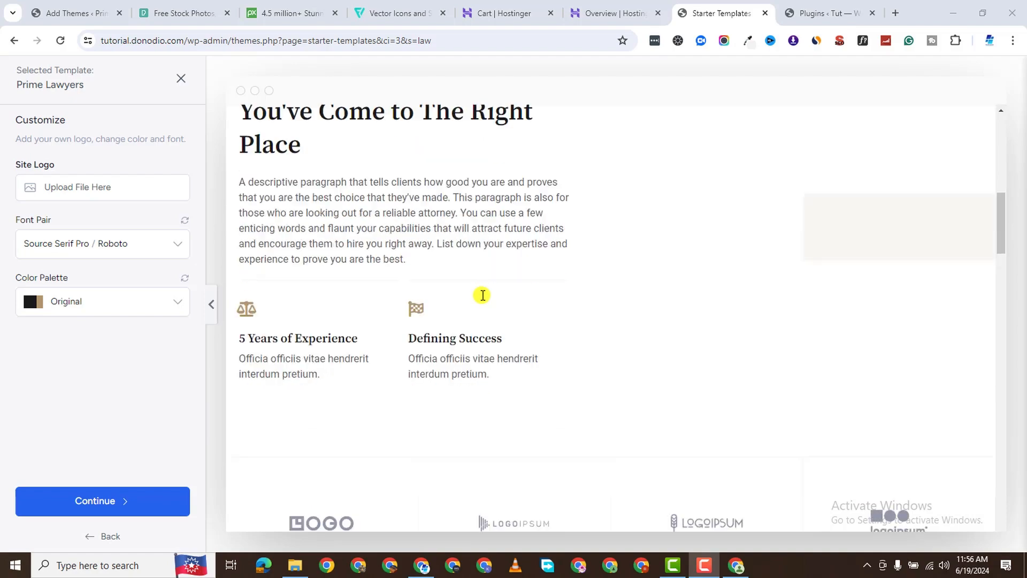
Step: Skip the logo upload and continue the Prime Lawyers customisation with the original fonts and palette
{"action": "scroll", "scroll_direction": "down", "scroll_amount": 3}
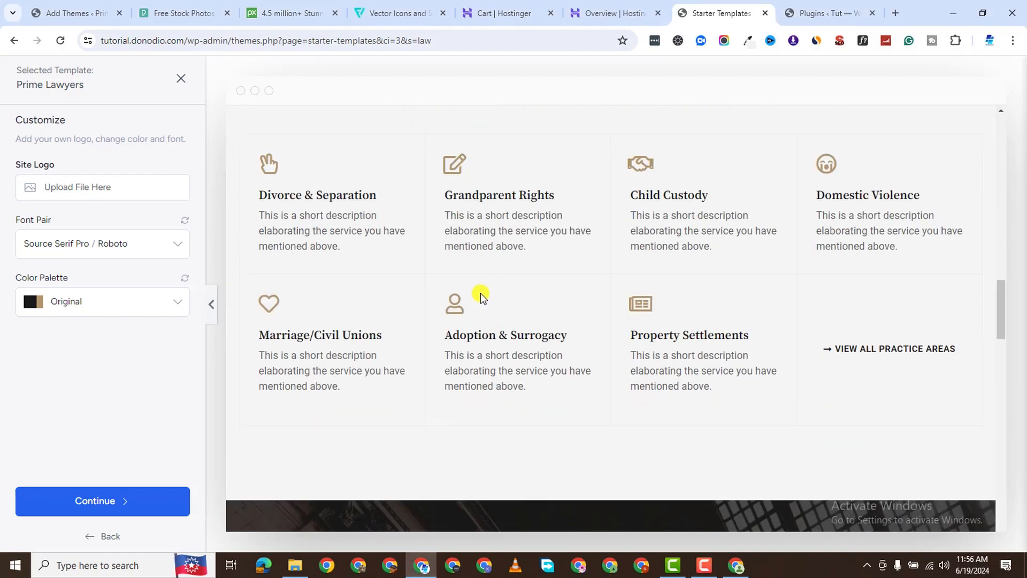
{"action": "scroll", "scroll_direction": "down", "scroll_amount": 3}
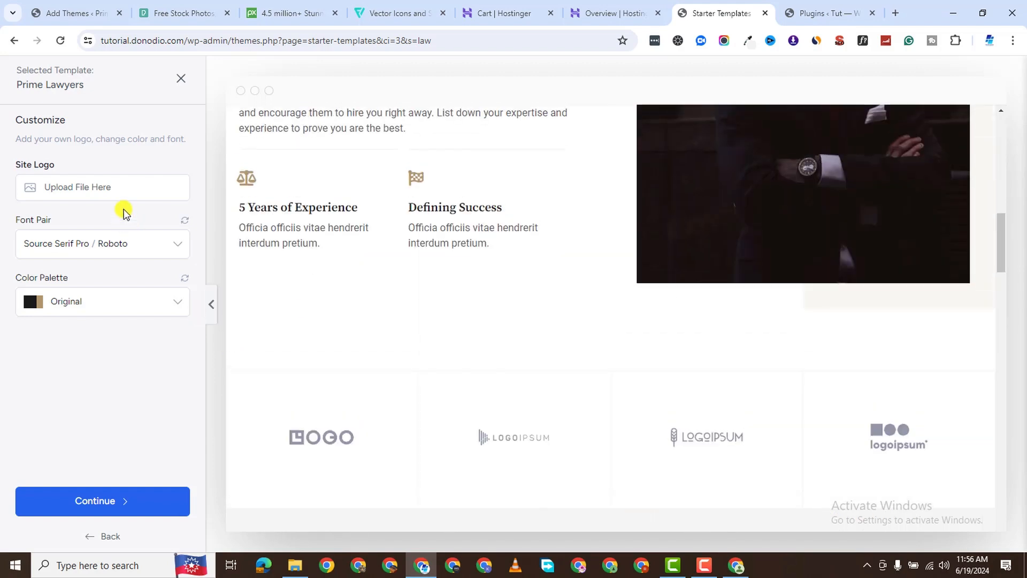
{"action": "left_click", "coordinate": [103, 186]}
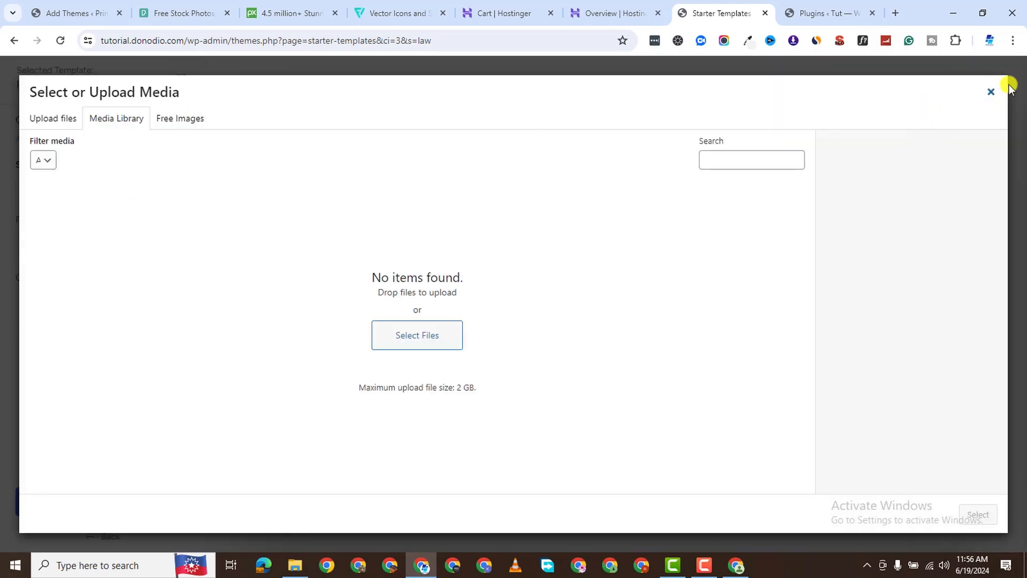
{"action": "left_click", "coordinate": [990, 92]}
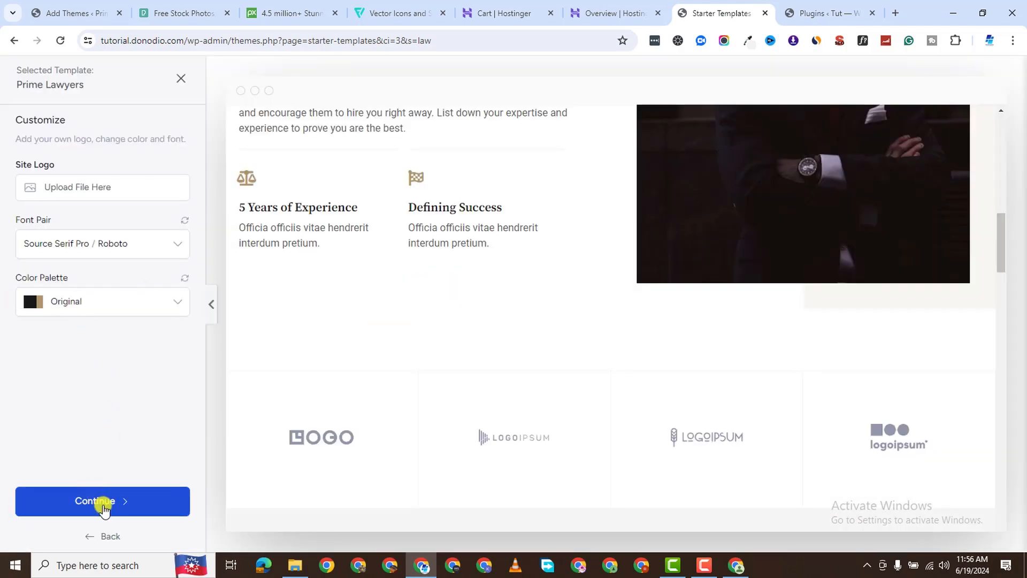
{"action": "left_click", "coordinate": [103, 500]}
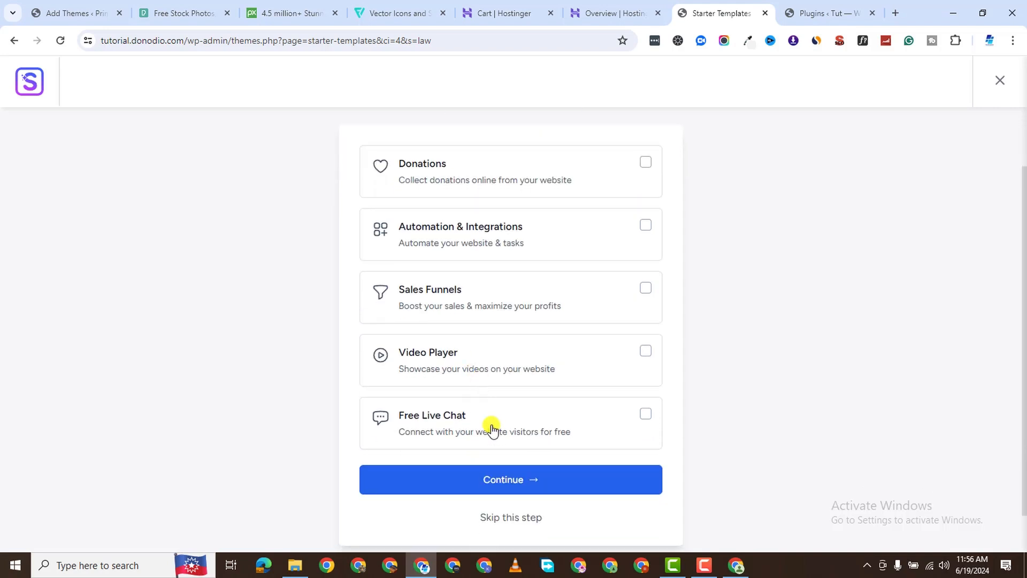
Step: Submit & Build My Website with all advanced import options left checked
{"action": "scroll", "scroll_direction": "down", "scroll_amount": 3}
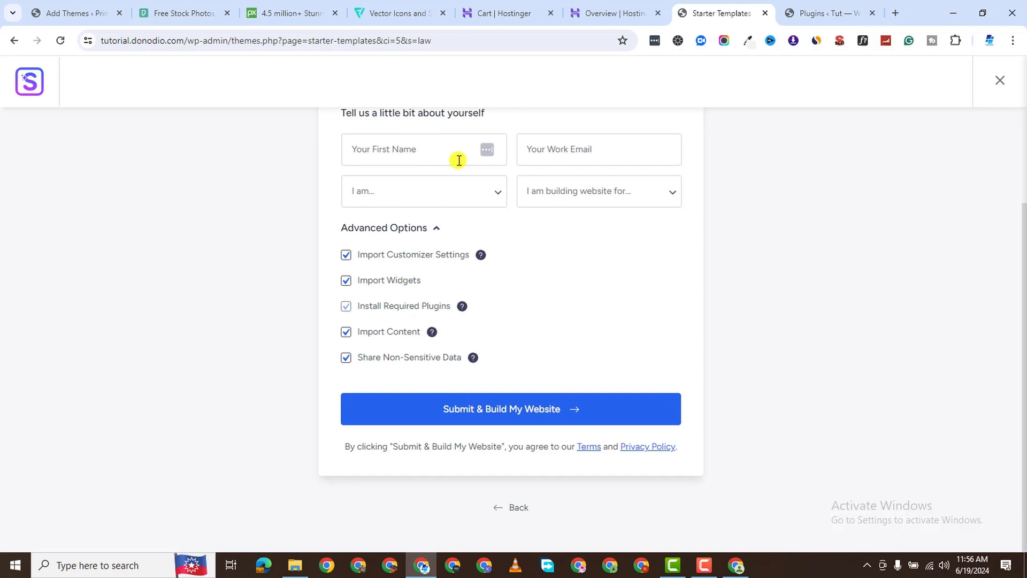
{"action": "mouse_move", "coordinate": [528, 200]}
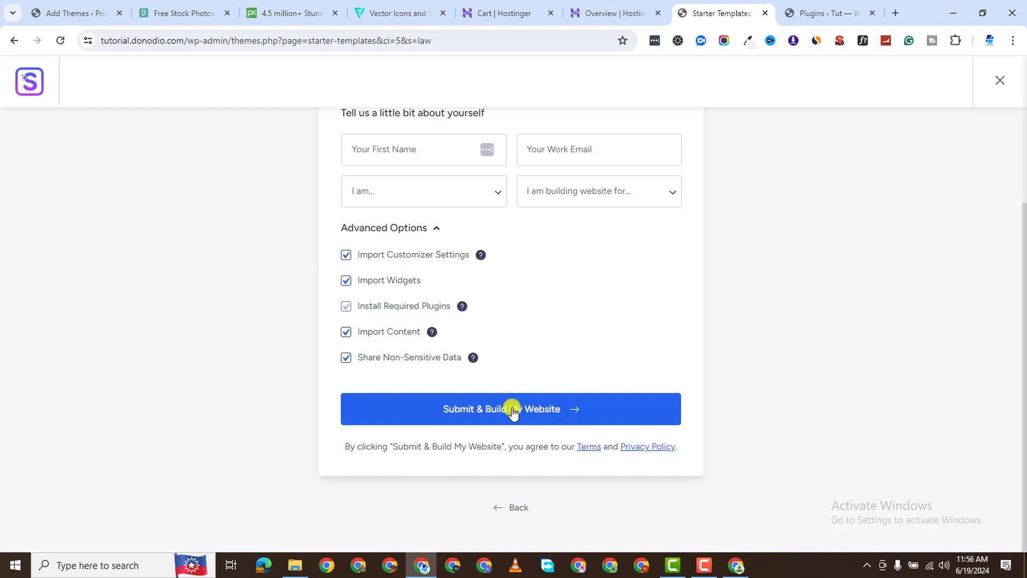
{"action": "left_click", "coordinate": [511, 409]}
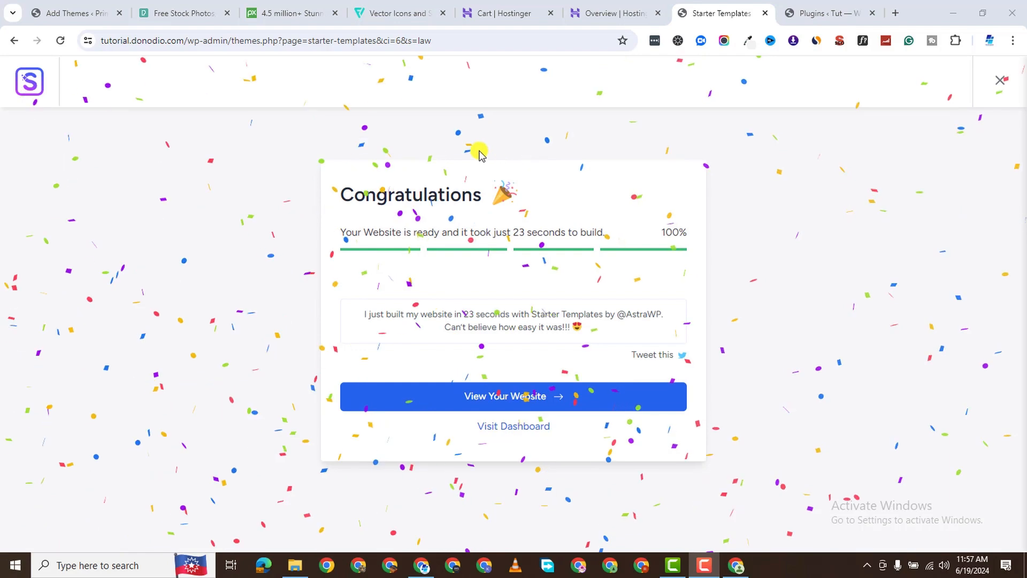
{"action": "mouse_move", "coordinate": [632, 271]}
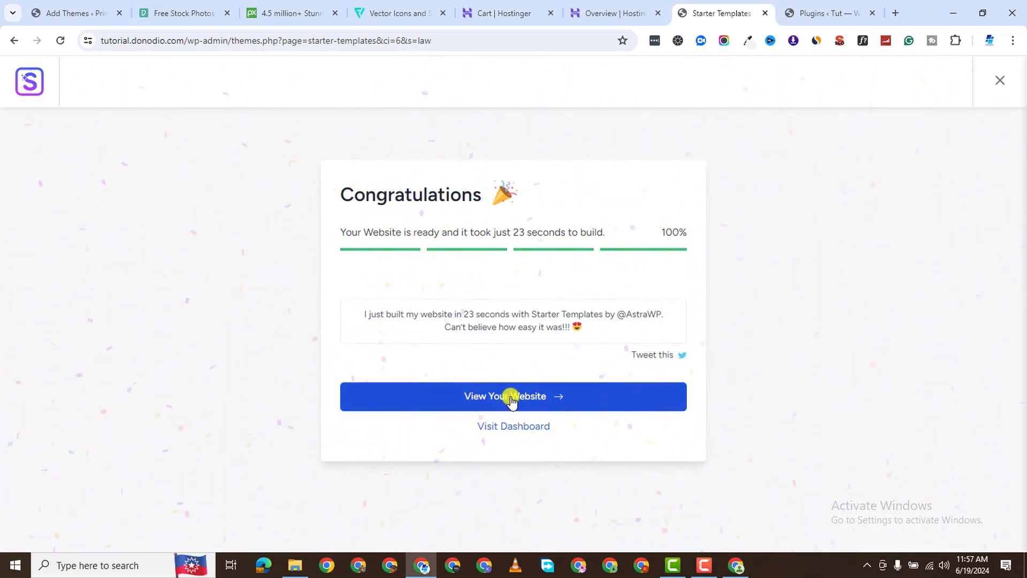
Step: View the newly built Prime Lawyers homepage in a new tab and scroll through it
{"action": "left_click", "coordinate": [512, 396]}
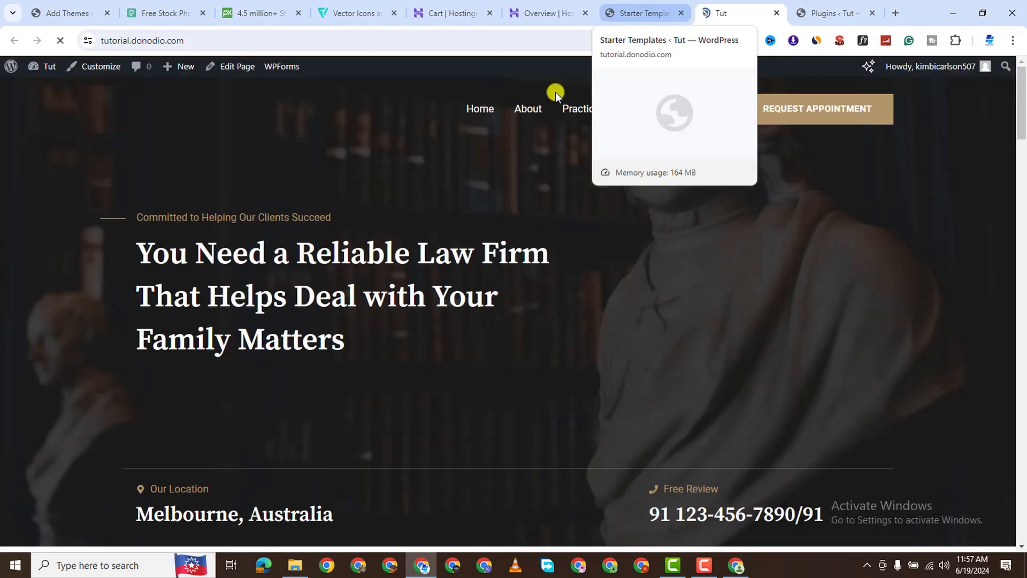
{"action": "scroll", "scroll_direction": "down", "scroll_amount": 3}
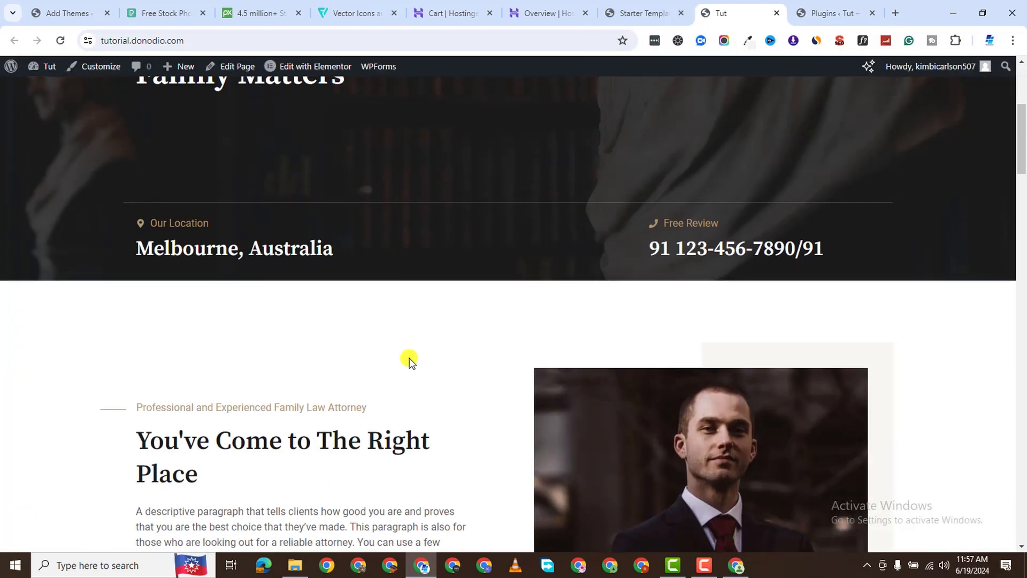
{"action": "scroll", "scroll_direction": "down", "scroll_amount": 3}
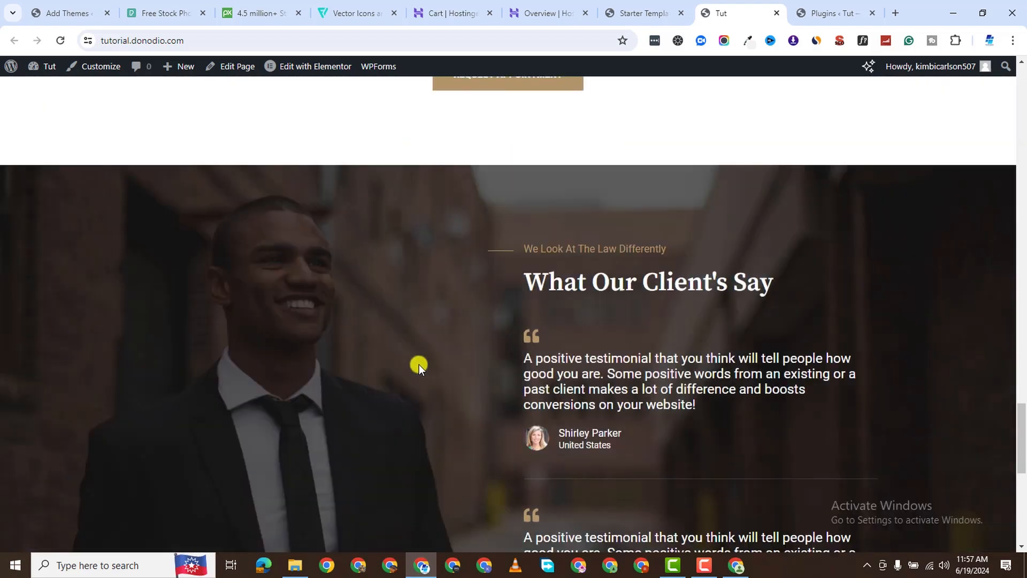
{"action": "scroll", "scroll_direction": "up", "scroll_amount": 3}
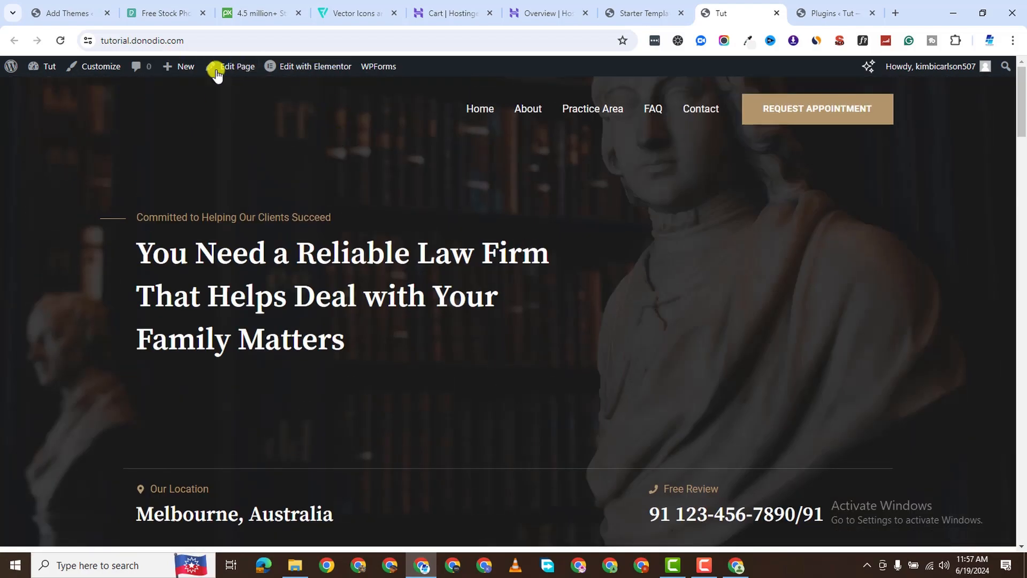
{"action": "mouse_move", "coordinate": [144, 125]}
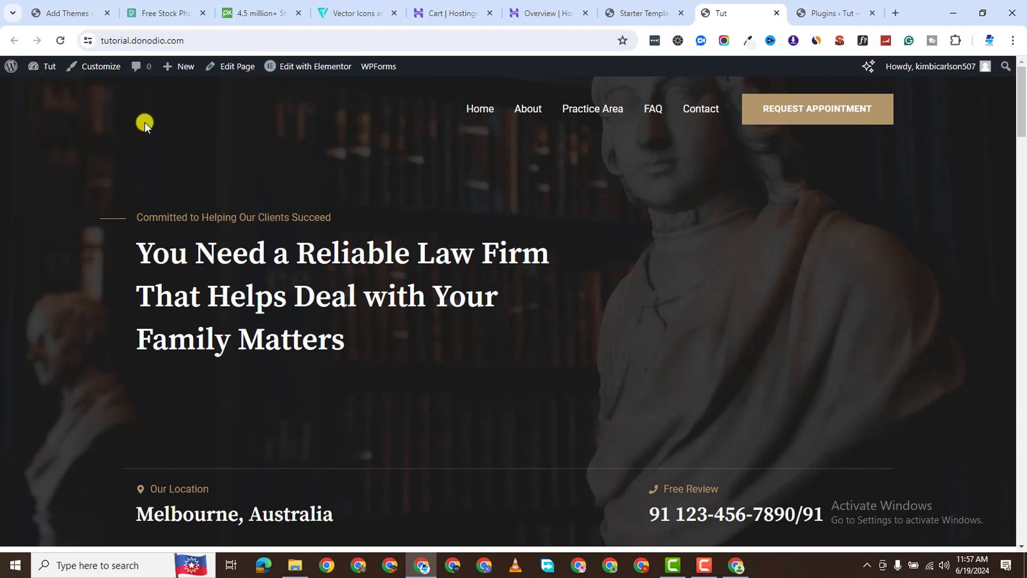
{"action": "mouse_move", "coordinate": [335, 90]}
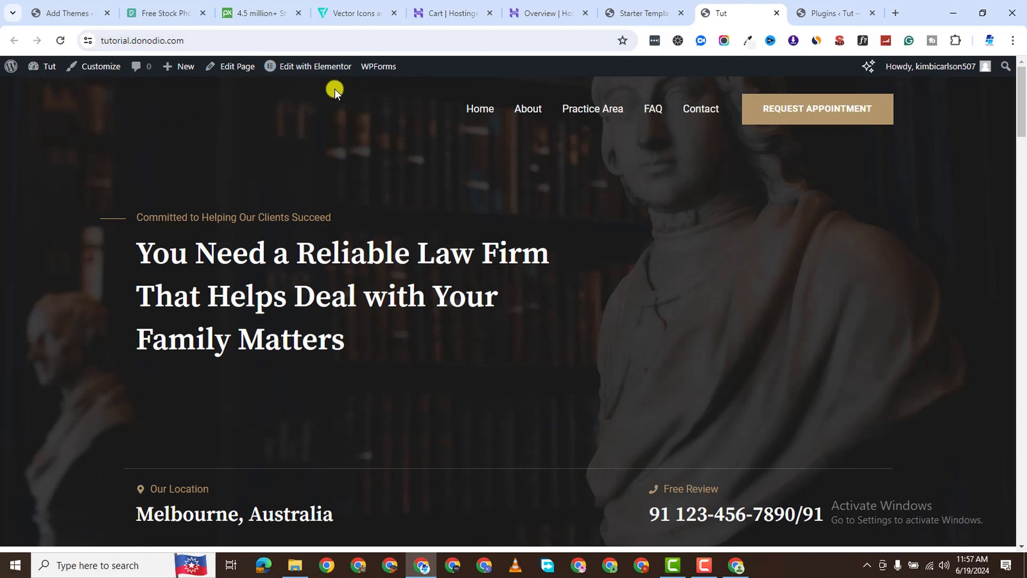
{"action": "left_click", "coordinate": [100, 66]}
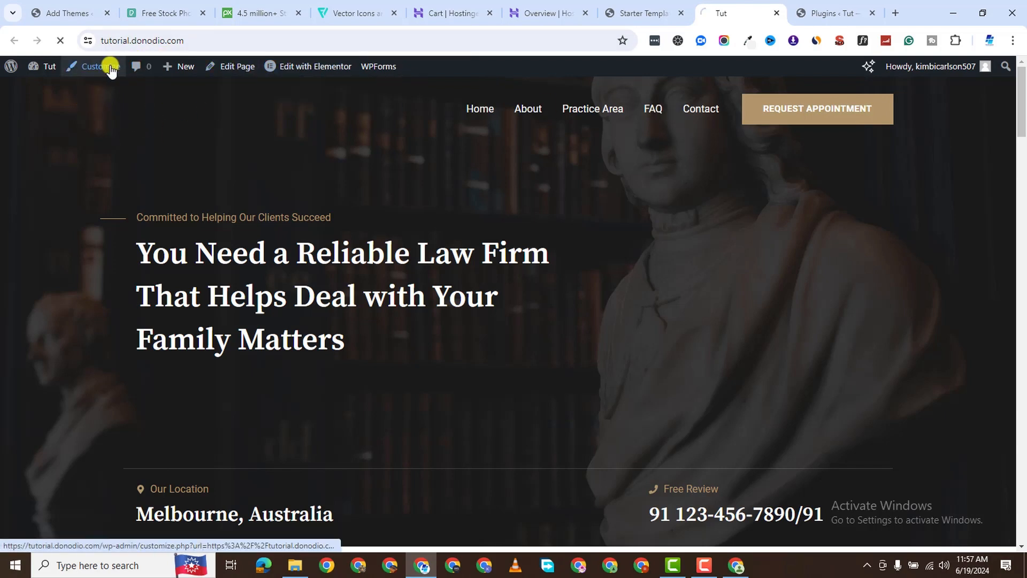
Step: Replace the header logo with Logo-Prime-Lawyers-white in the Customizer and publish the change
{"action": "left_click", "coordinate": [94, 66]}
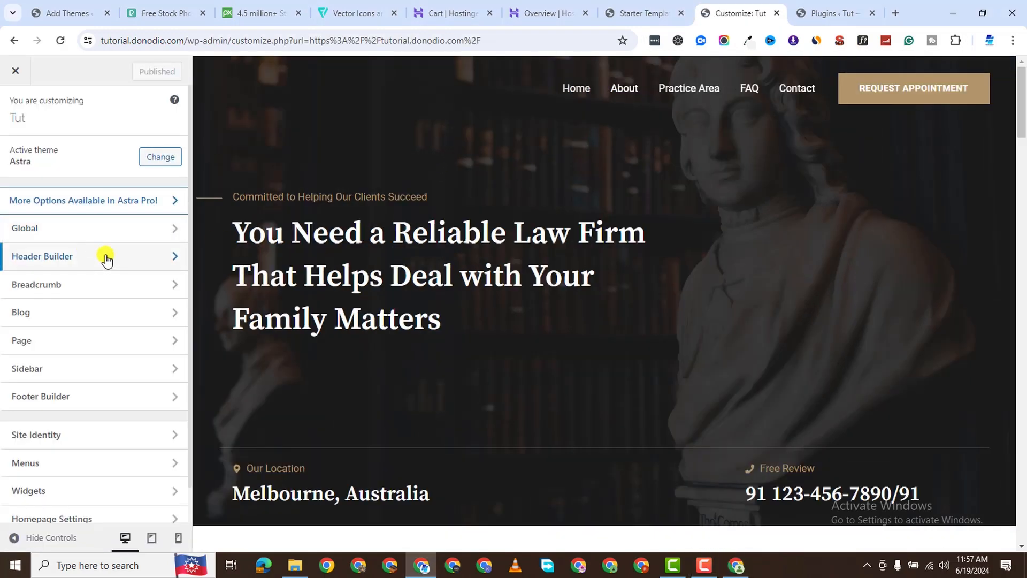
{"action": "left_click", "coordinate": [42, 256]}
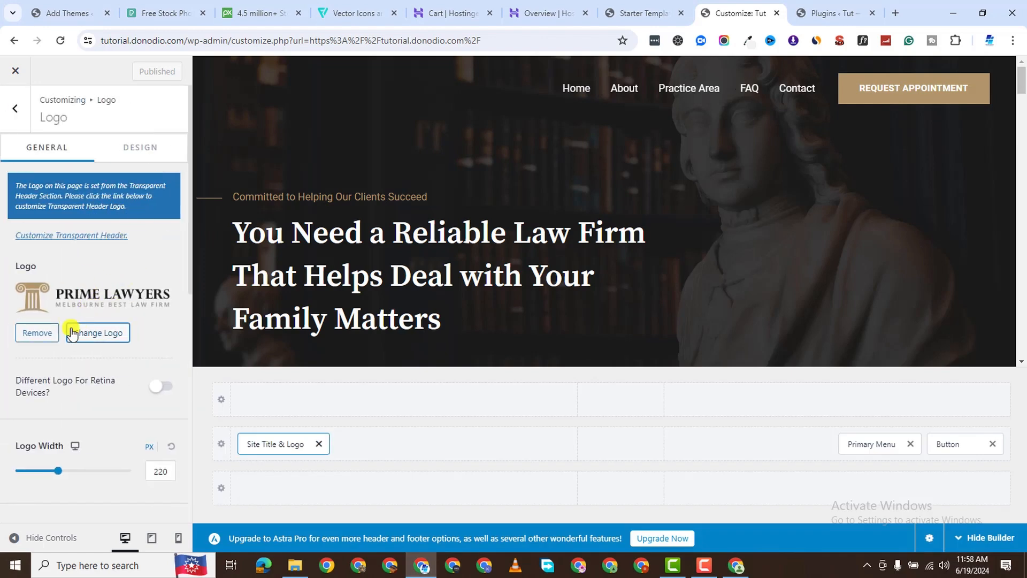
{"action": "left_click", "coordinate": [95, 332]}
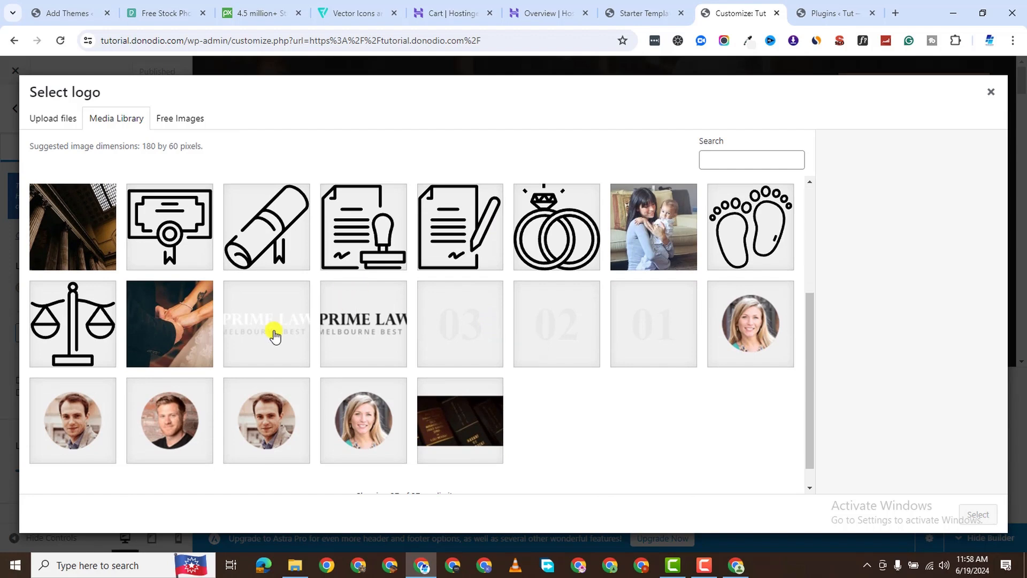
{"action": "left_click", "coordinate": [266, 323]}
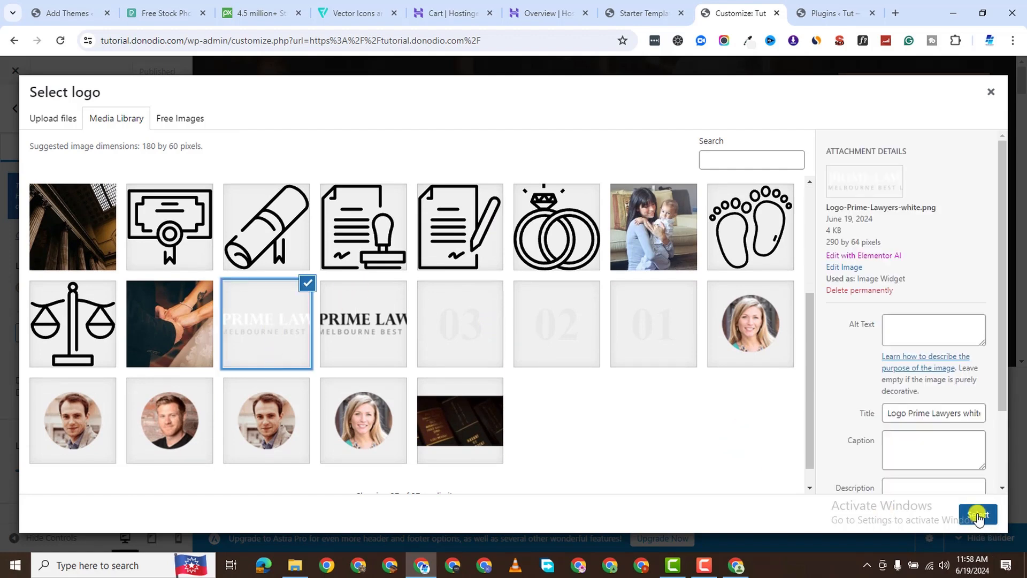
{"action": "left_click", "coordinate": [976, 514]}
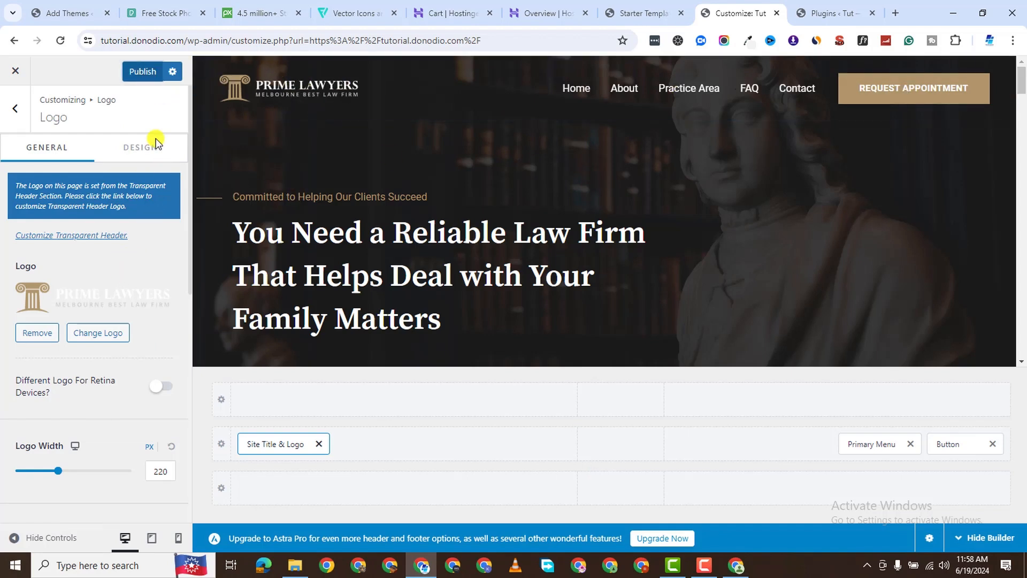
{"action": "left_click", "coordinate": [142, 72]}
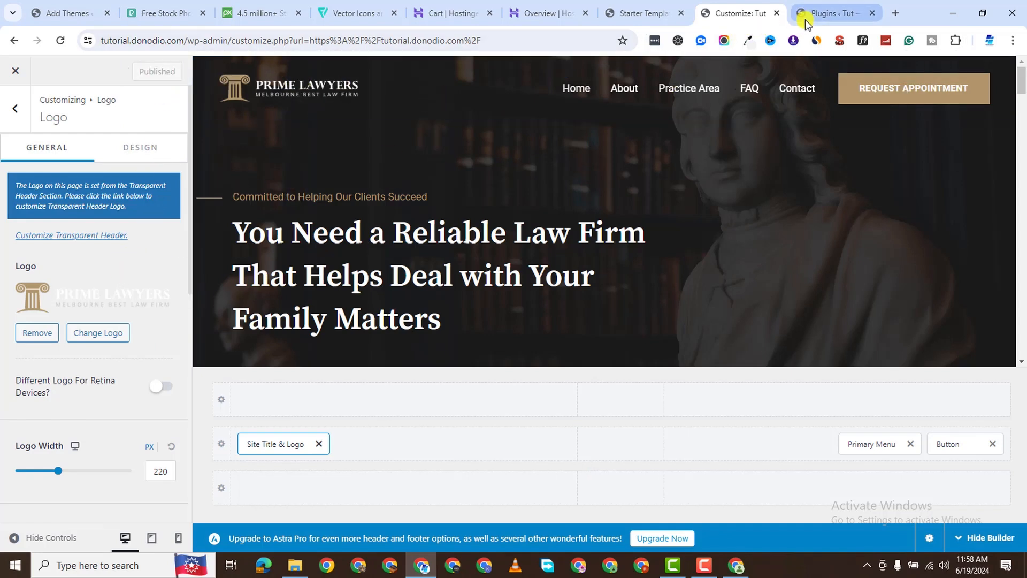
{"action": "left_click", "coordinate": [832, 13]}
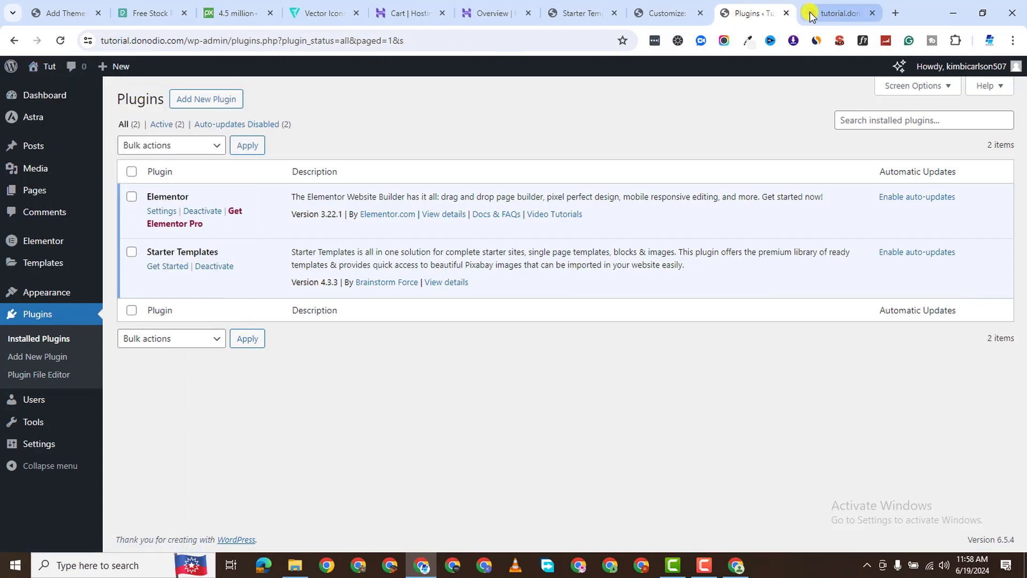
Step: Open the home page in Elementor from the live site's admin bar
{"action": "left_click", "coordinate": [842, 12]}
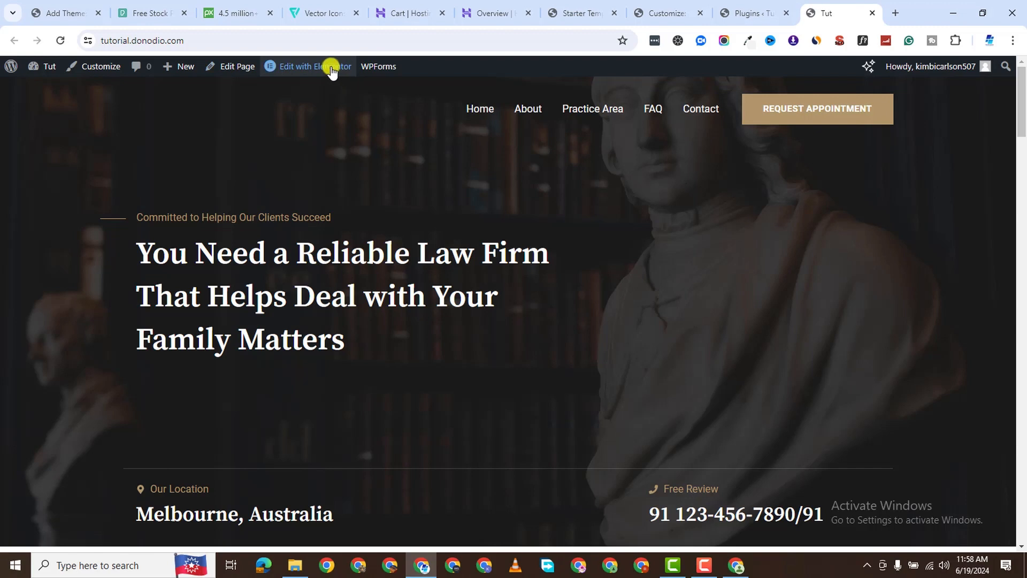
{"action": "left_click", "coordinate": [307, 66]}
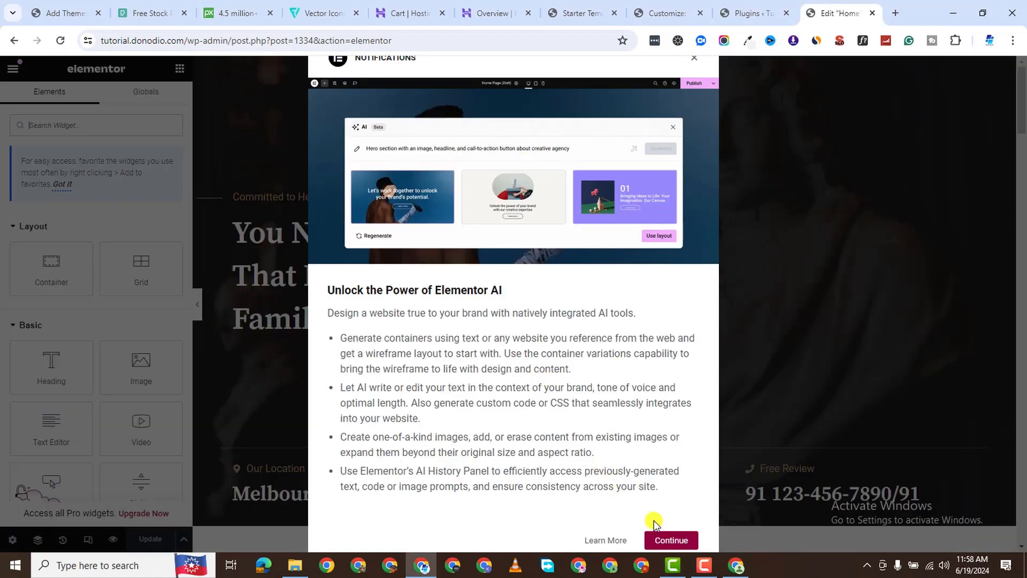
{"action": "mouse_move", "coordinate": [666, 518]}
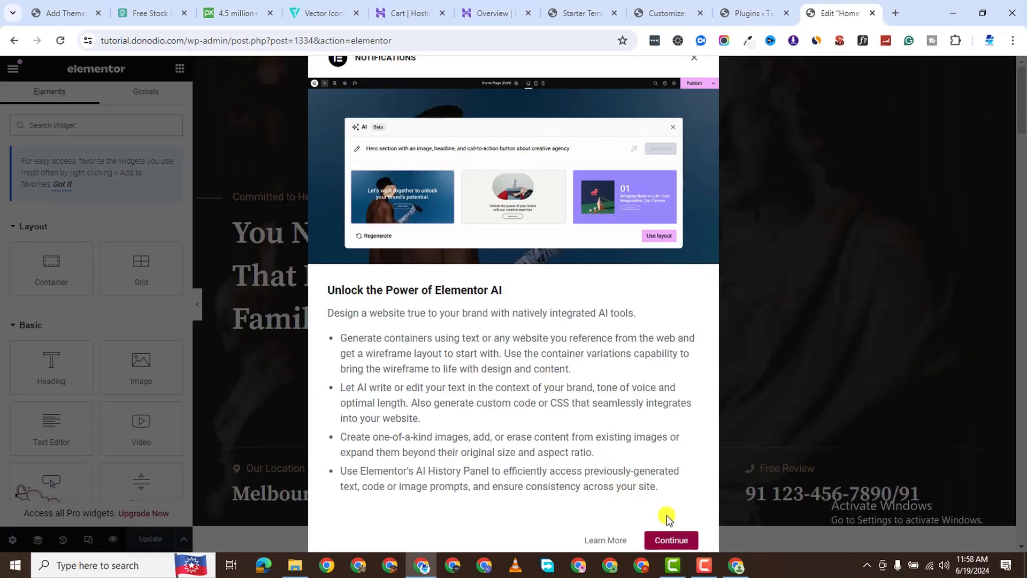
{"action": "mouse_move", "coordinate": [720, 513]}
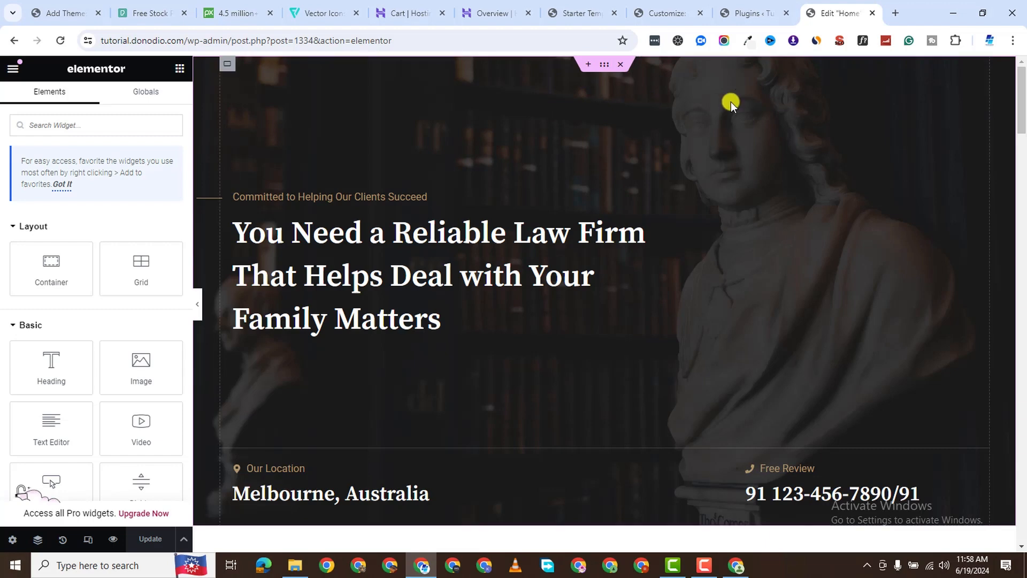
{"action": "mouse_move", "coordinate": [293, 152]}
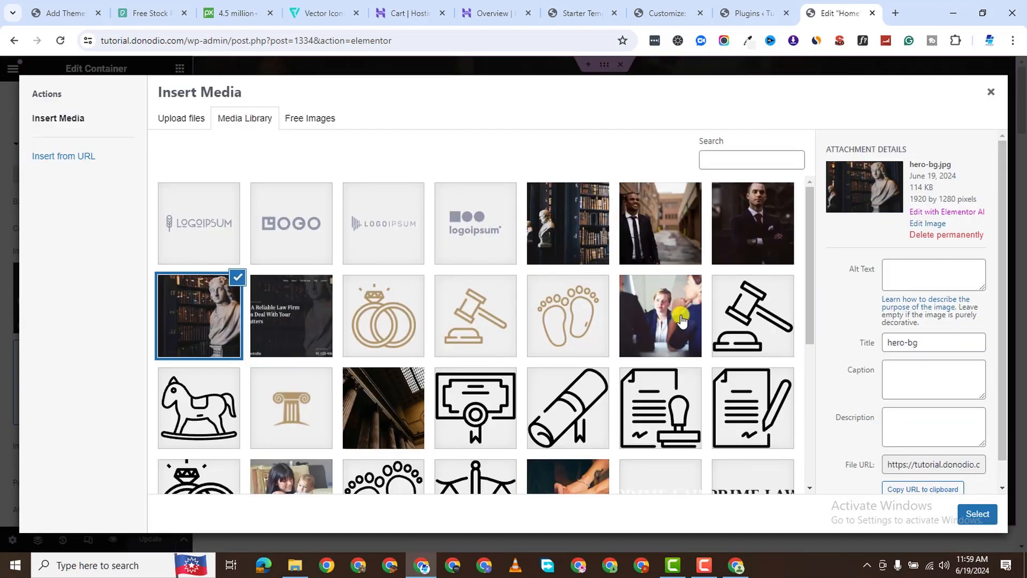
{"action": "left_click", "coordinate": [660, 315]}
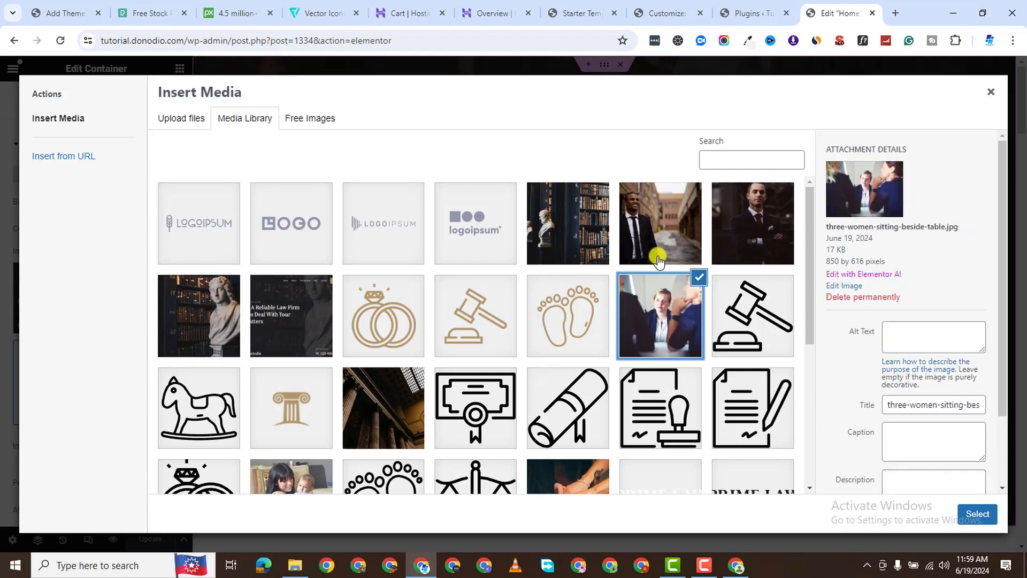
{"action": "scroll", "scroll_direction": "down", "scroll_amount": 3}
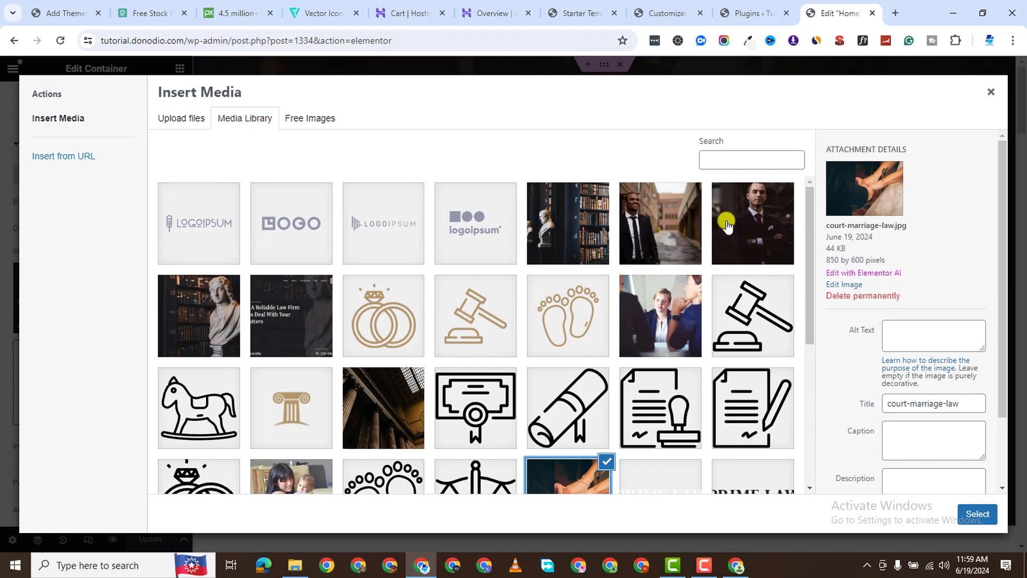
{"action": "left_click", "coordinate": [660, 315]}
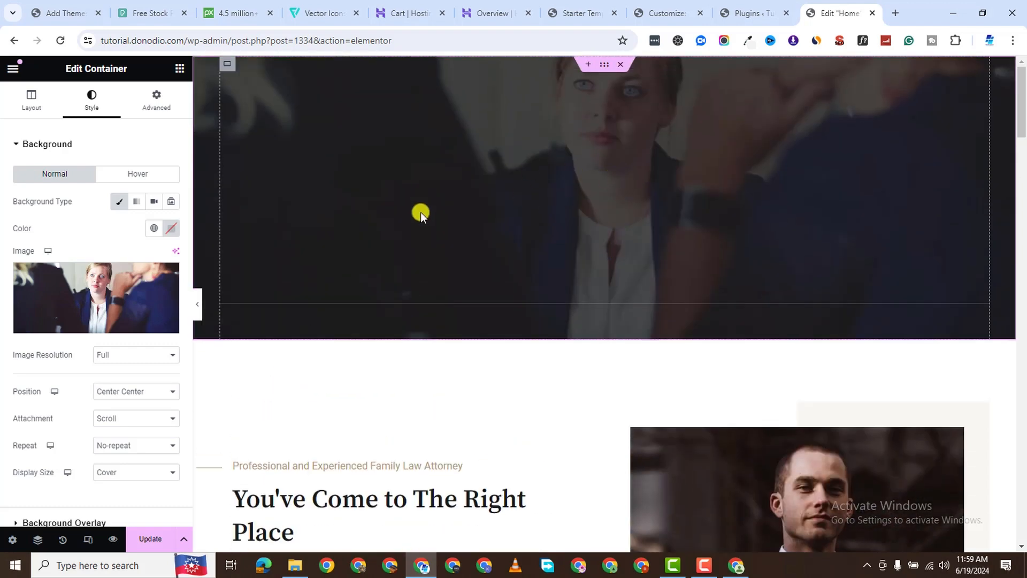
{"action": "mouse_move", "coordinate": [138, 279]}
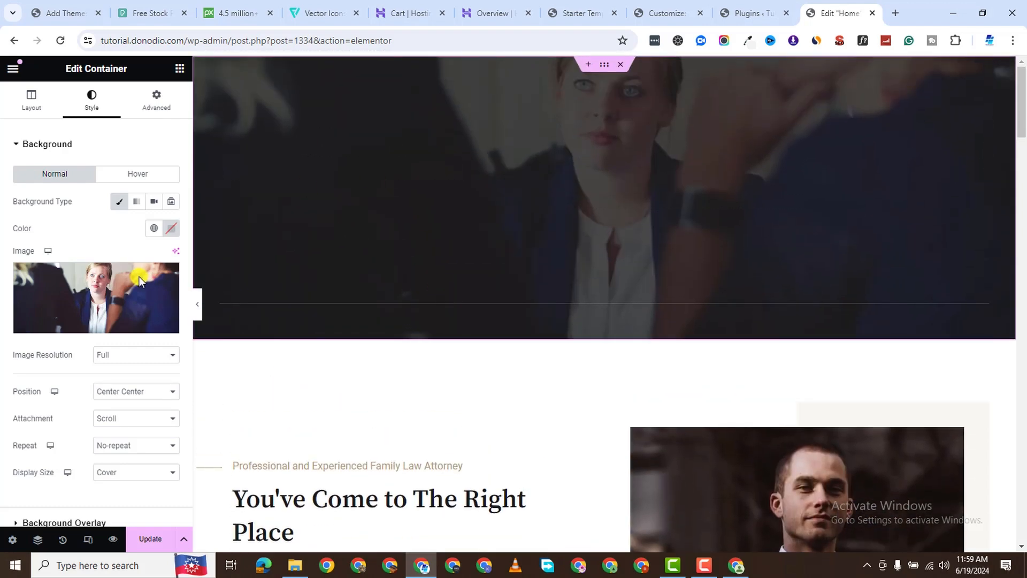
{"action": "left_click", "coordinate": [95, 297]}
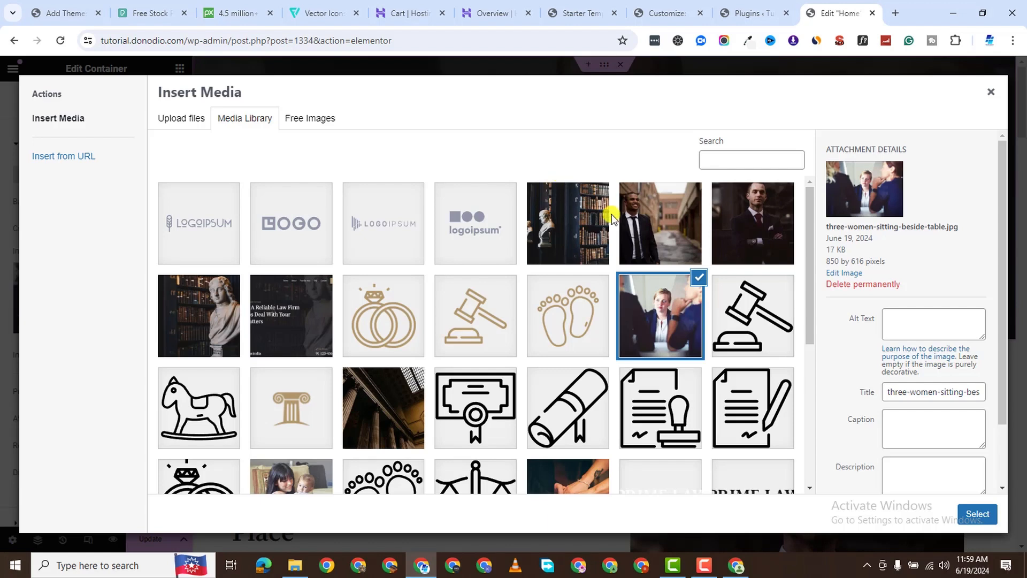
{"action": "left_click", "coordinate": [199, 315]}
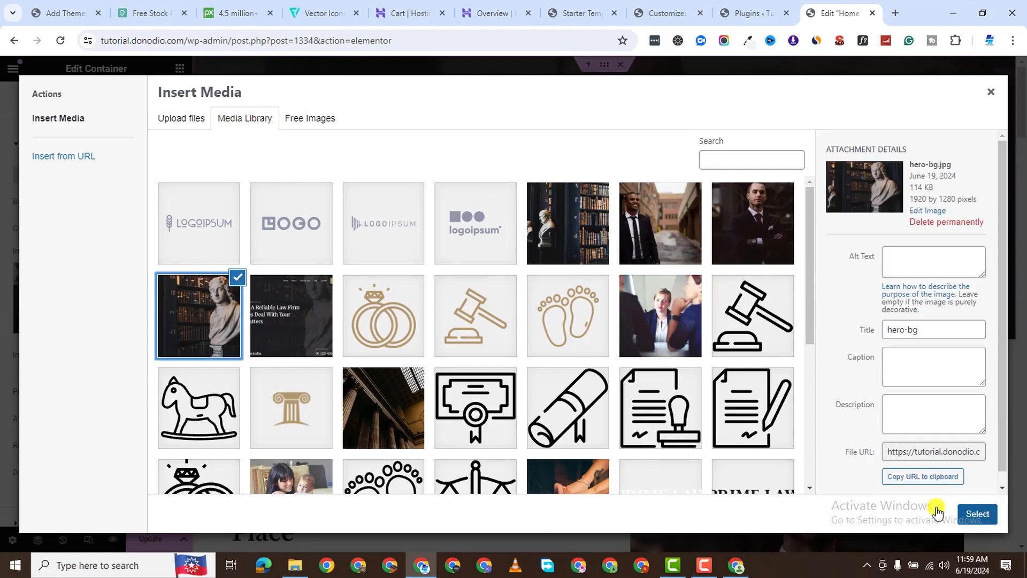
{"action": "left_click", "coordinate": [978, 514]}
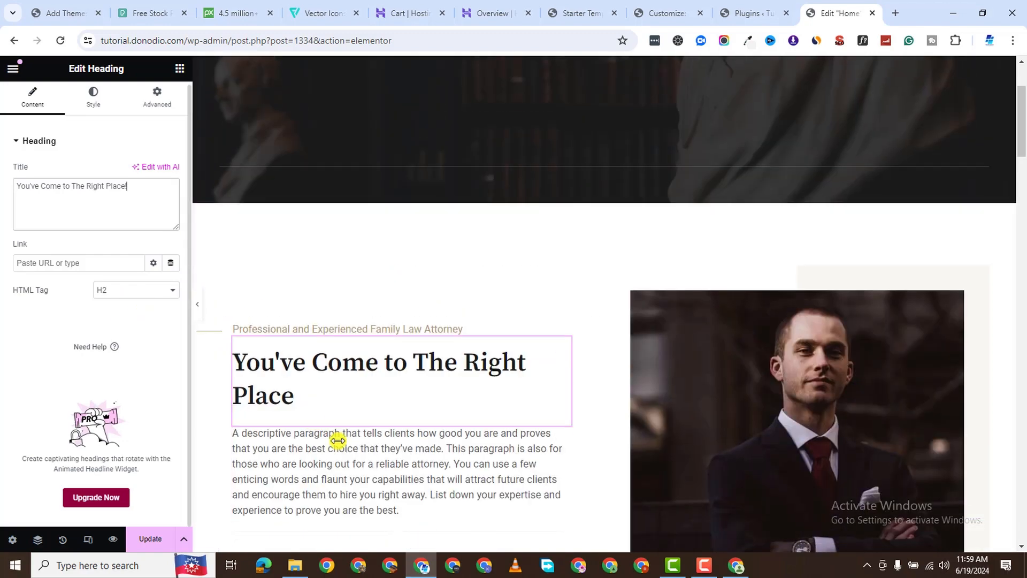
Step: Change the Defining Success icon box's flag icon to the Angry face icon
{"action": "scroll", "scroll_direction": "down", "scroll_amount": 3}
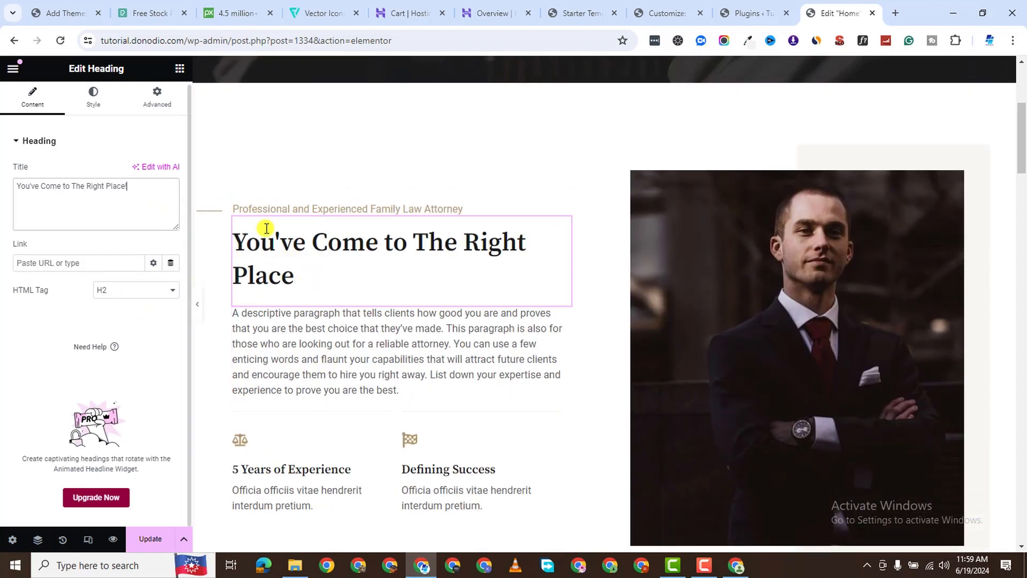
{"action": "scroll", "scroll_direction": "down", "scroll_amount": 3}
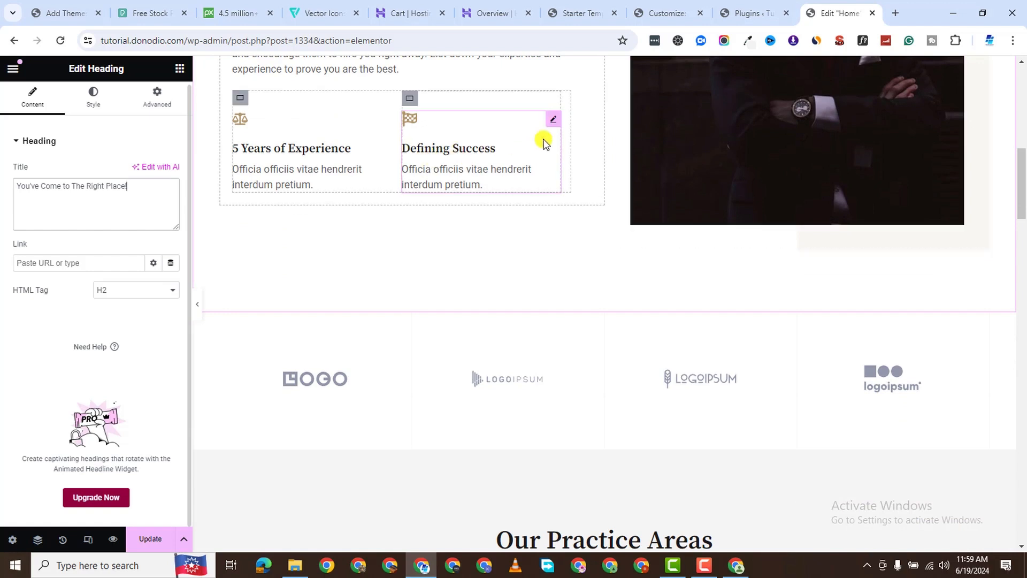
{"action": "left_click", "coordinate": [482, 150]}
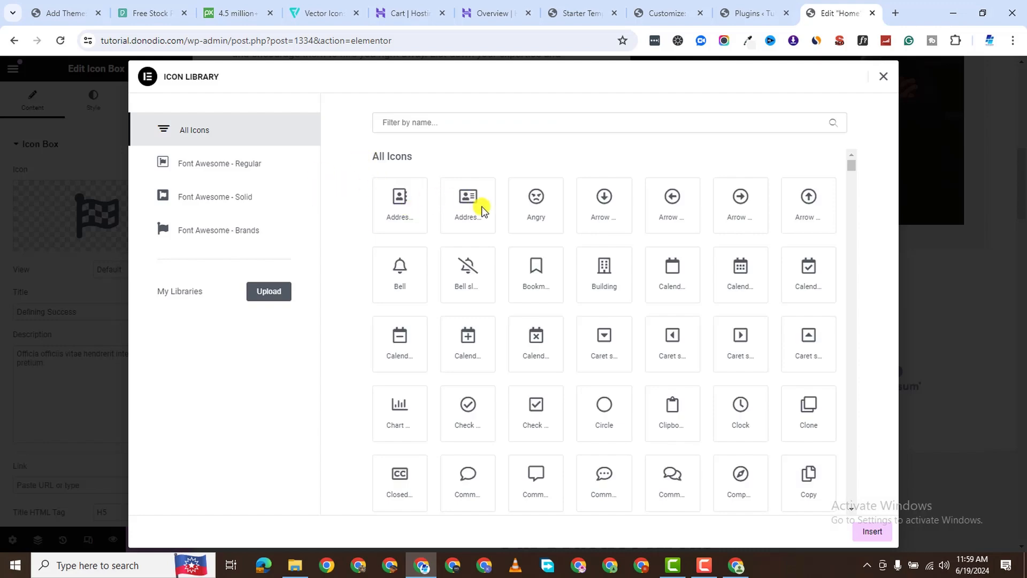
{"action": "left_click", "coordinate": [535, 197]}
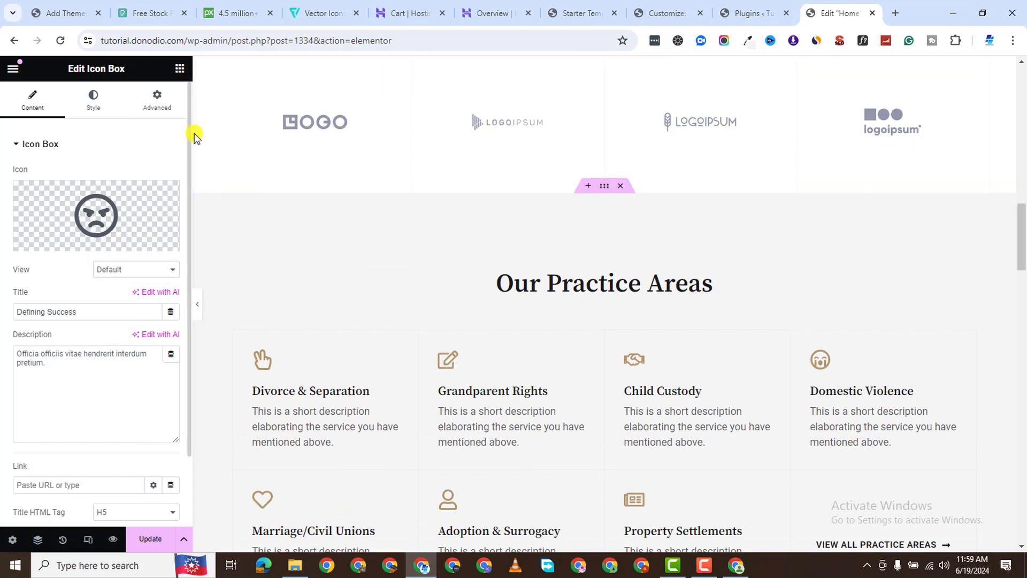
{"action": "left_click", "coordinate": [150, 538]}
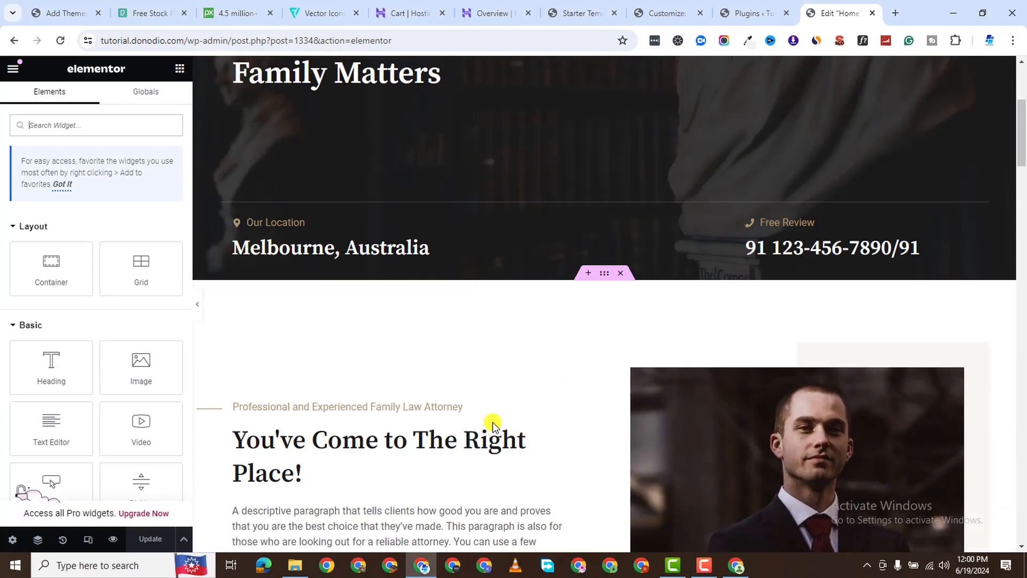
Step: Scroll down past the logo strip and open the testimonial section's container settings
{"action": "scroll", "scroll_direction": "down", "scroll_amount": 3}
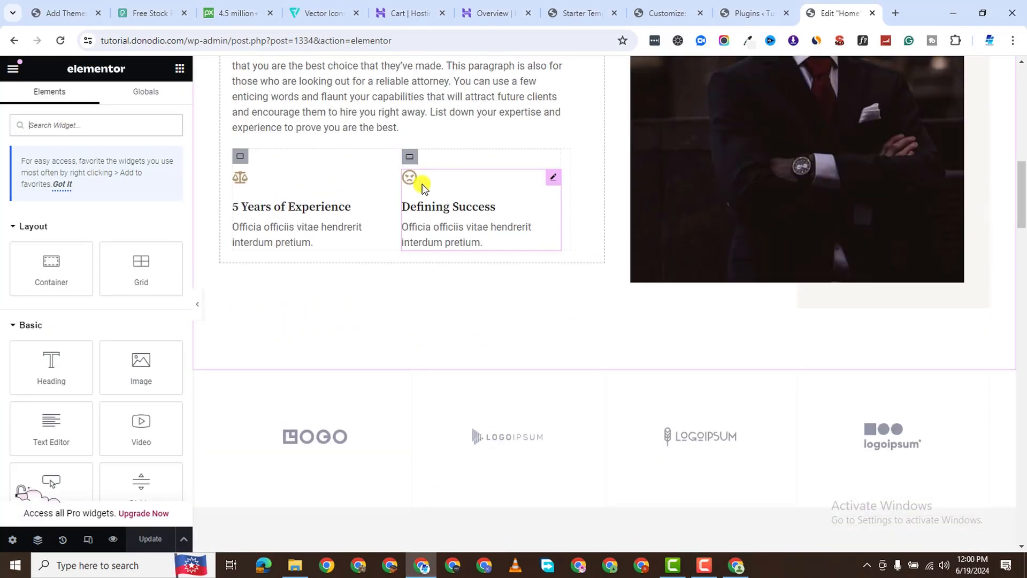
{"action": "scroll", "scroll_direction": "down", "scroll_amount": 3}
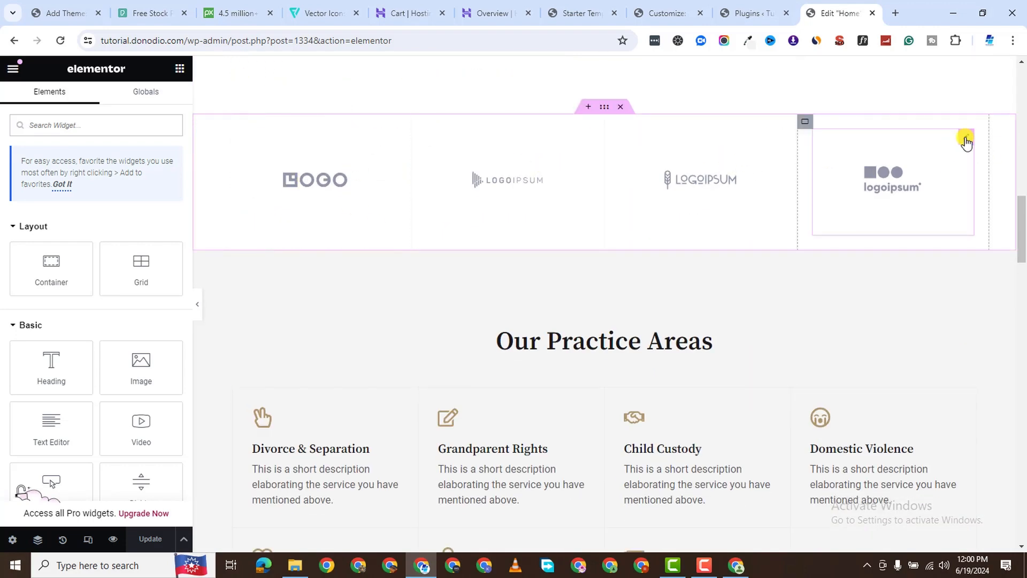
{"action": "left_click", "coordinate": [965, 142]}
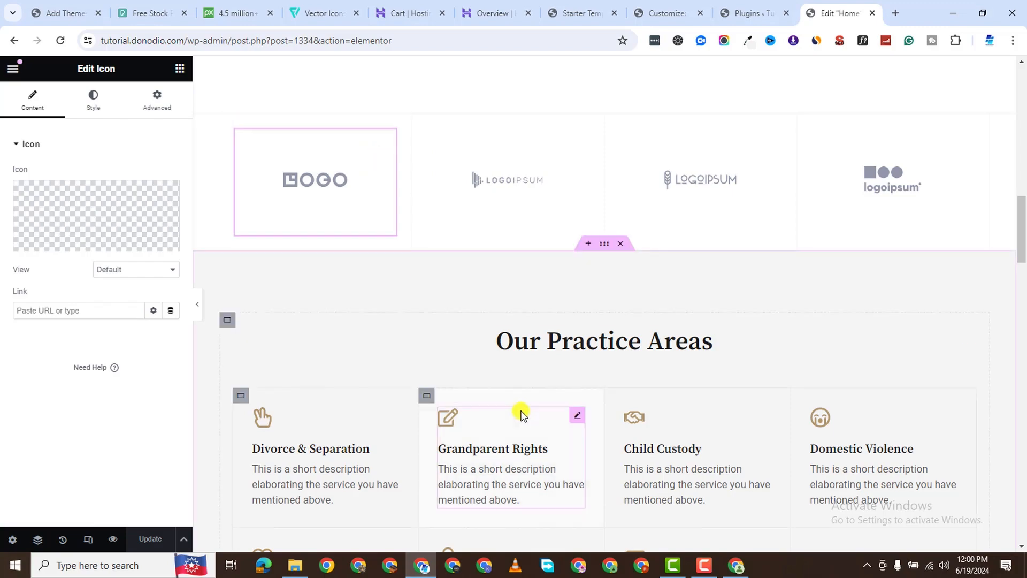
{"action": "scroll", "scroll_direction": "down", "scroll_amount": 3}
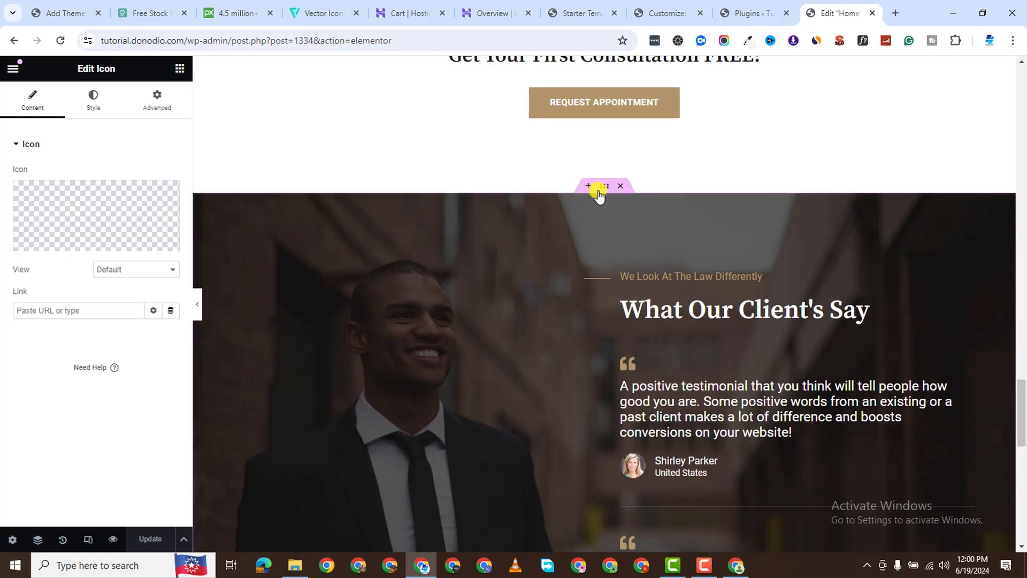
{"action": "left_click", "coordinate": [602, 185]}
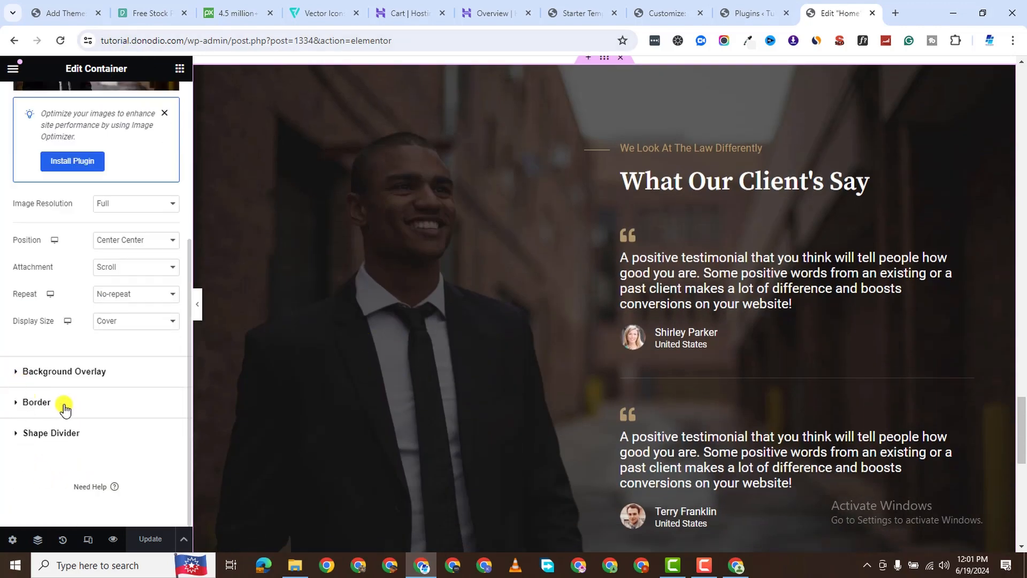
Step: Lower the testimonials section's background overlay opacity to about 0.38 so the photo shows through
{"action": "left_click", "coordinate": [65, 371]}
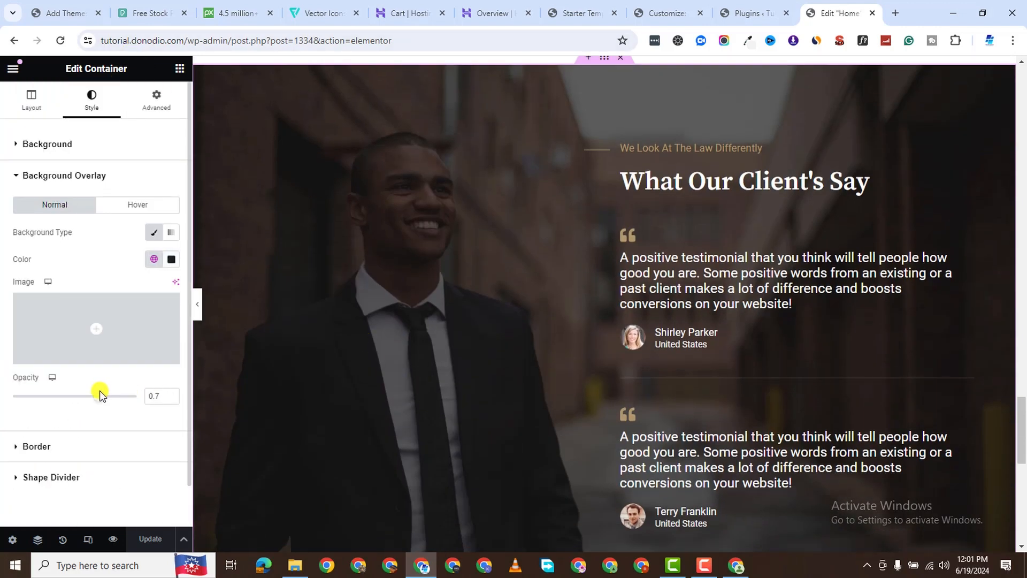
{"action": "left_click_drag", "start_coordinate": [100, 396], "coordinate": [58, 396]}
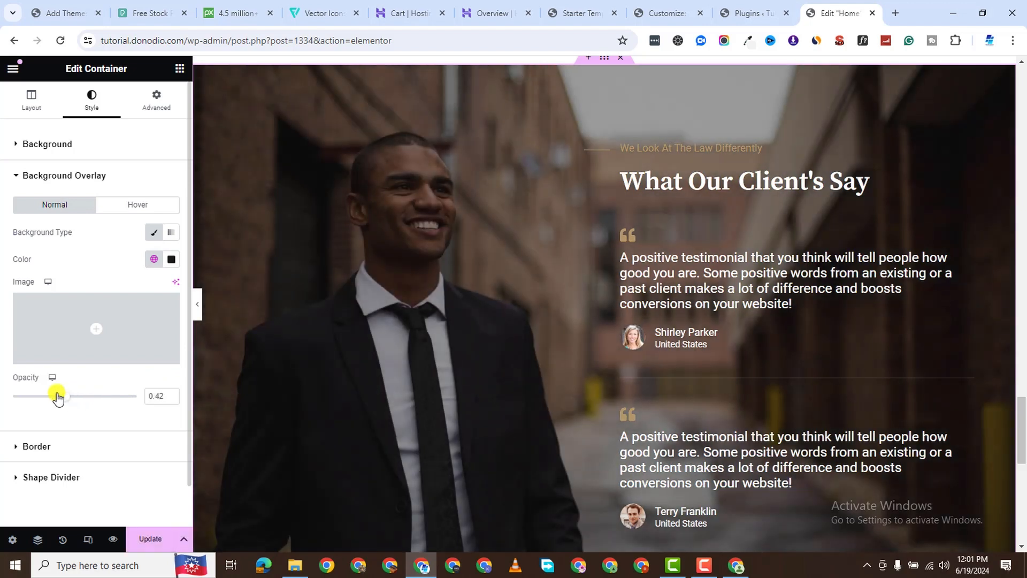
{"action": "left_click_drag", "start_coordinate": [59, 396], "coordinate": [52, 396]}
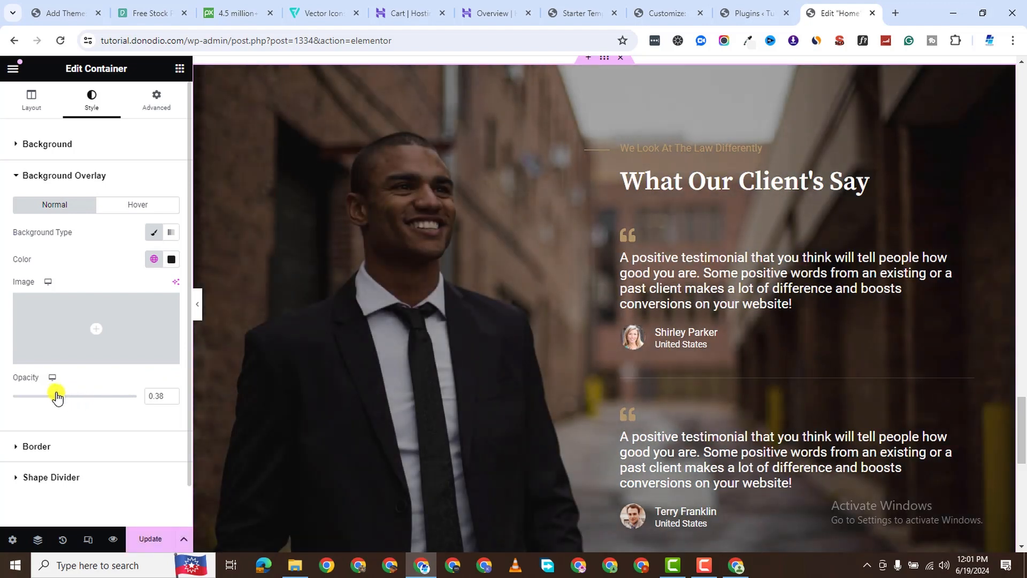
{"action": "scroll", "scroll_direction": "down", "scroll_amount": 3}
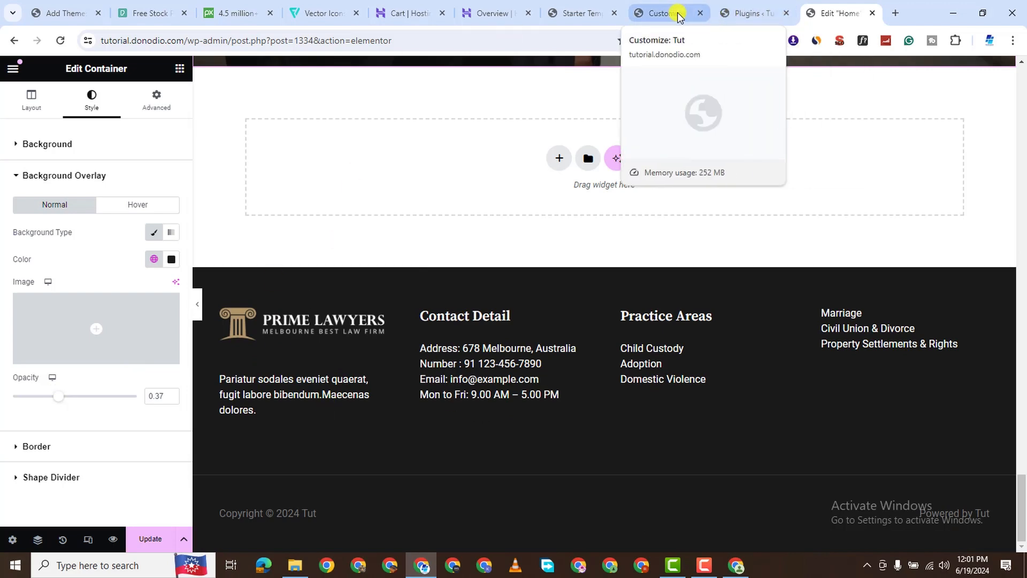
Step: Return to the Customizer's main panel and dismiss the block widgets welcome notice
{"action": "left_click", "coordinate": [662, 12]}
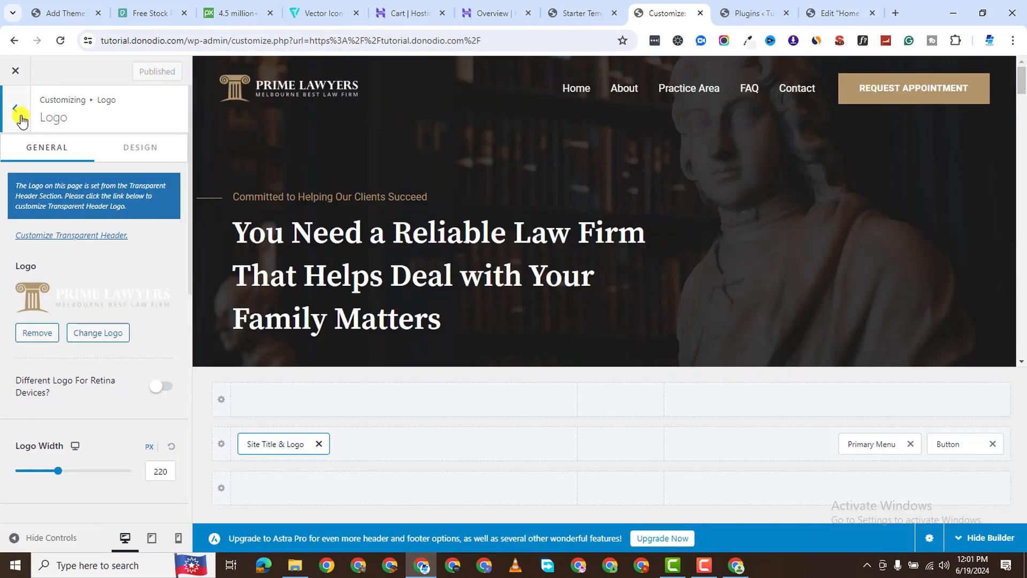
{"action": "left_click", "coordinate": [13, 107]}
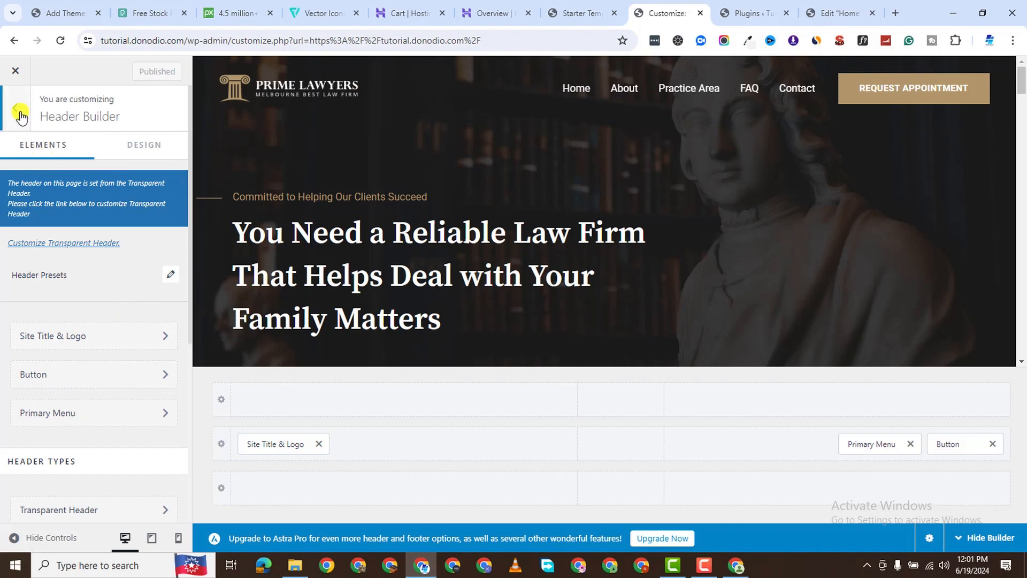
{"action": "left_click", "coordinate": [21, 111]}
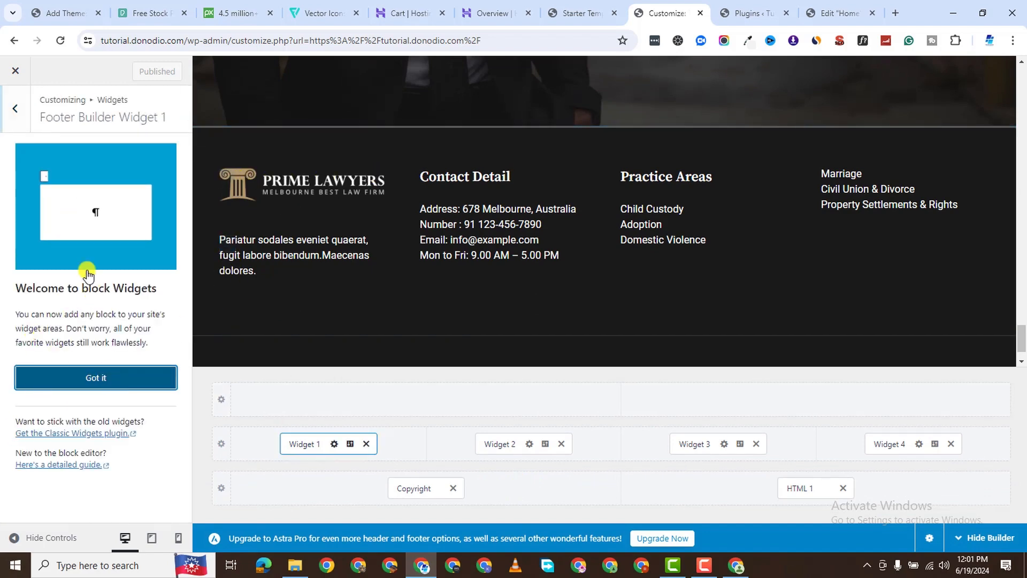
{"action": "left_click", "coordinate": [95, 377]}
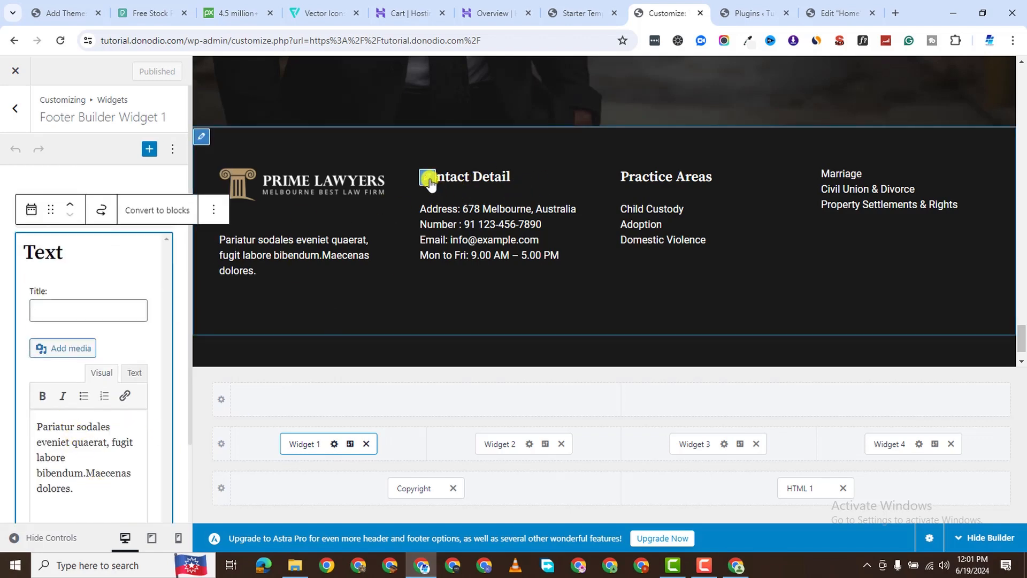
Step: Review the Contact Detail footer widget and the Practice Areas 2 footer menu listing the family-law pages
{"action": "left_click", "coordinate": [500, 443]}
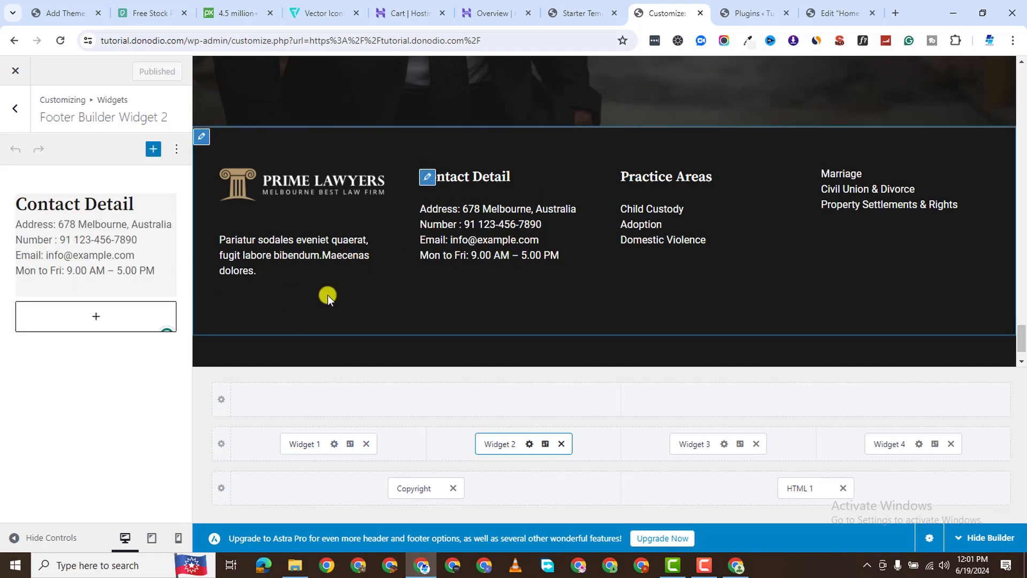
{"action": "scroll", "scroll_direction": "up", "scroll_amount": 3}
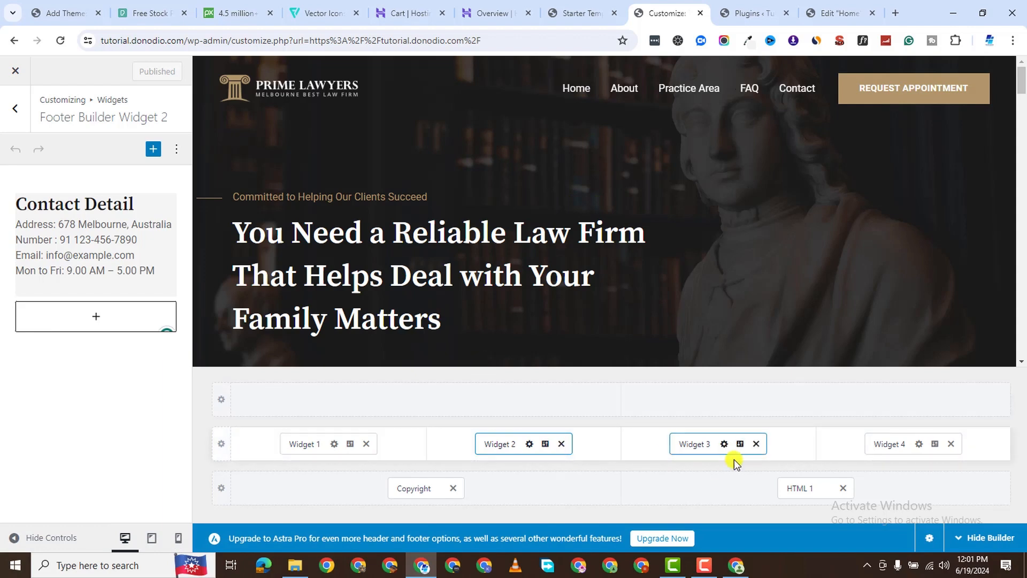
{"action": "left_click", "coordinate": [694, 443]}
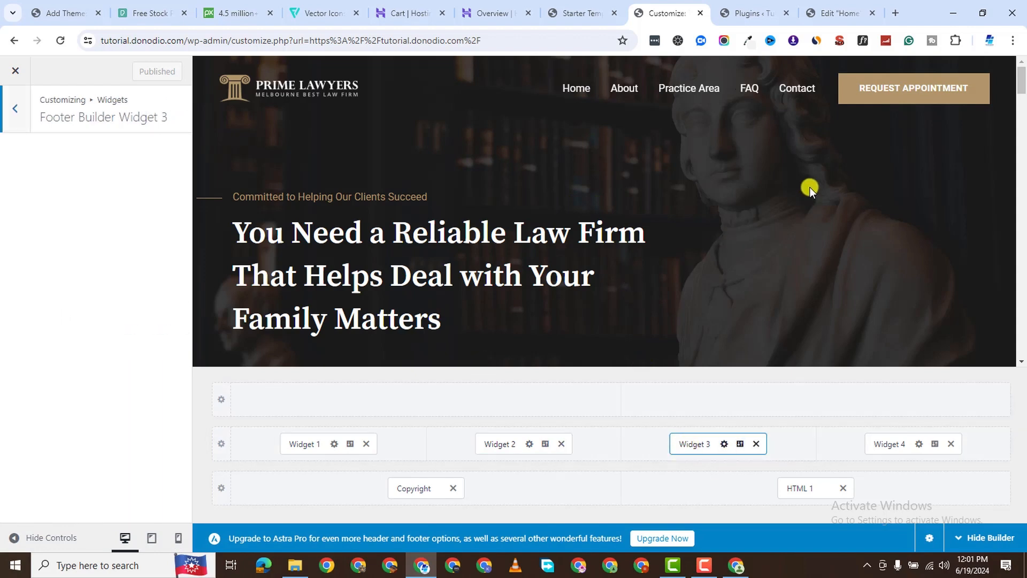
{"action": "scroll", "scroll_direction": "down", "scroll_amount": 3}
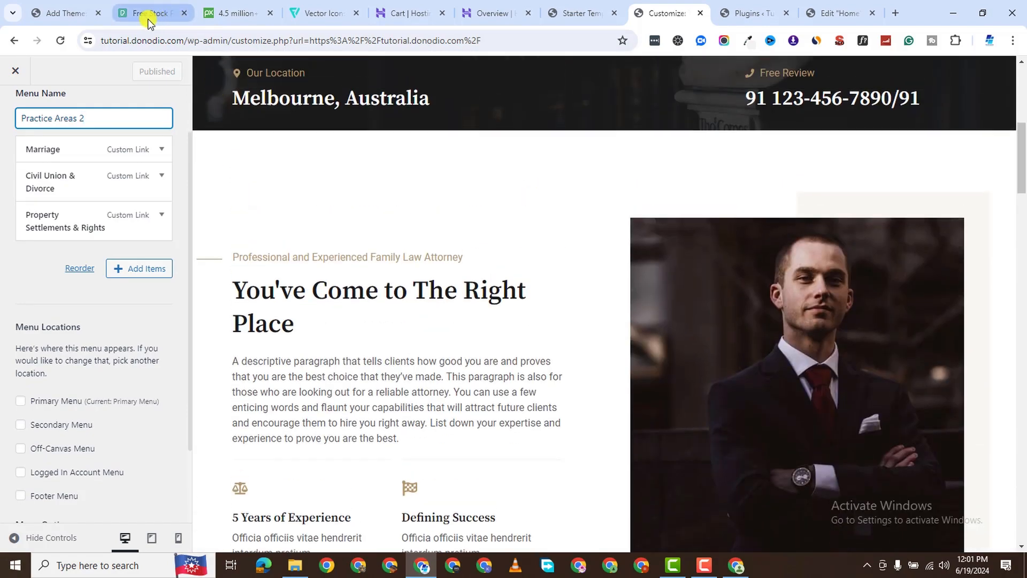
Step: Browse the Pexels, Pixabay and Flaticon reference sites
{"action": "left_click", "coordinate": [151, 13]}
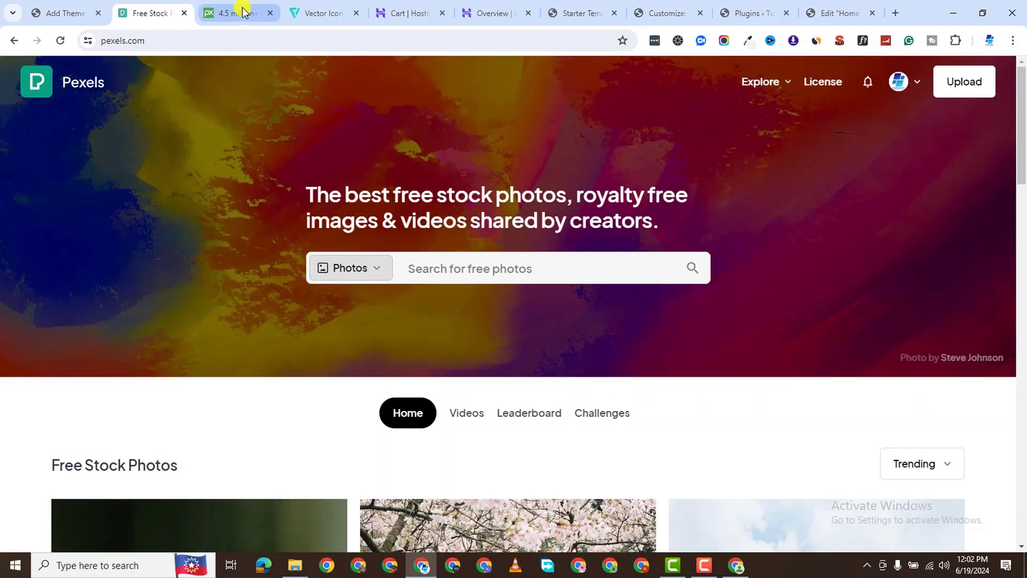
{"action": "left_click", "coordinate": [233, 13]}
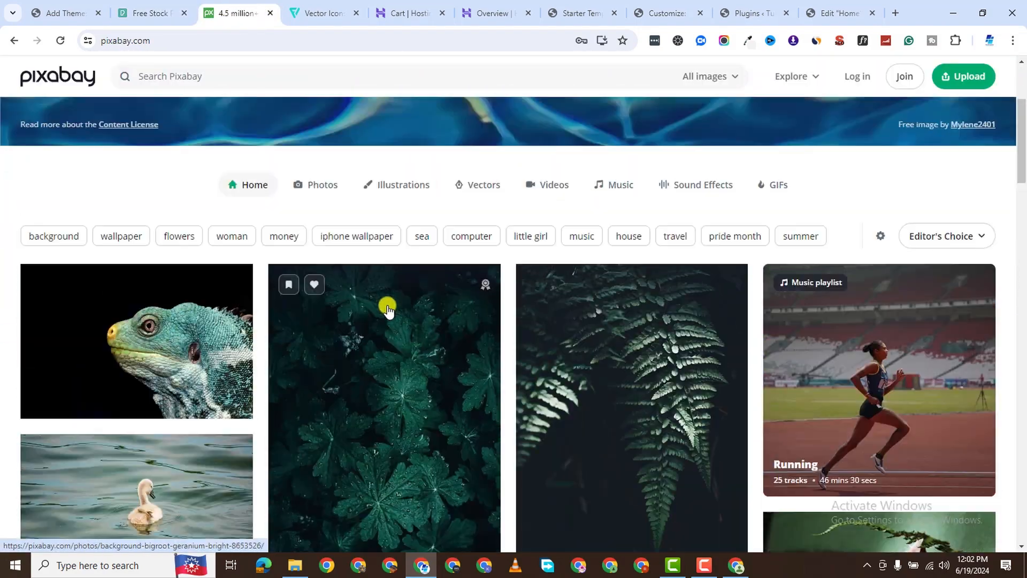
{"action": "left_click", "coordinate": [320, 13]}
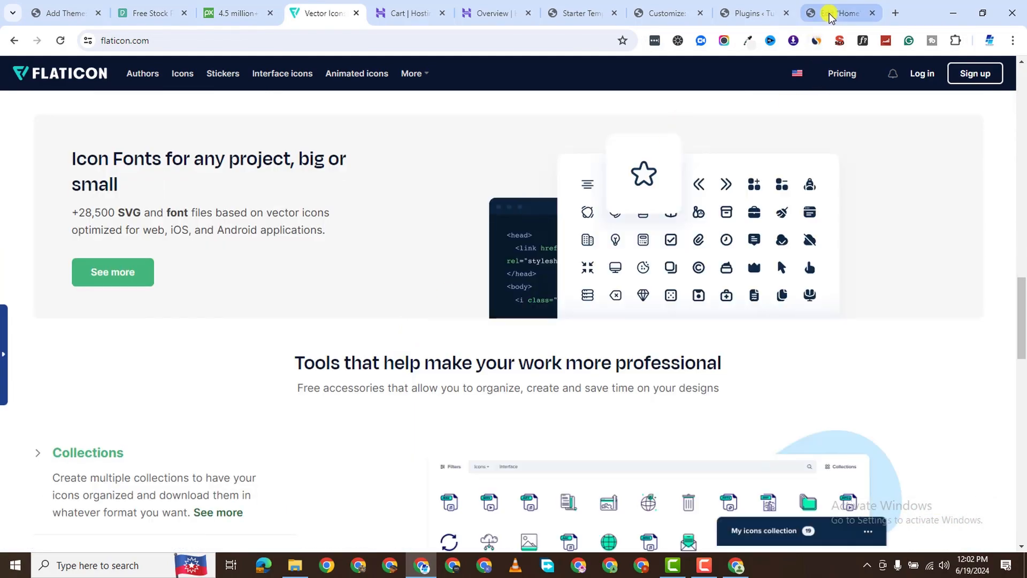
{"action": "scroll", "scroll_direction": "down", "scroll_amount": 3}
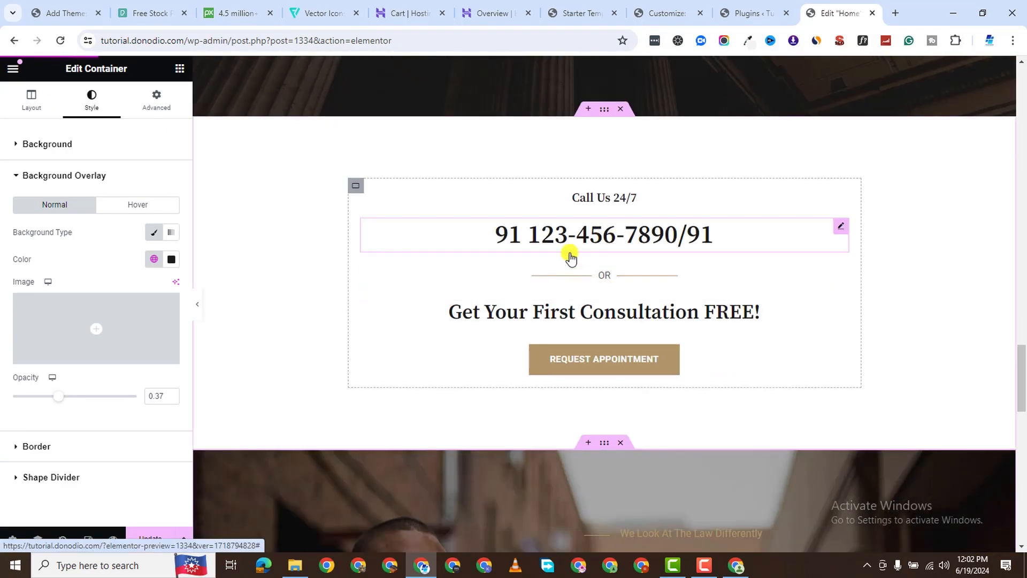
Step: Set the Request Appointment button's background colour to green via its Style settings
{"action": "left_click", "coordinate": [603, 235]}
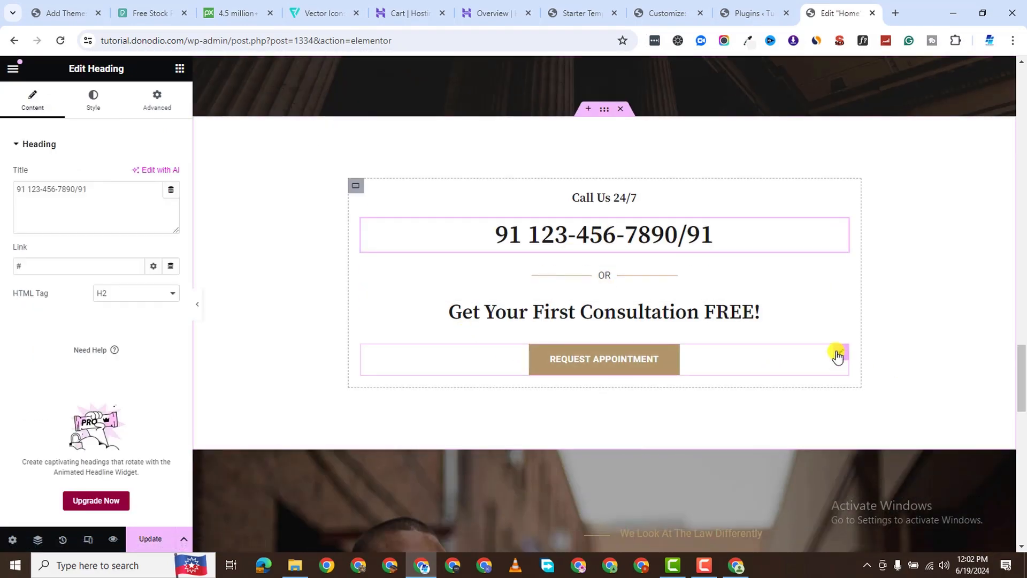
{"action": "left_click", "coordinate": [604, 358]}
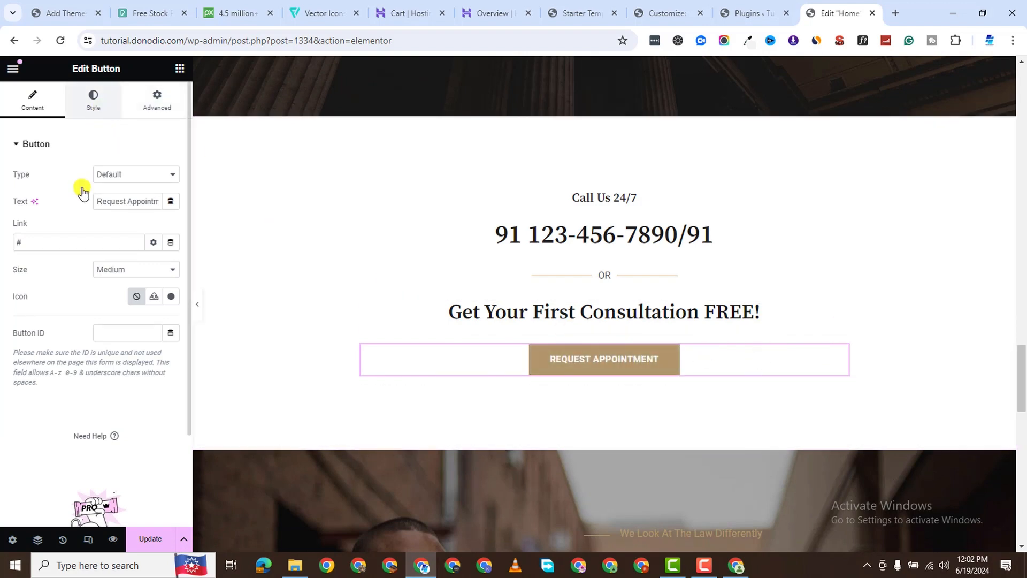
{"action": "left_click", "coordinate": [93, 100]}
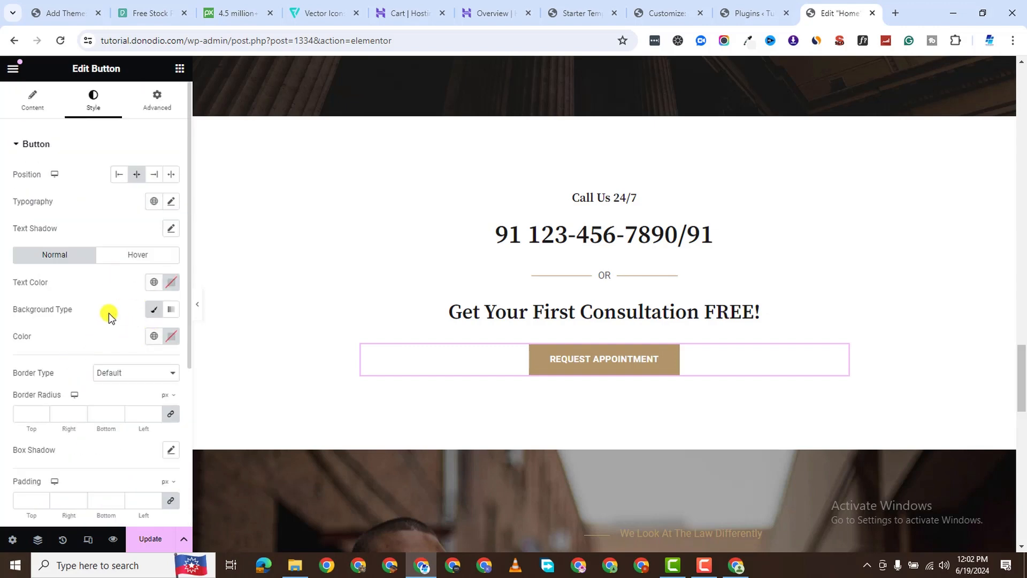
{"action": "left_click", "coordinate": [154, 337]}
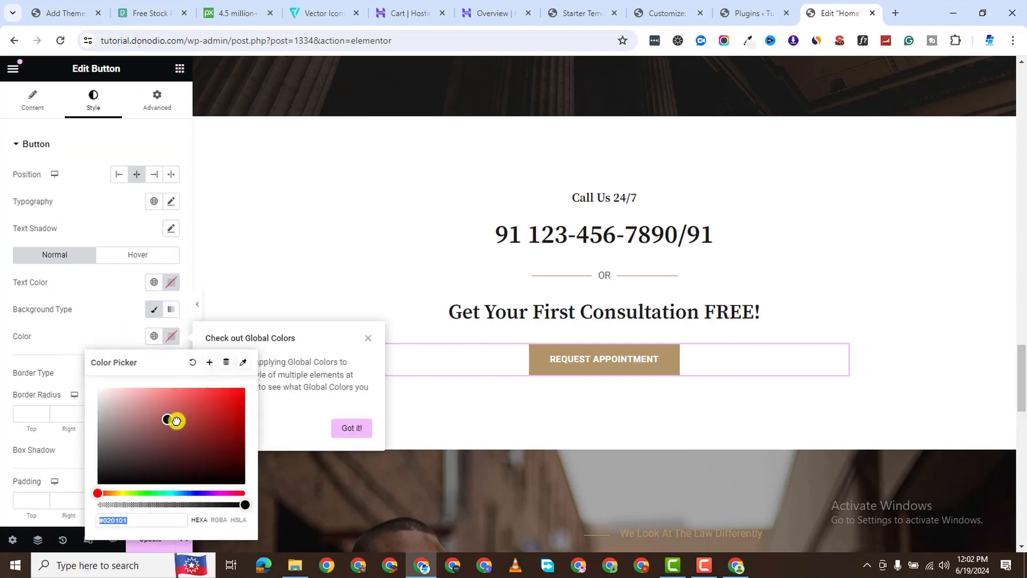
{"action": "left_click_drag", "start_coordinate": [176, 420], "coordinate": [240, 468]}
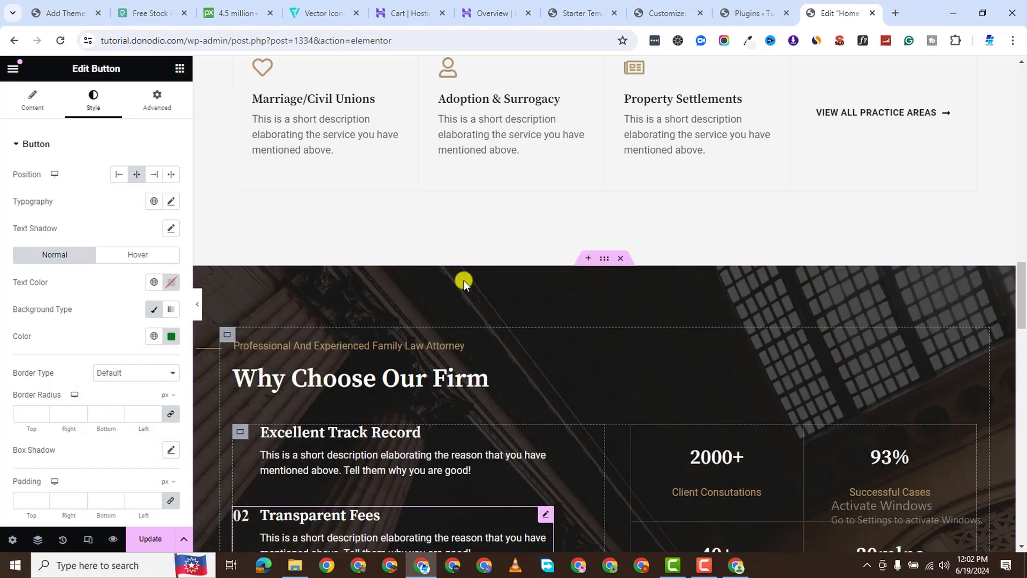
{"action": "scroll", "scroll_direction": "down", "scroll_amount": 3}
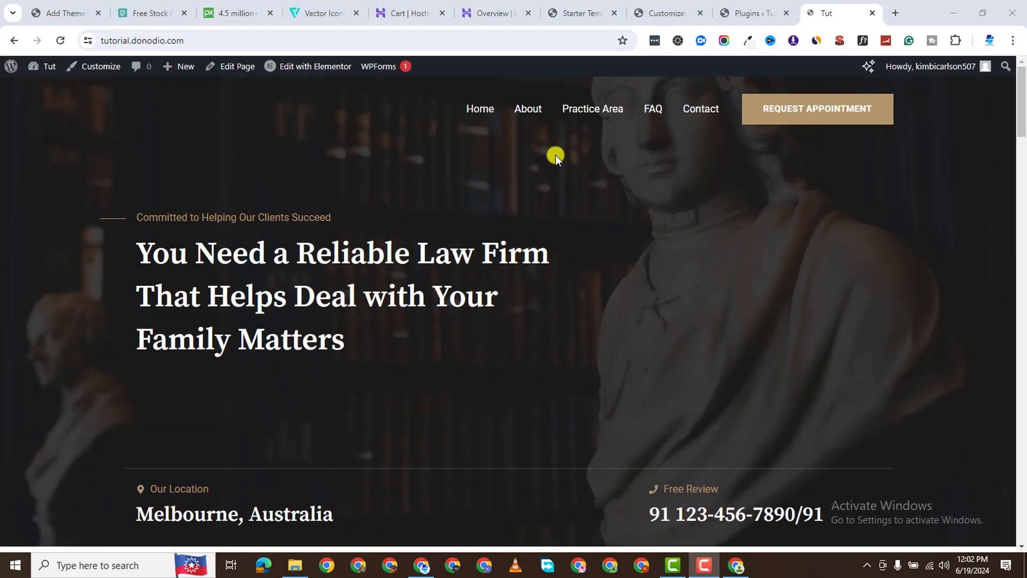
Step: Go to the live site's About page and launch it in Elementor
{"action": "left_click", "coordinate": [527, 109]}
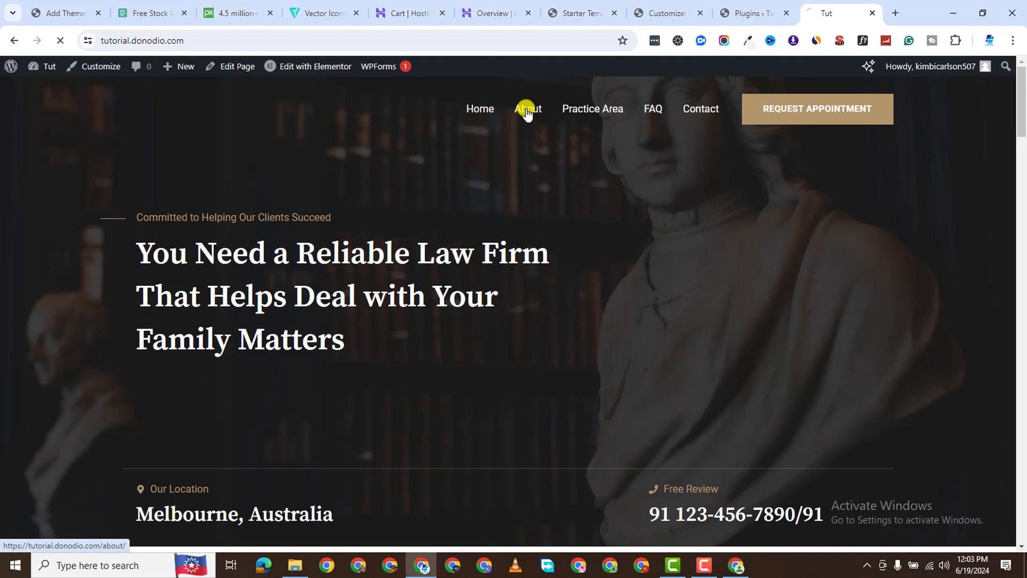
{"action": "left_click", "coordinate": [527, 109]}
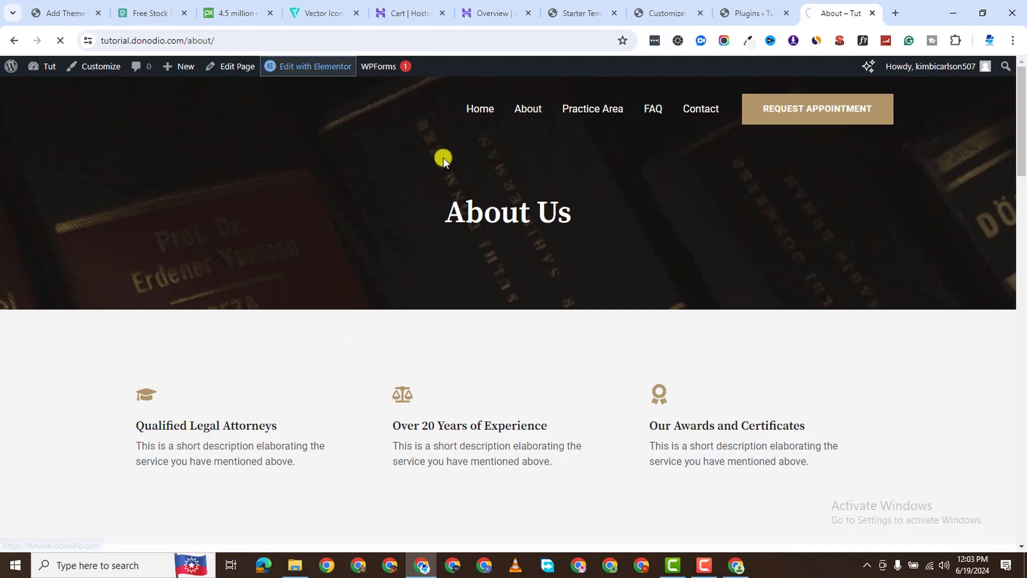
{"action": "left_click", "coordinate": [314, 67]}
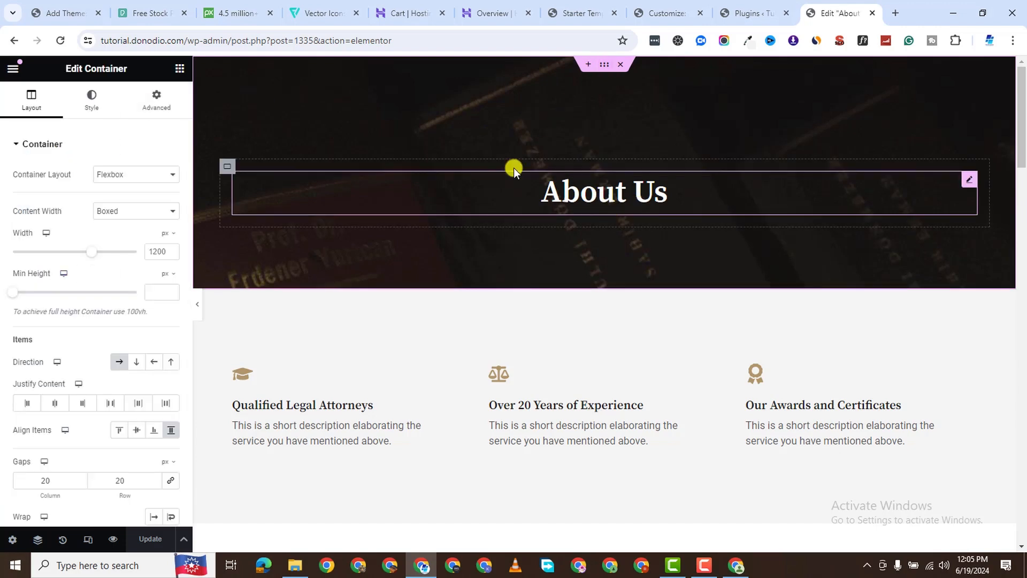
Step: Inspect the About banner container's Layout and Style settings and change its heading to 'About'
{"action": "left_click", "coordinate": [91, 99]}
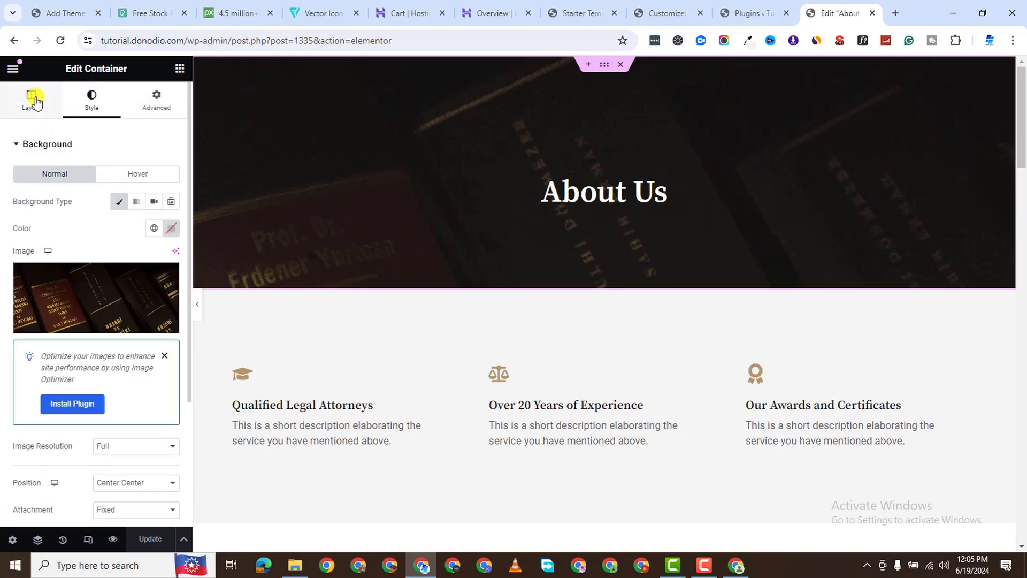
{"action": "left_click", "coordinate": [30, 99]}
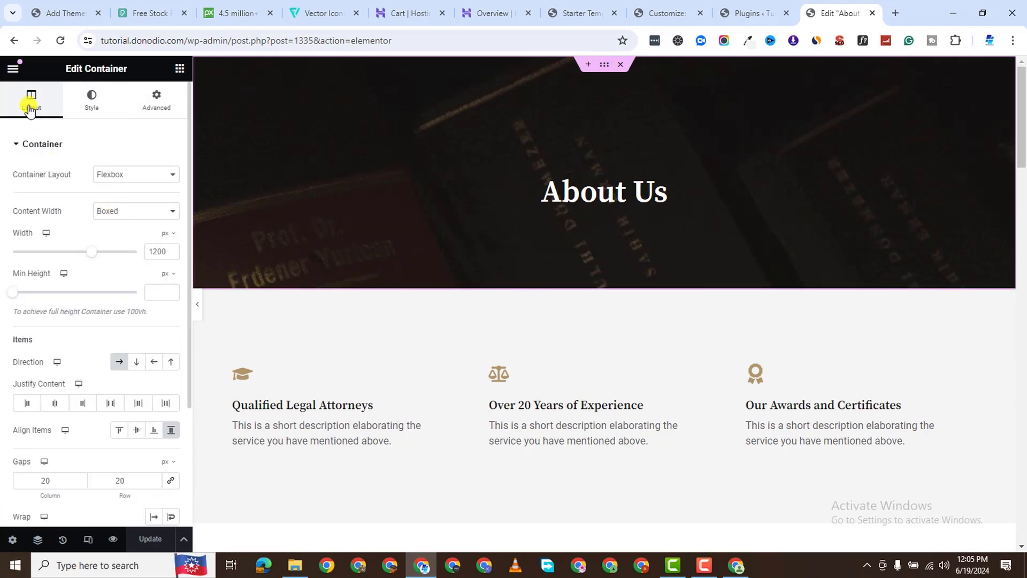
{"action": "left_click", "coordinate": [603, 191]}
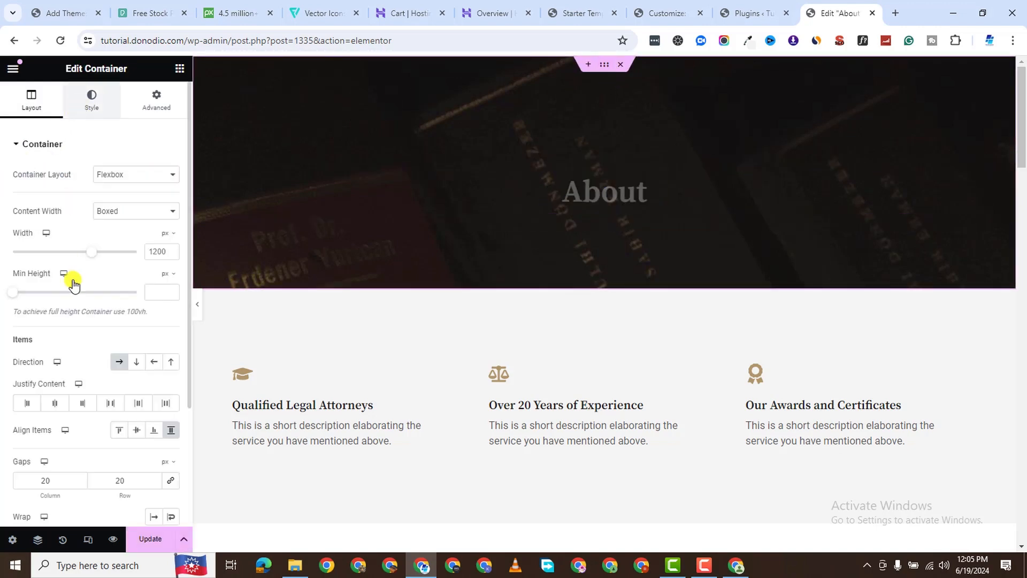
{"action": "left_click", "coordinate": [91, 99]}
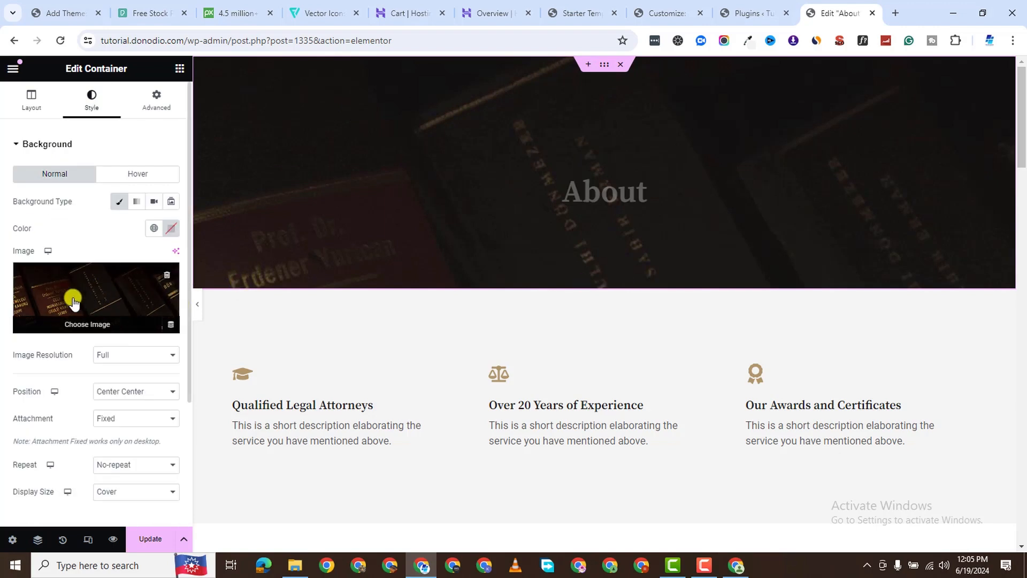
{"action": "left_click", "coordinate": [87, 299]}
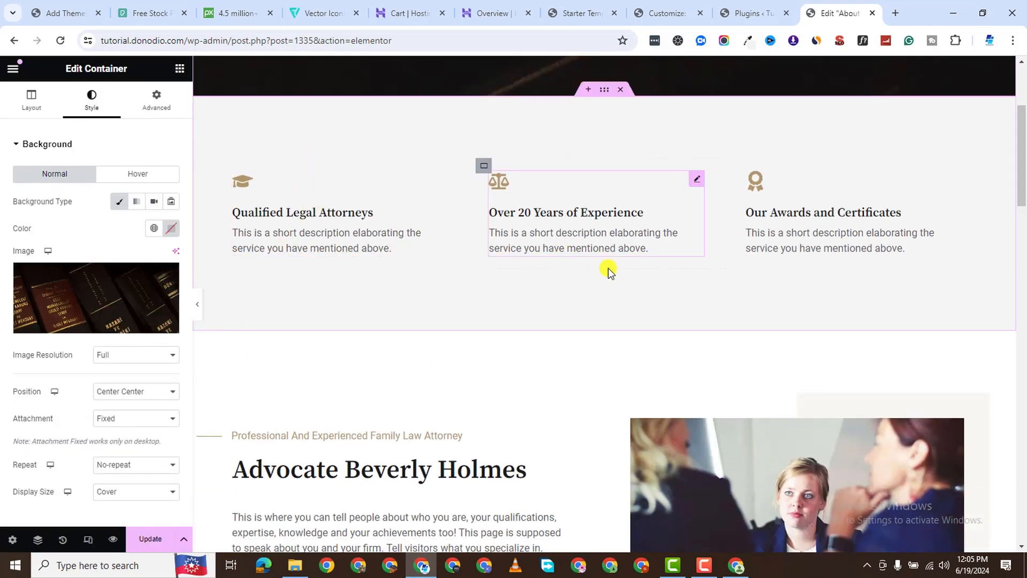
Step: Move down to the Get Your First Consultation FREE! heading in the Call Us section
{"action": "scroll", "scroll_direction": "down", "scroll_amount": 3}
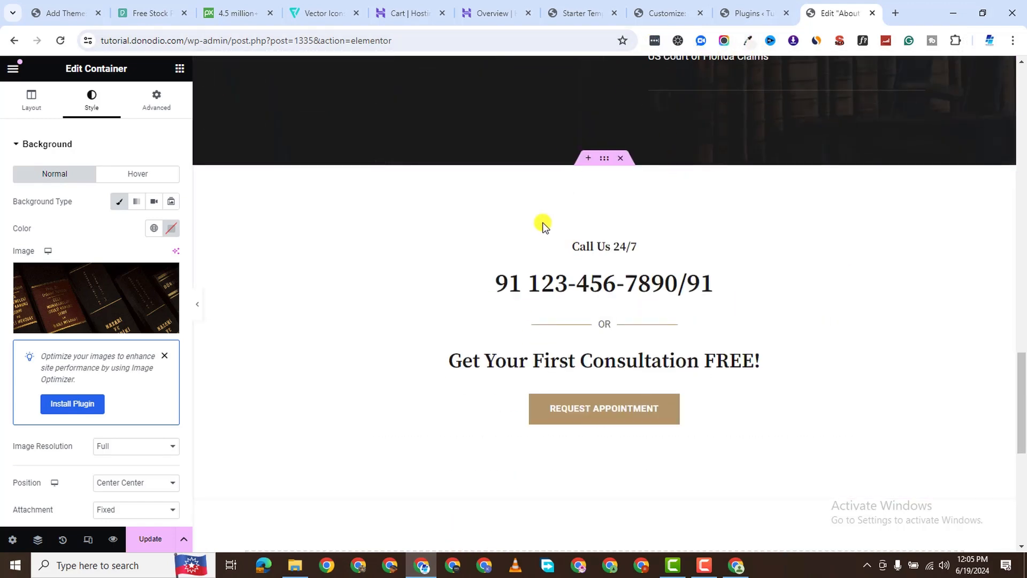
{"action": "left_click", "coordinate": [602, 360]}
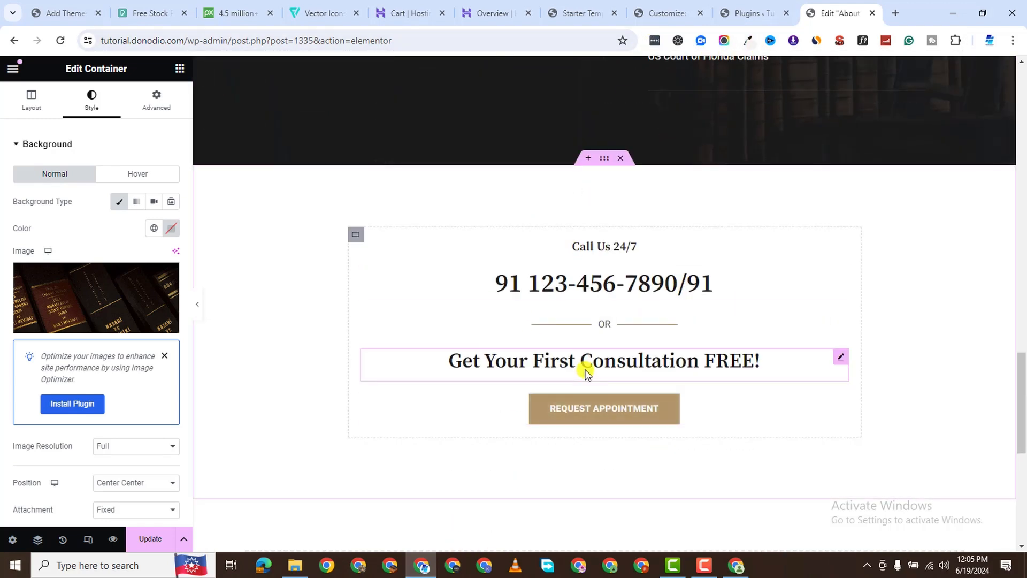